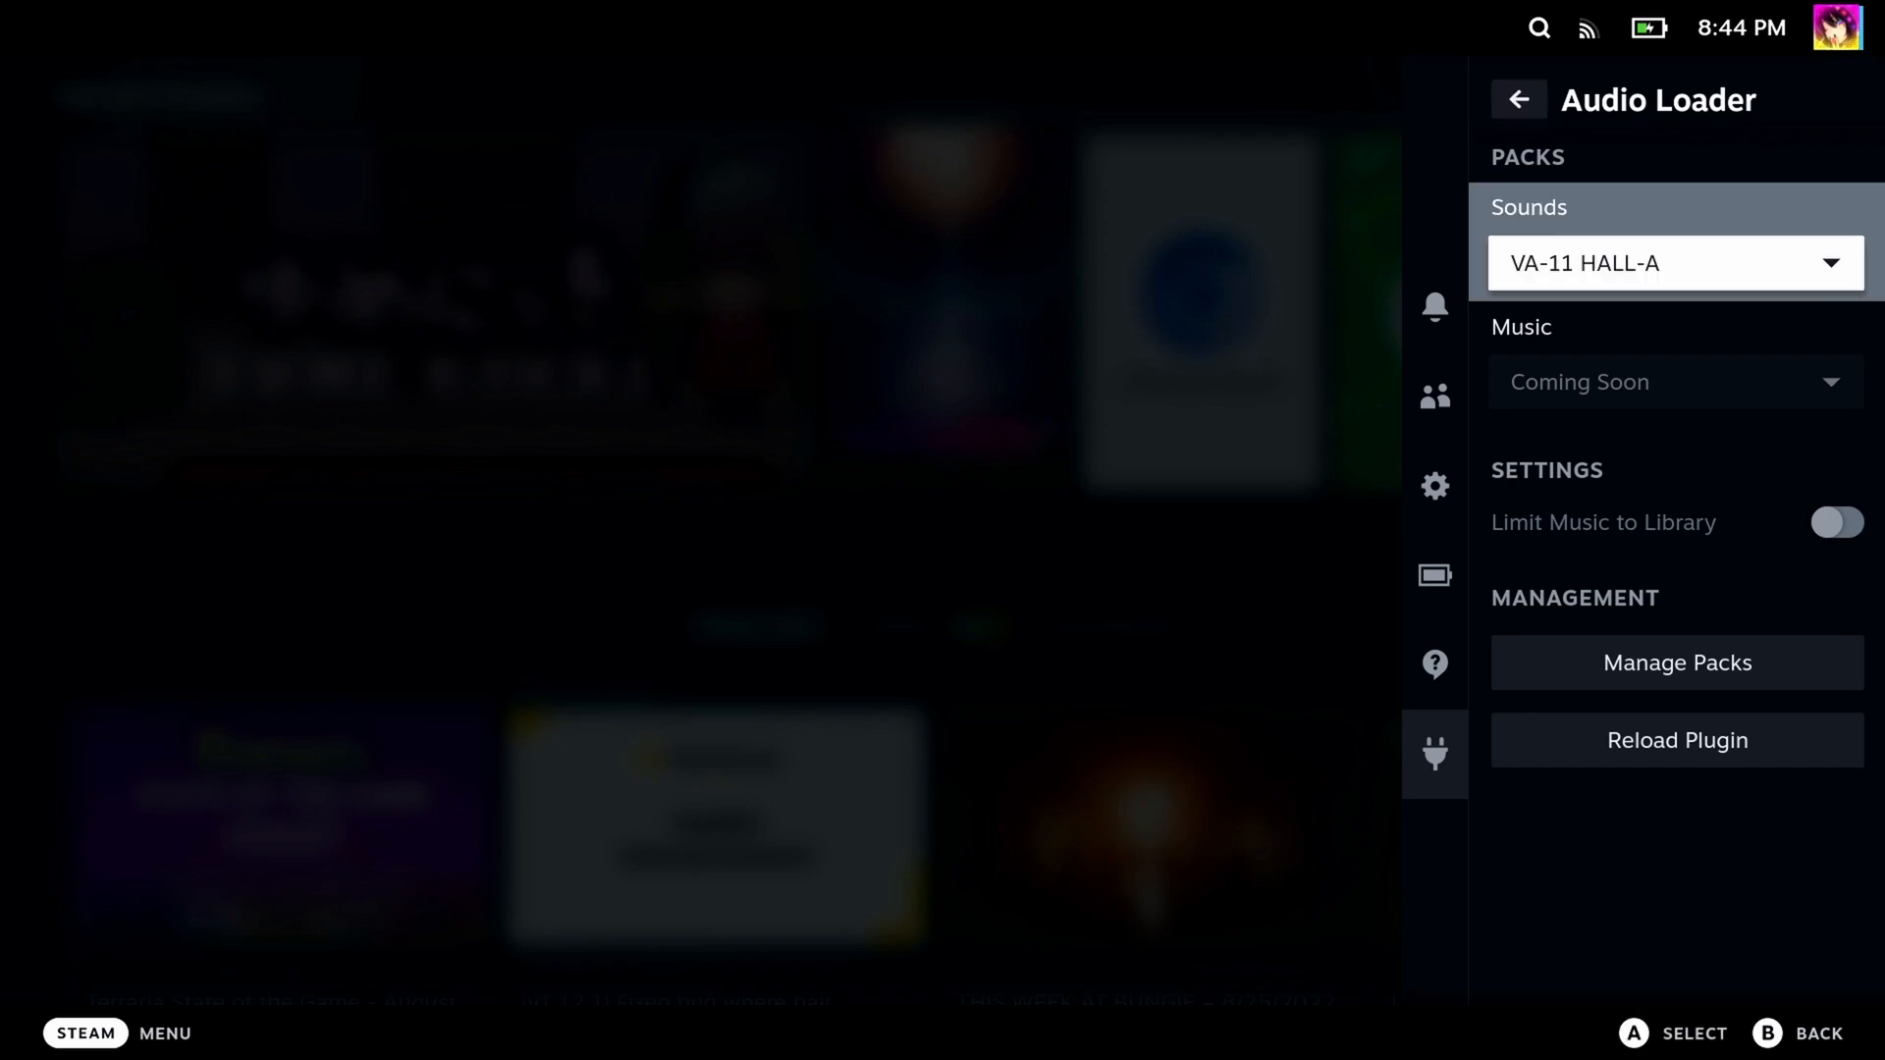
Step: Go to Settings > System, where the Developer Mode option is shown
{"action": "left_click", "coordinate": [1672, 263]}
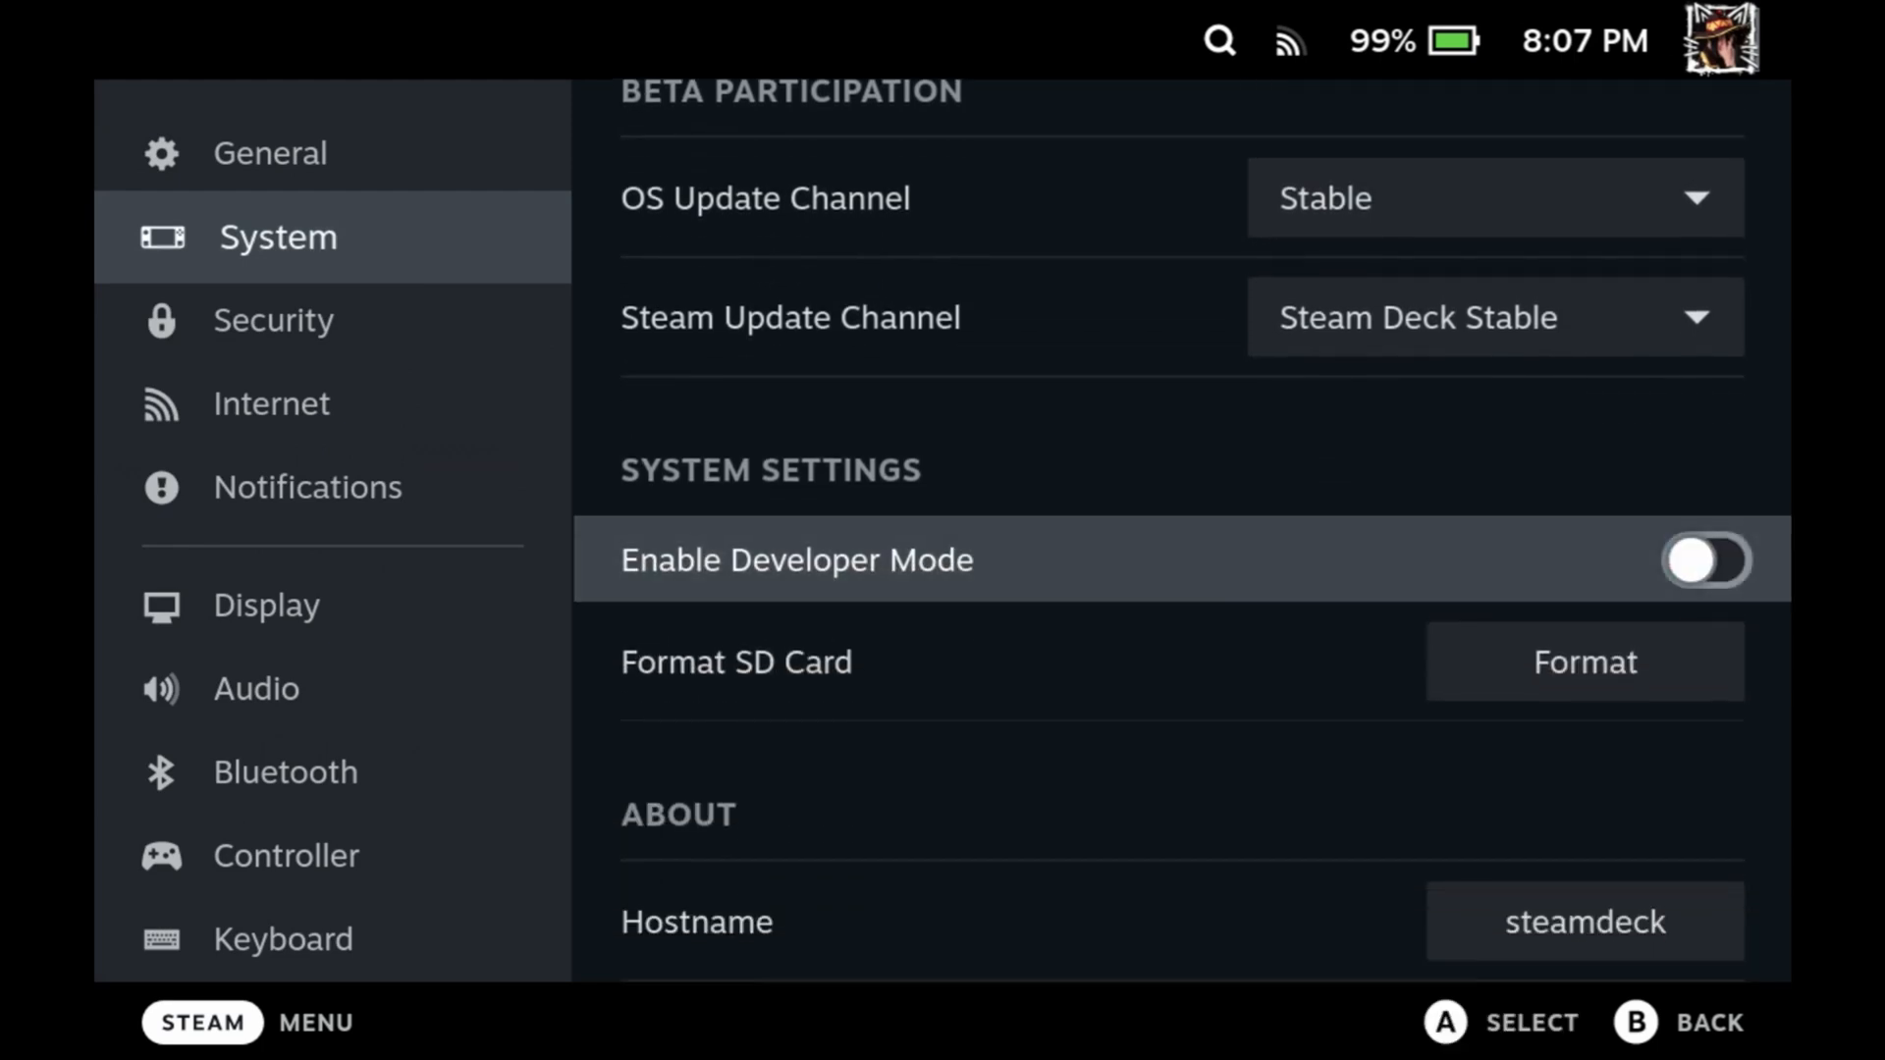
Step: Switch on Enable Developer Mode in the System settings
{"action": "left_click", "coordinate": [1704, 558]}
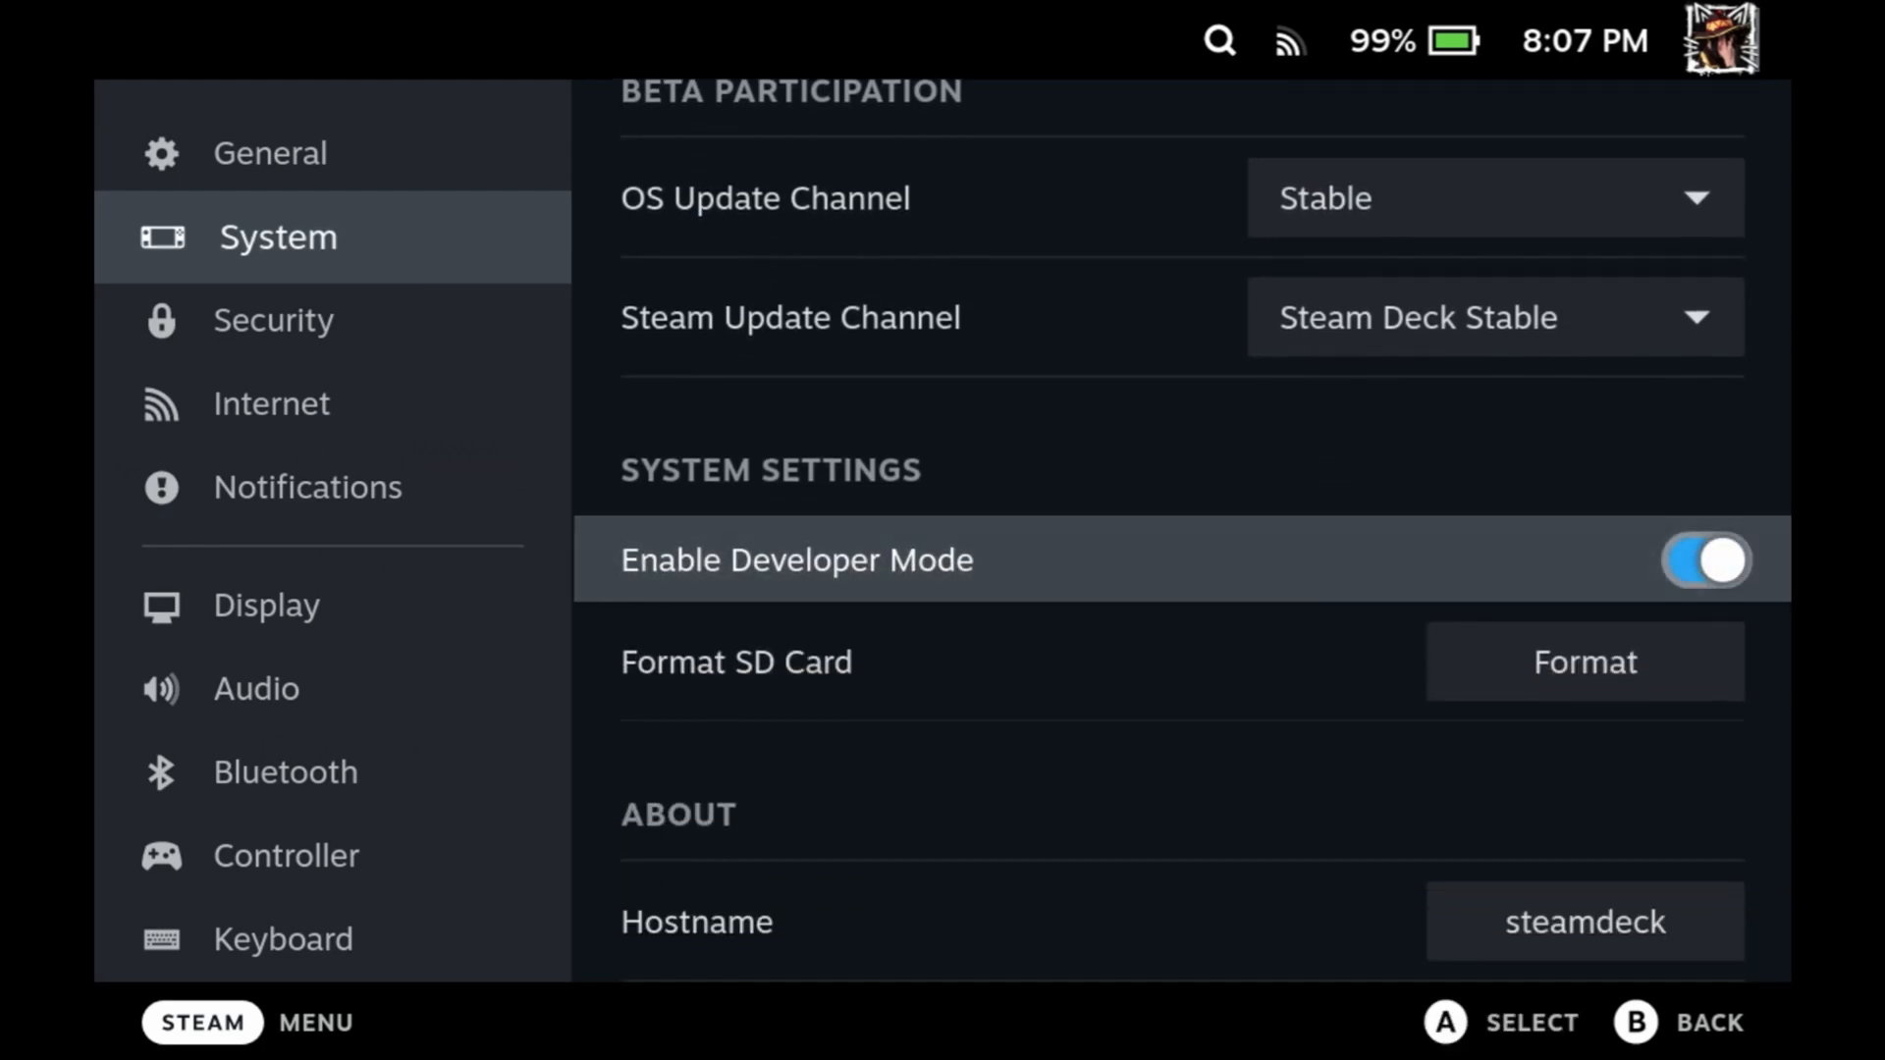
{"action": "scroll", "scroll_direction": "down", "scroll_amount": 3}
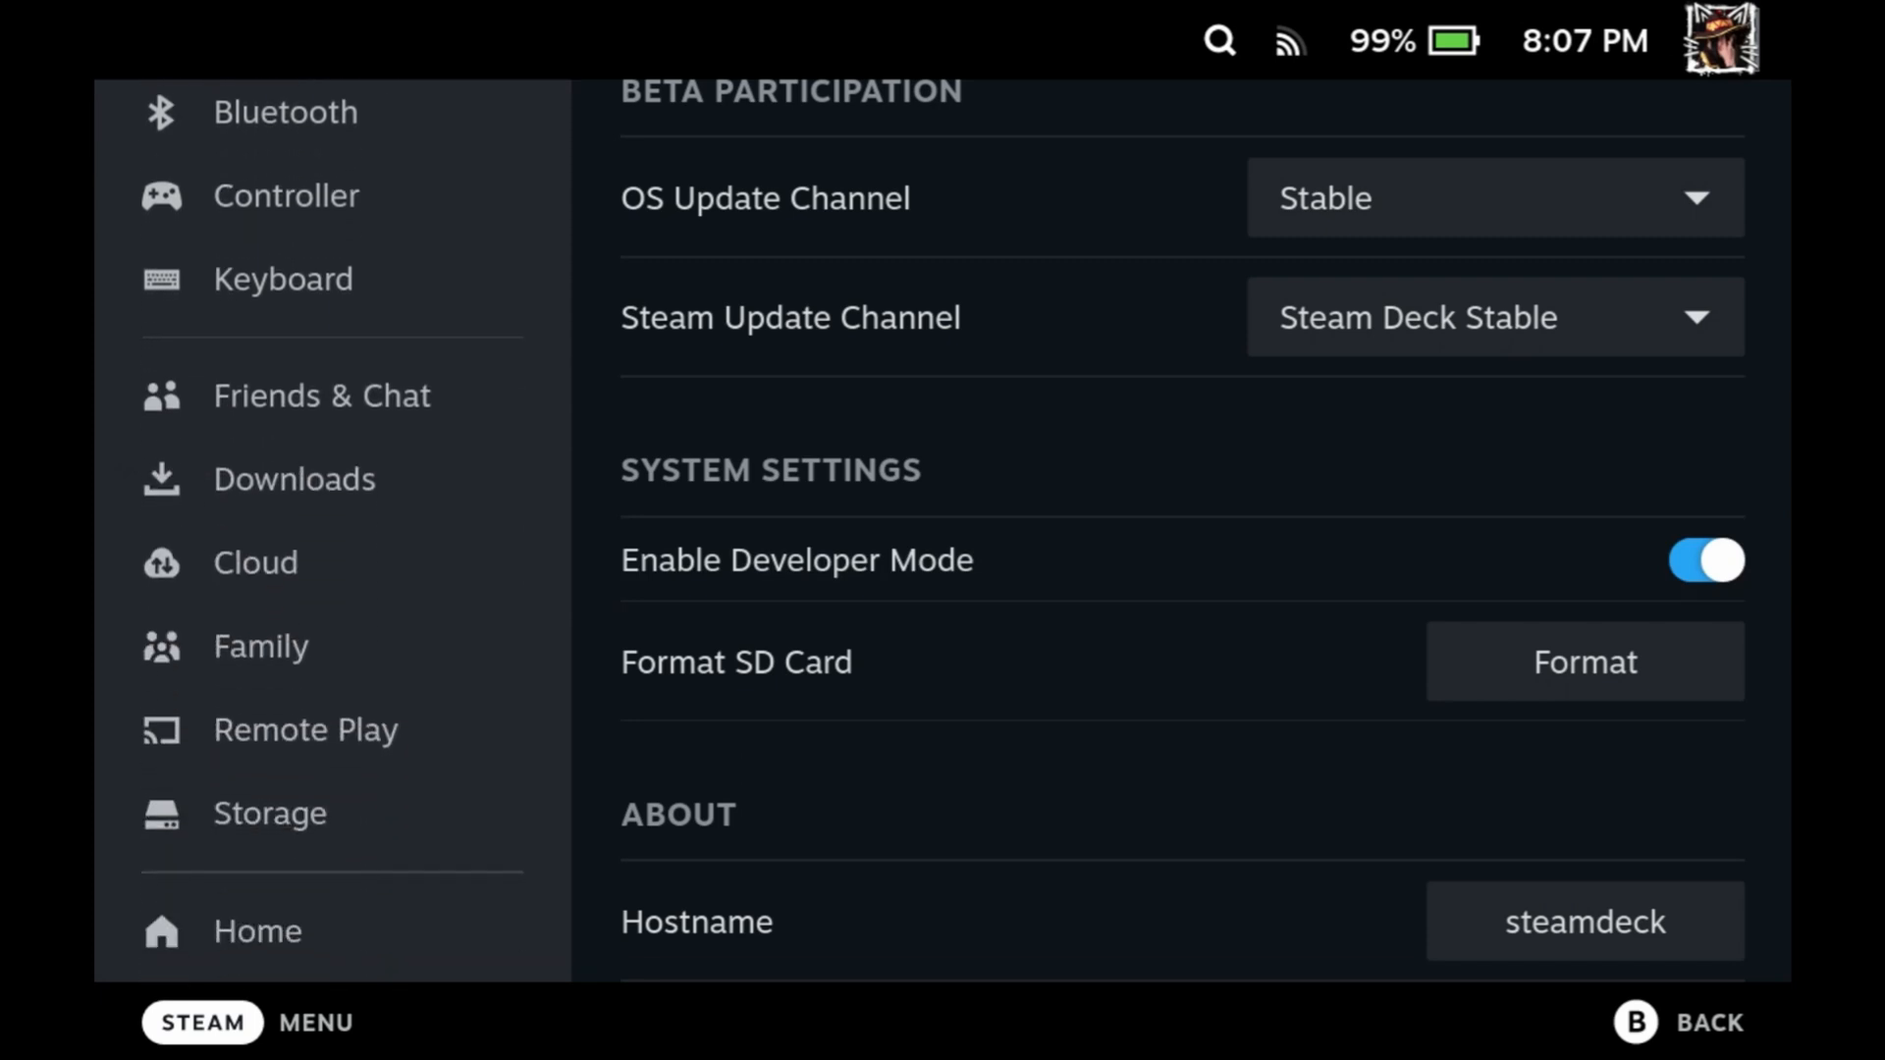
{"action": "scroll", "scroll_direction": "down", "scroll_amount": 3}
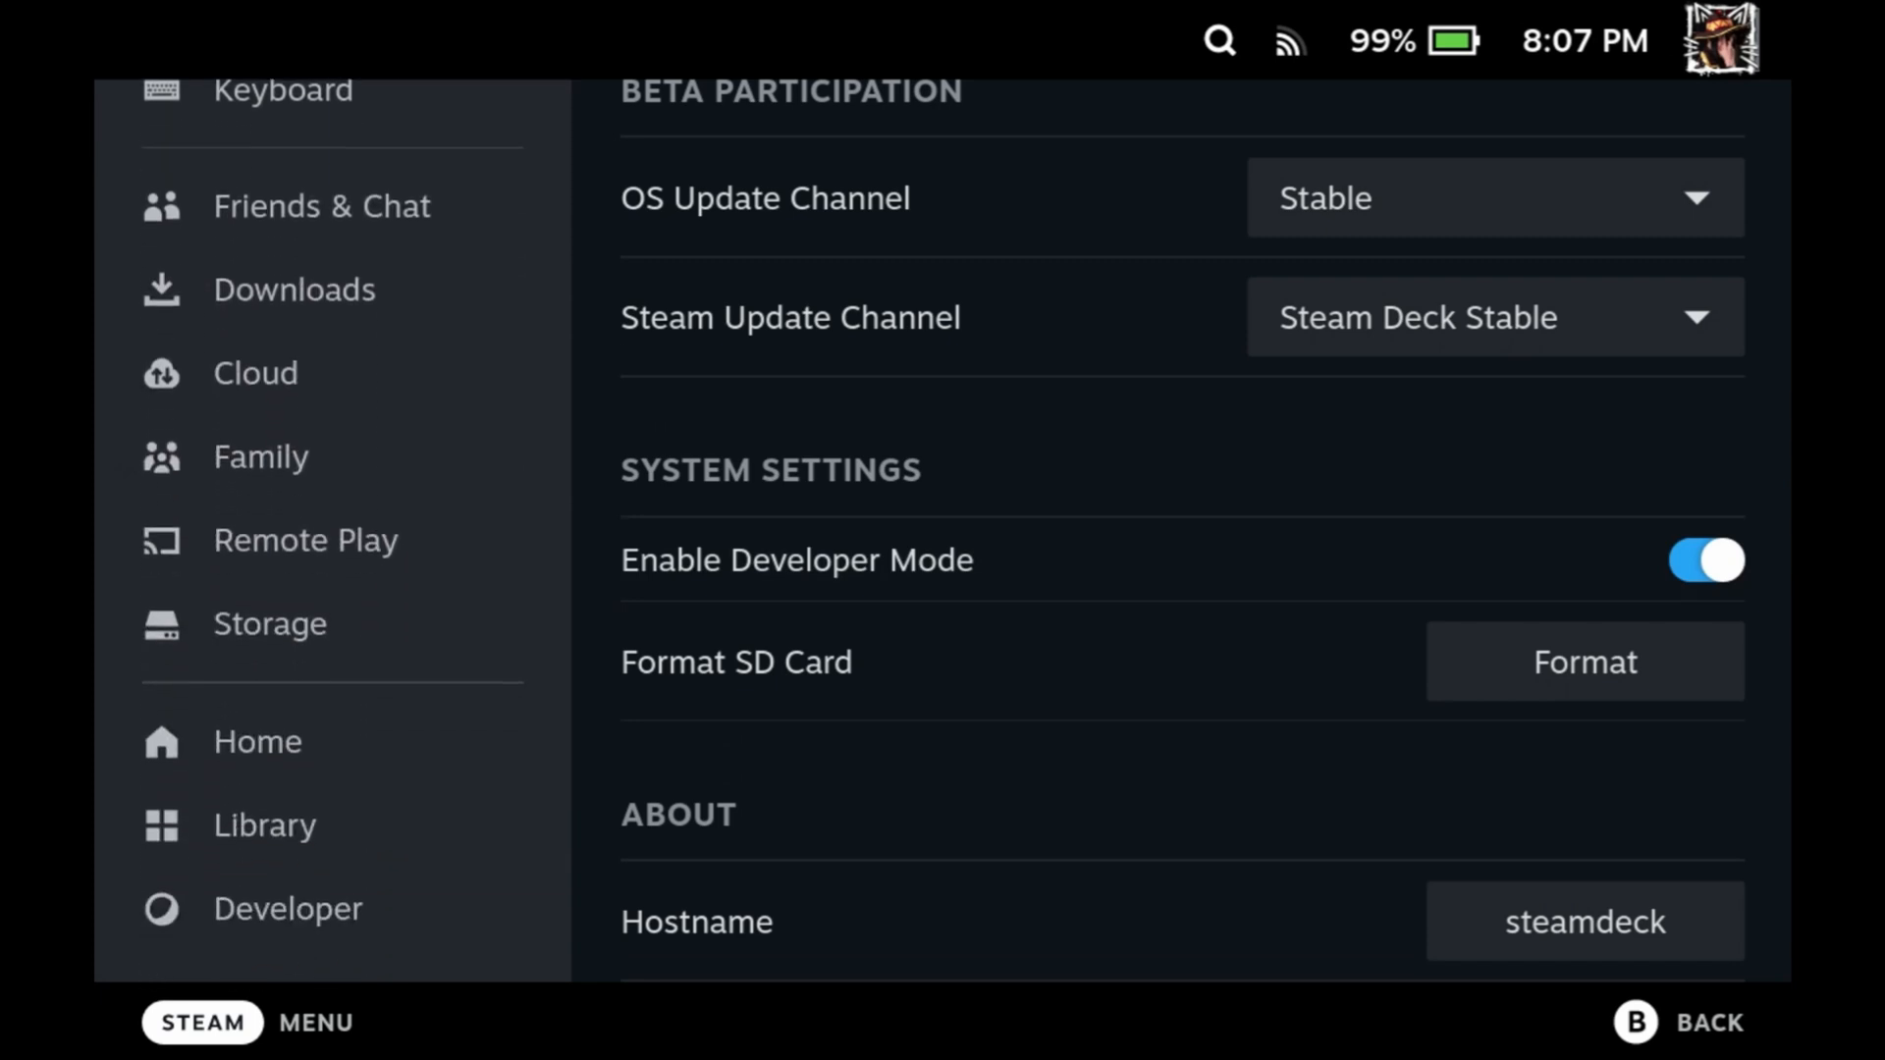
Step: In Developer settings, toggle CEF Remote Debugging, choose Later on restart, then toggle it again
{"action": "left_click", "coordinate": [288, 907]}
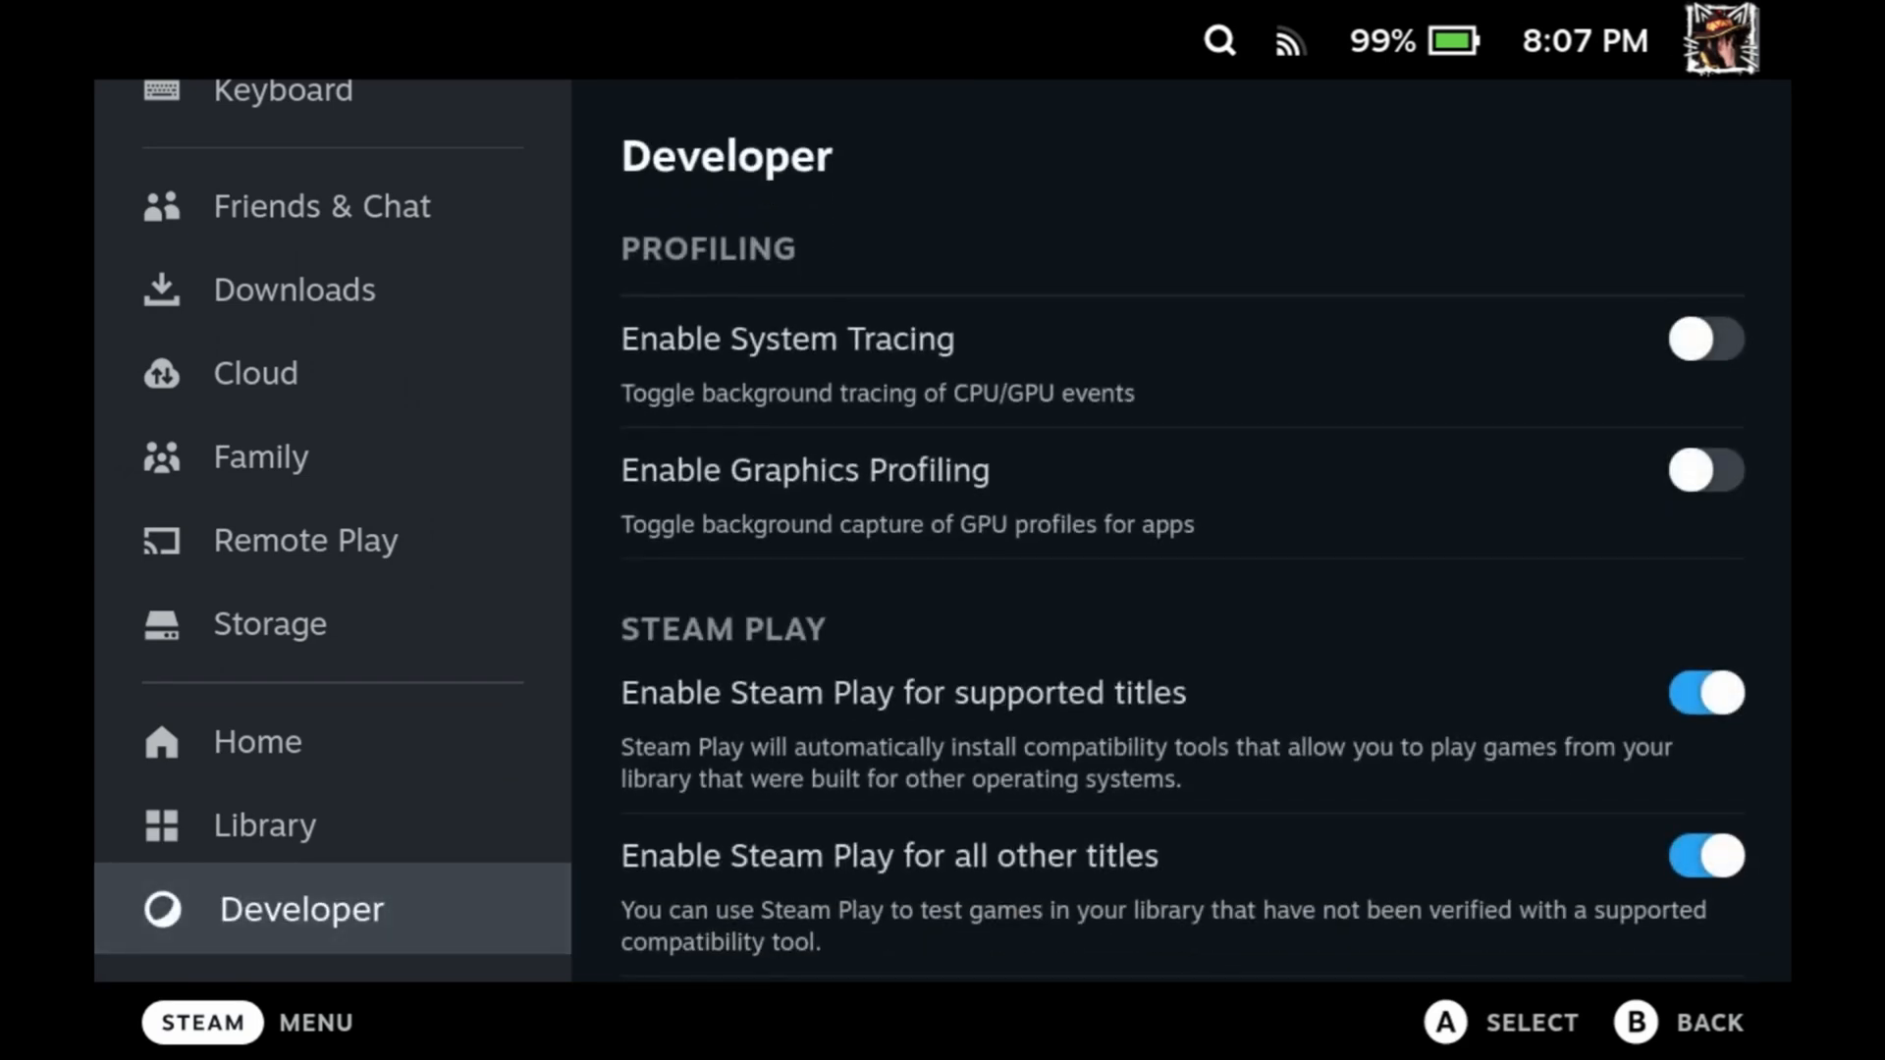
{"action": "scroll", "scroll_direction": "down", "scroll_amount": 3}
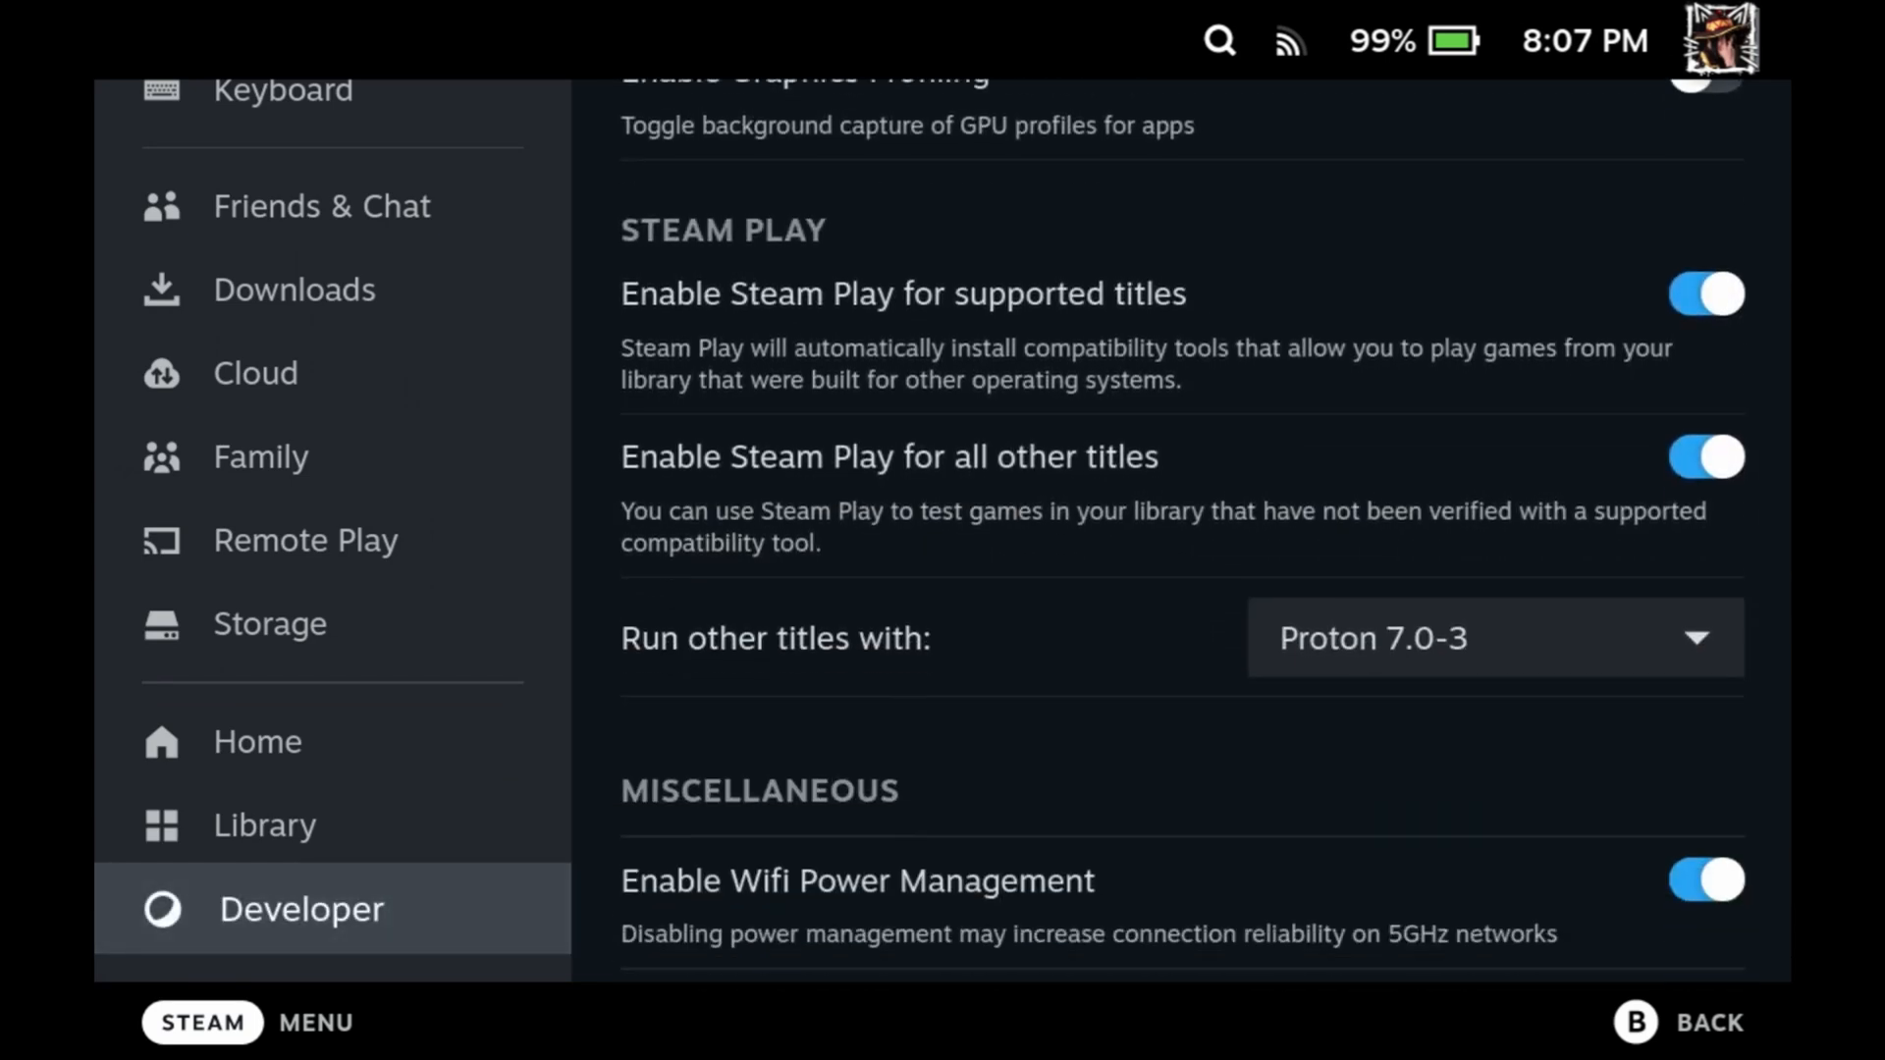
{"action": "scroll", "scroll_direction": "down", "scroll_amount": 3}
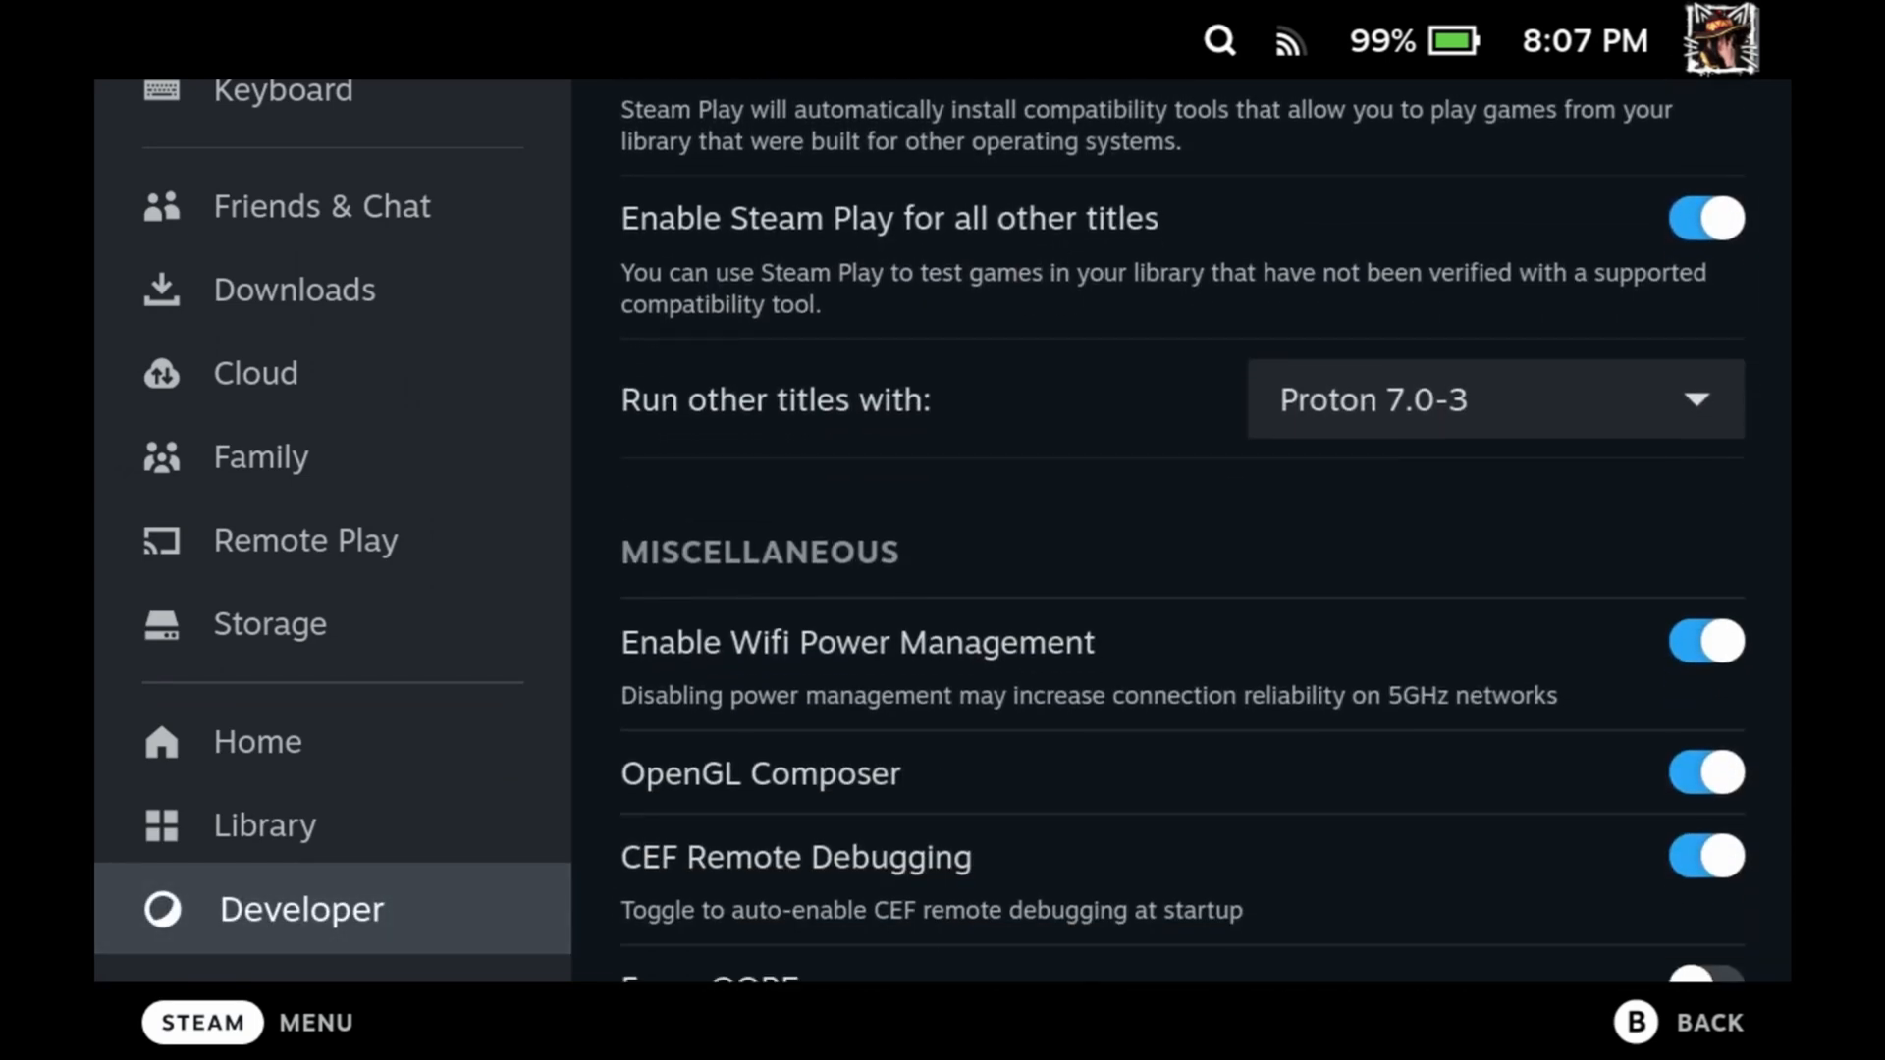
{"action": "scroll", "scroll_direction": "down", "scroll_amount": 3}
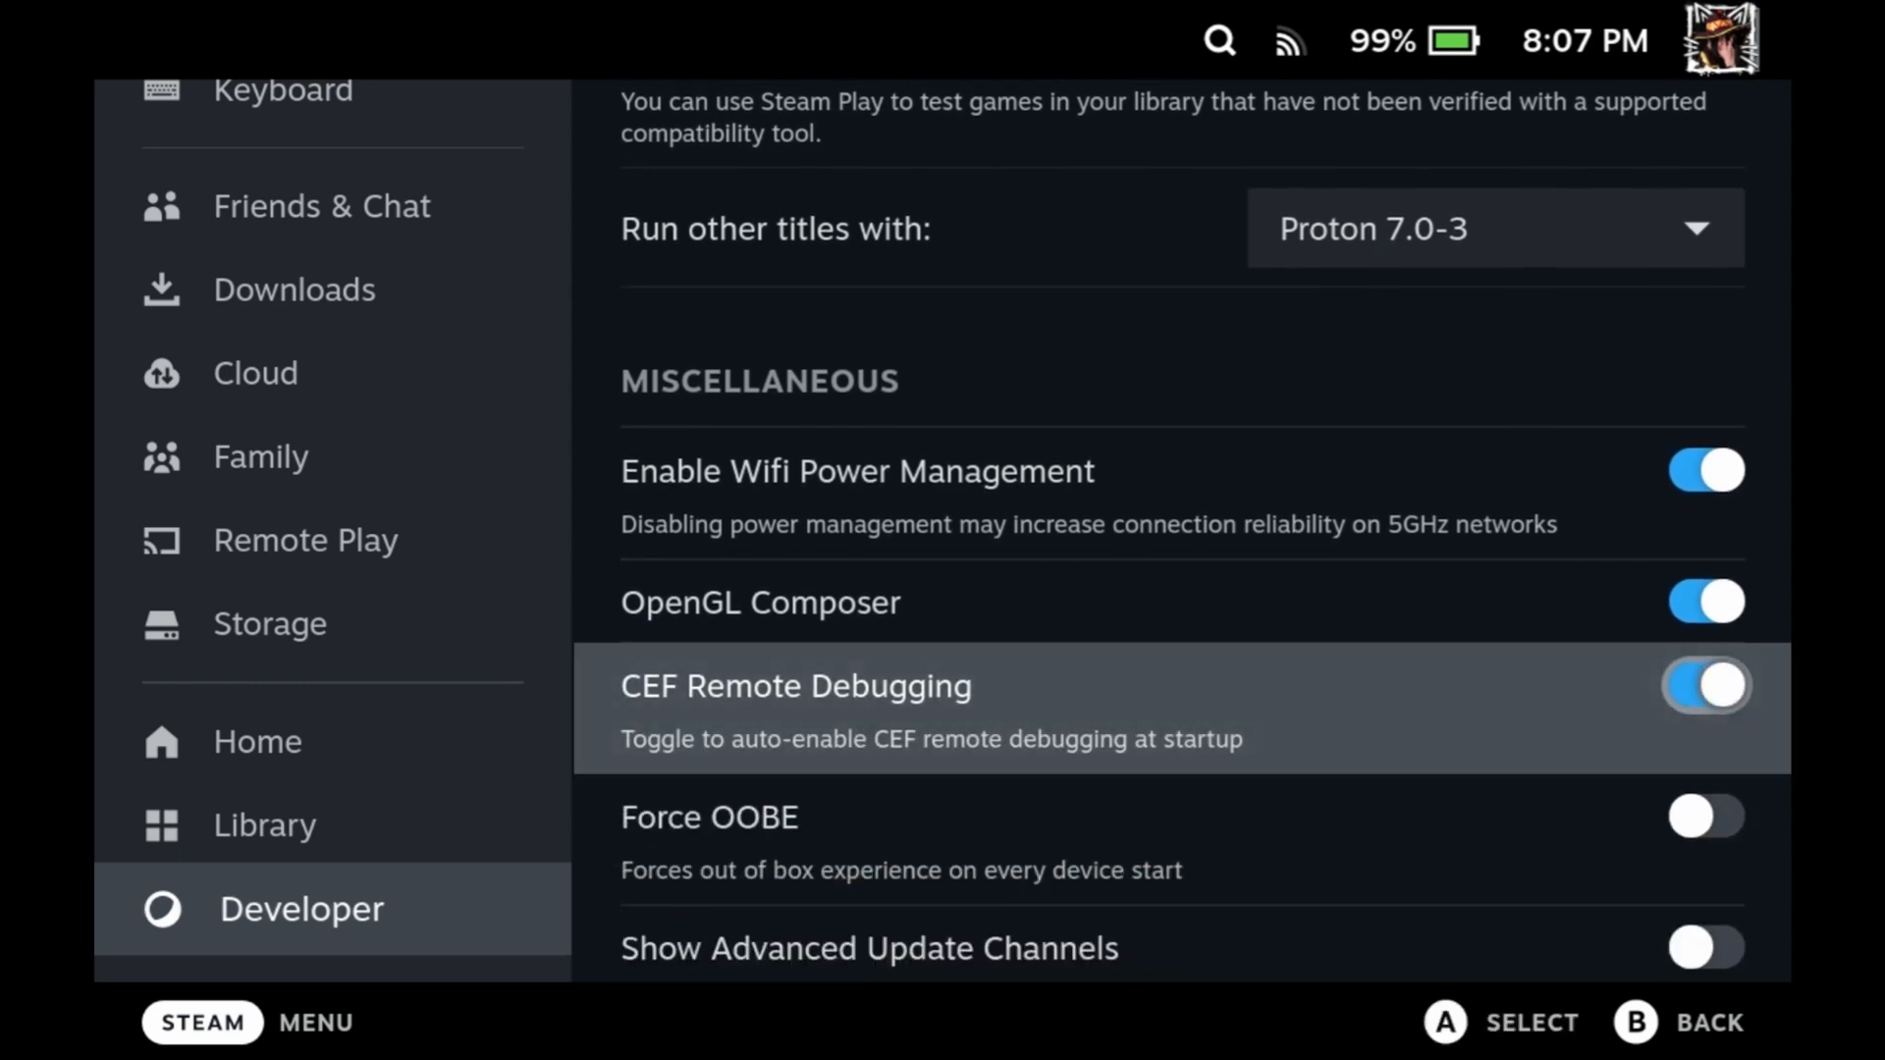
{"action": "left_click", "coordinate": [1703, 685]}
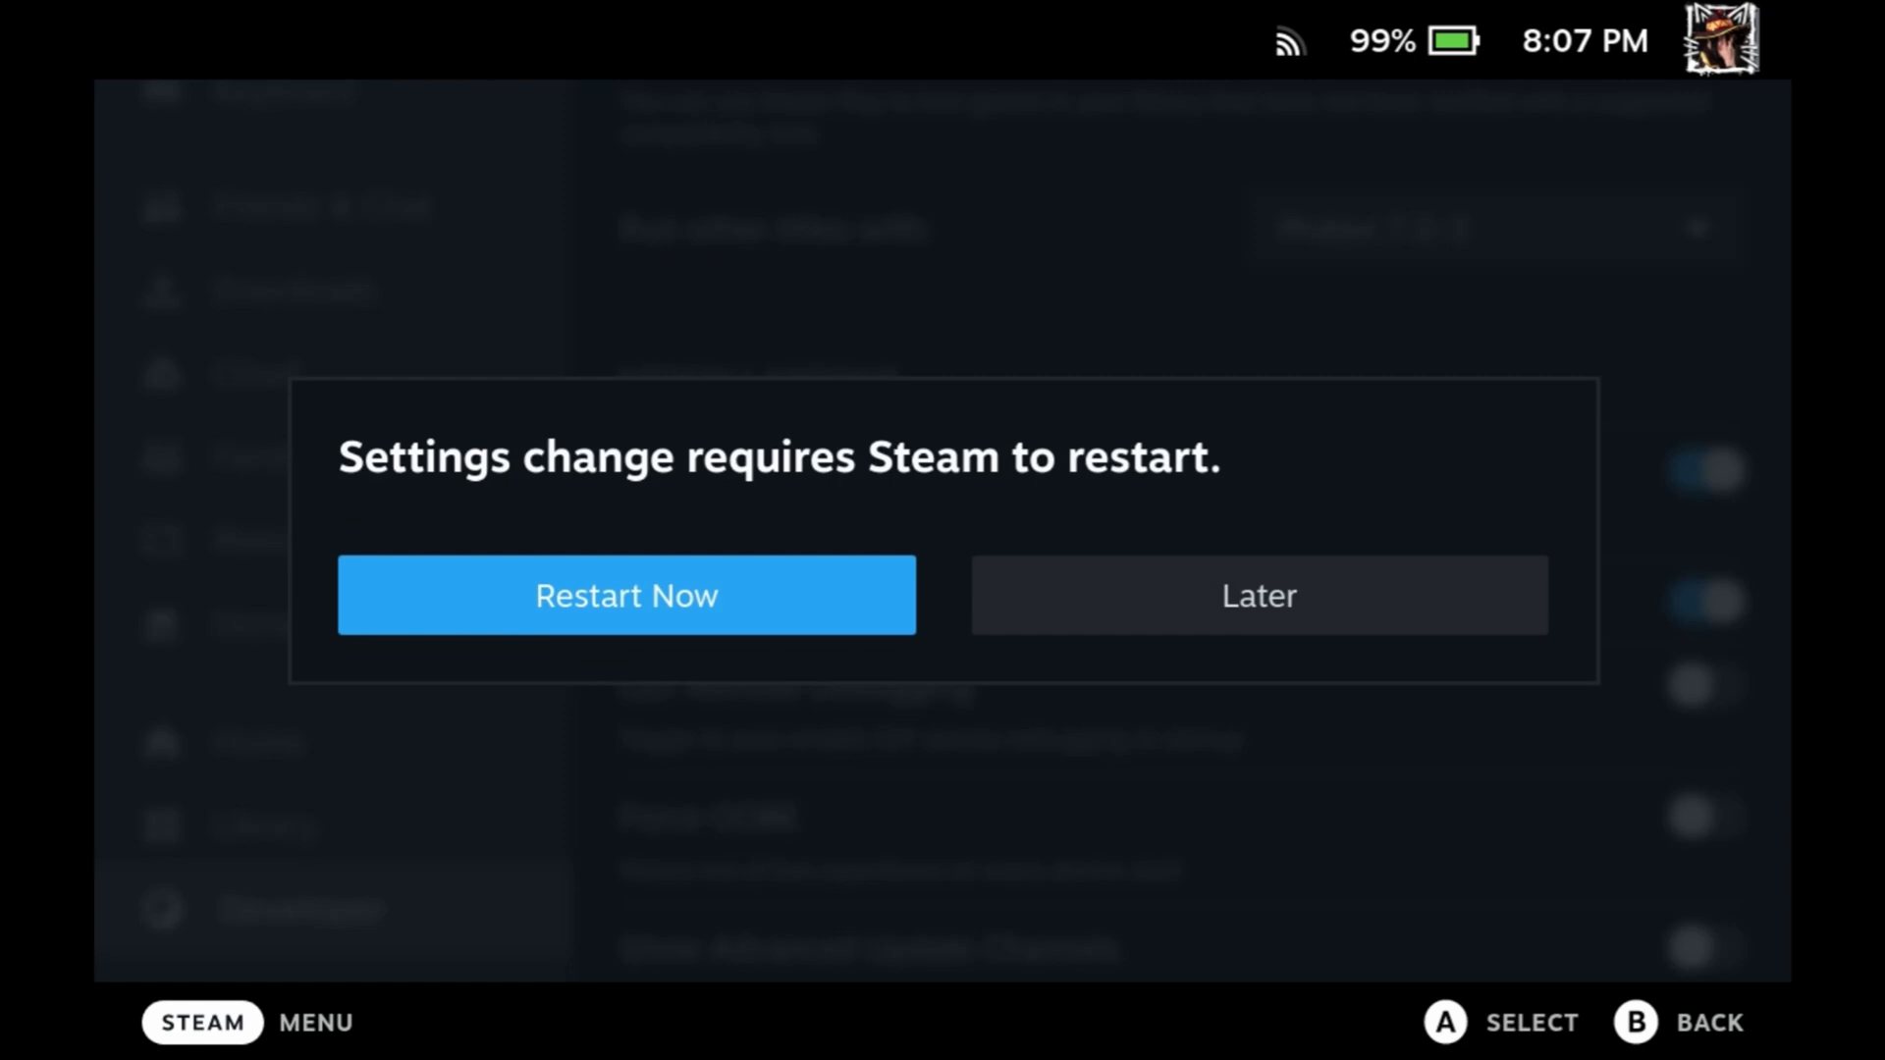
{"action": "left_click", "coordinate": [1257, 594]}
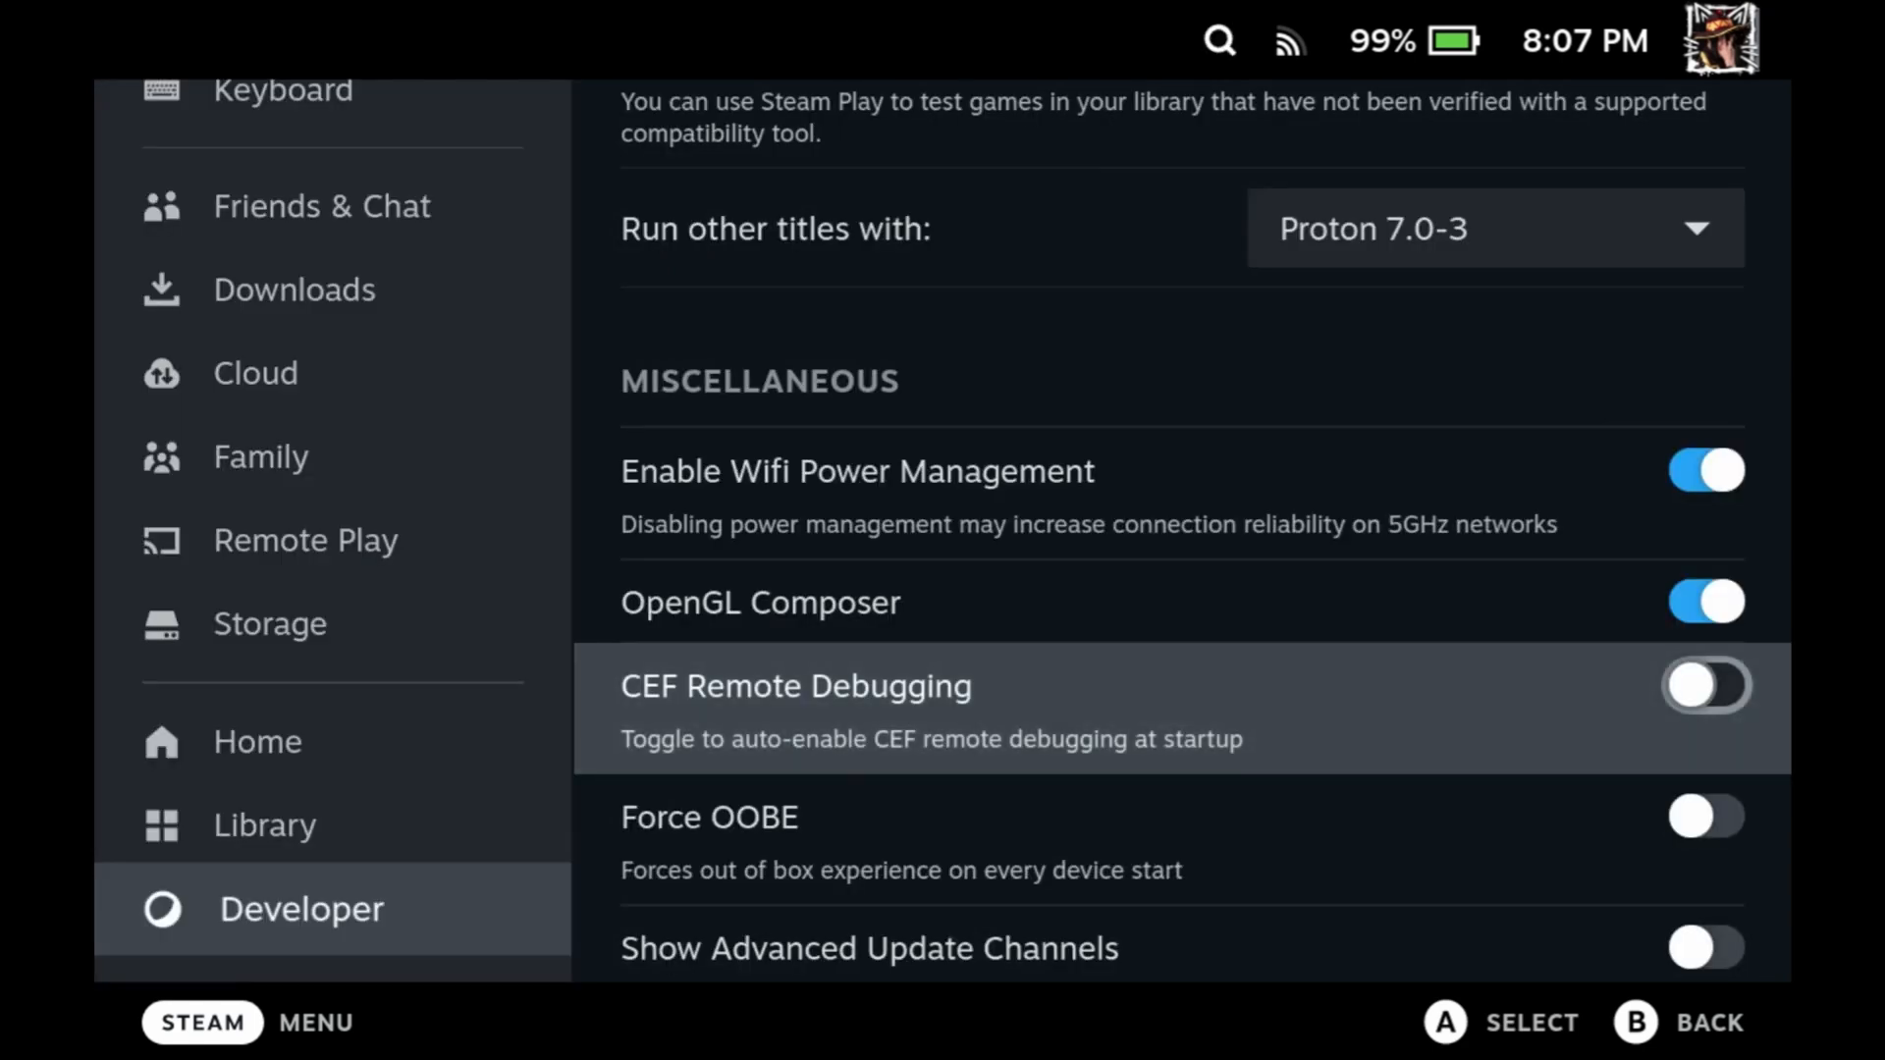
{"action": "left_click", "coordinate": [1704, 686]}
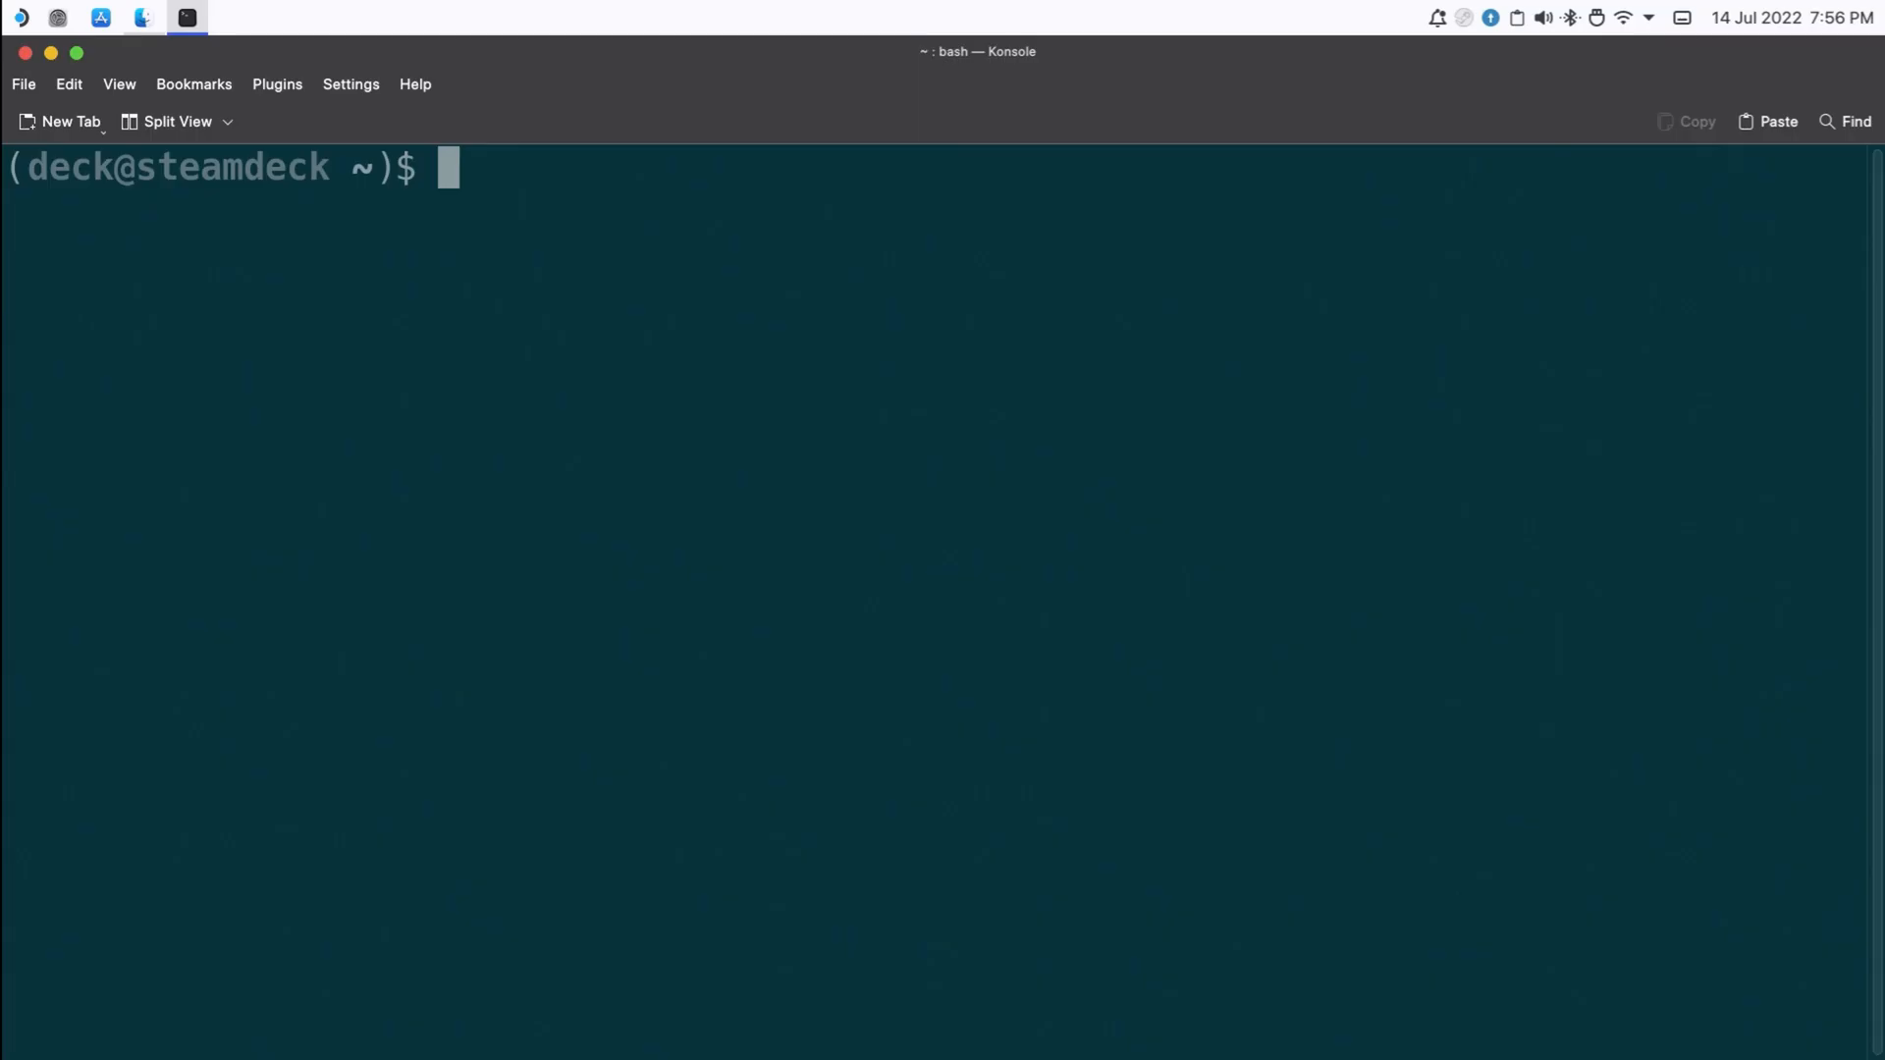
{"action": "mouse_move", "coordinate": [301, 384]}
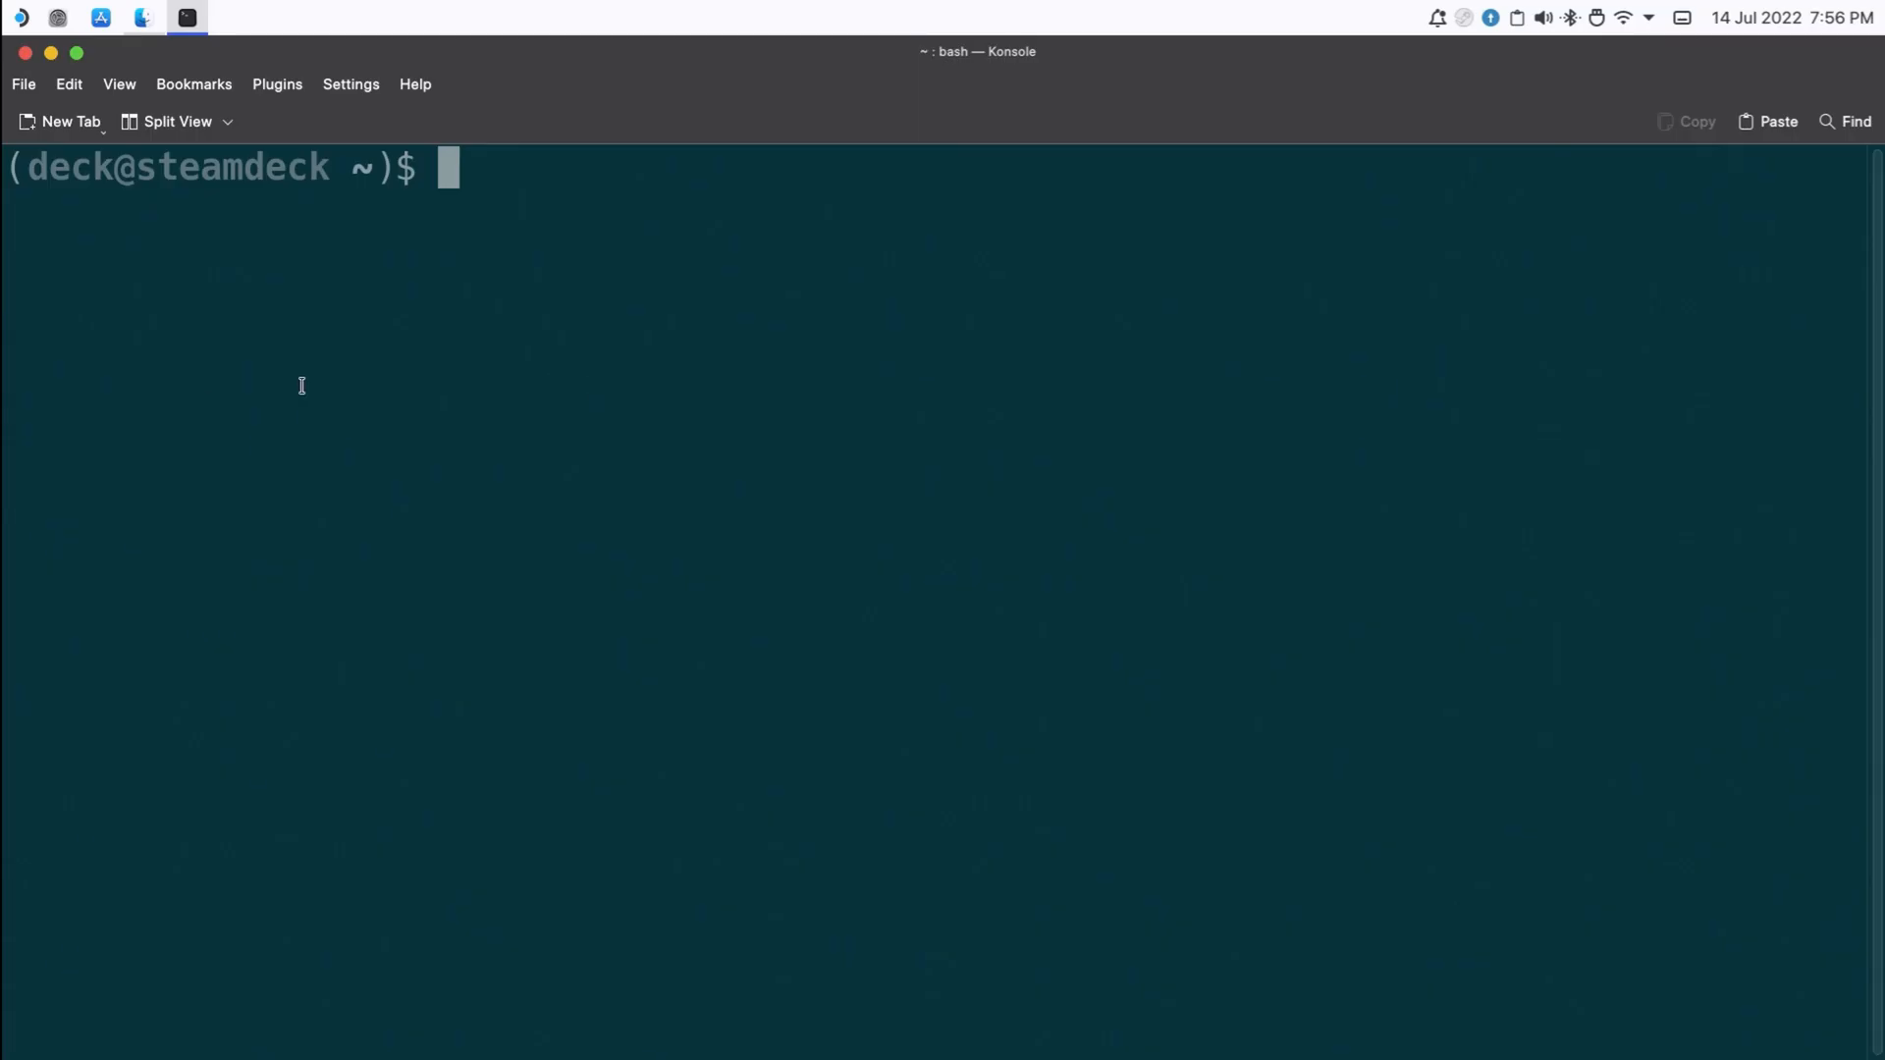
Step: Run passwd in Konsole and submit the current and new passwords
{"action": "type", "text": "pass"}
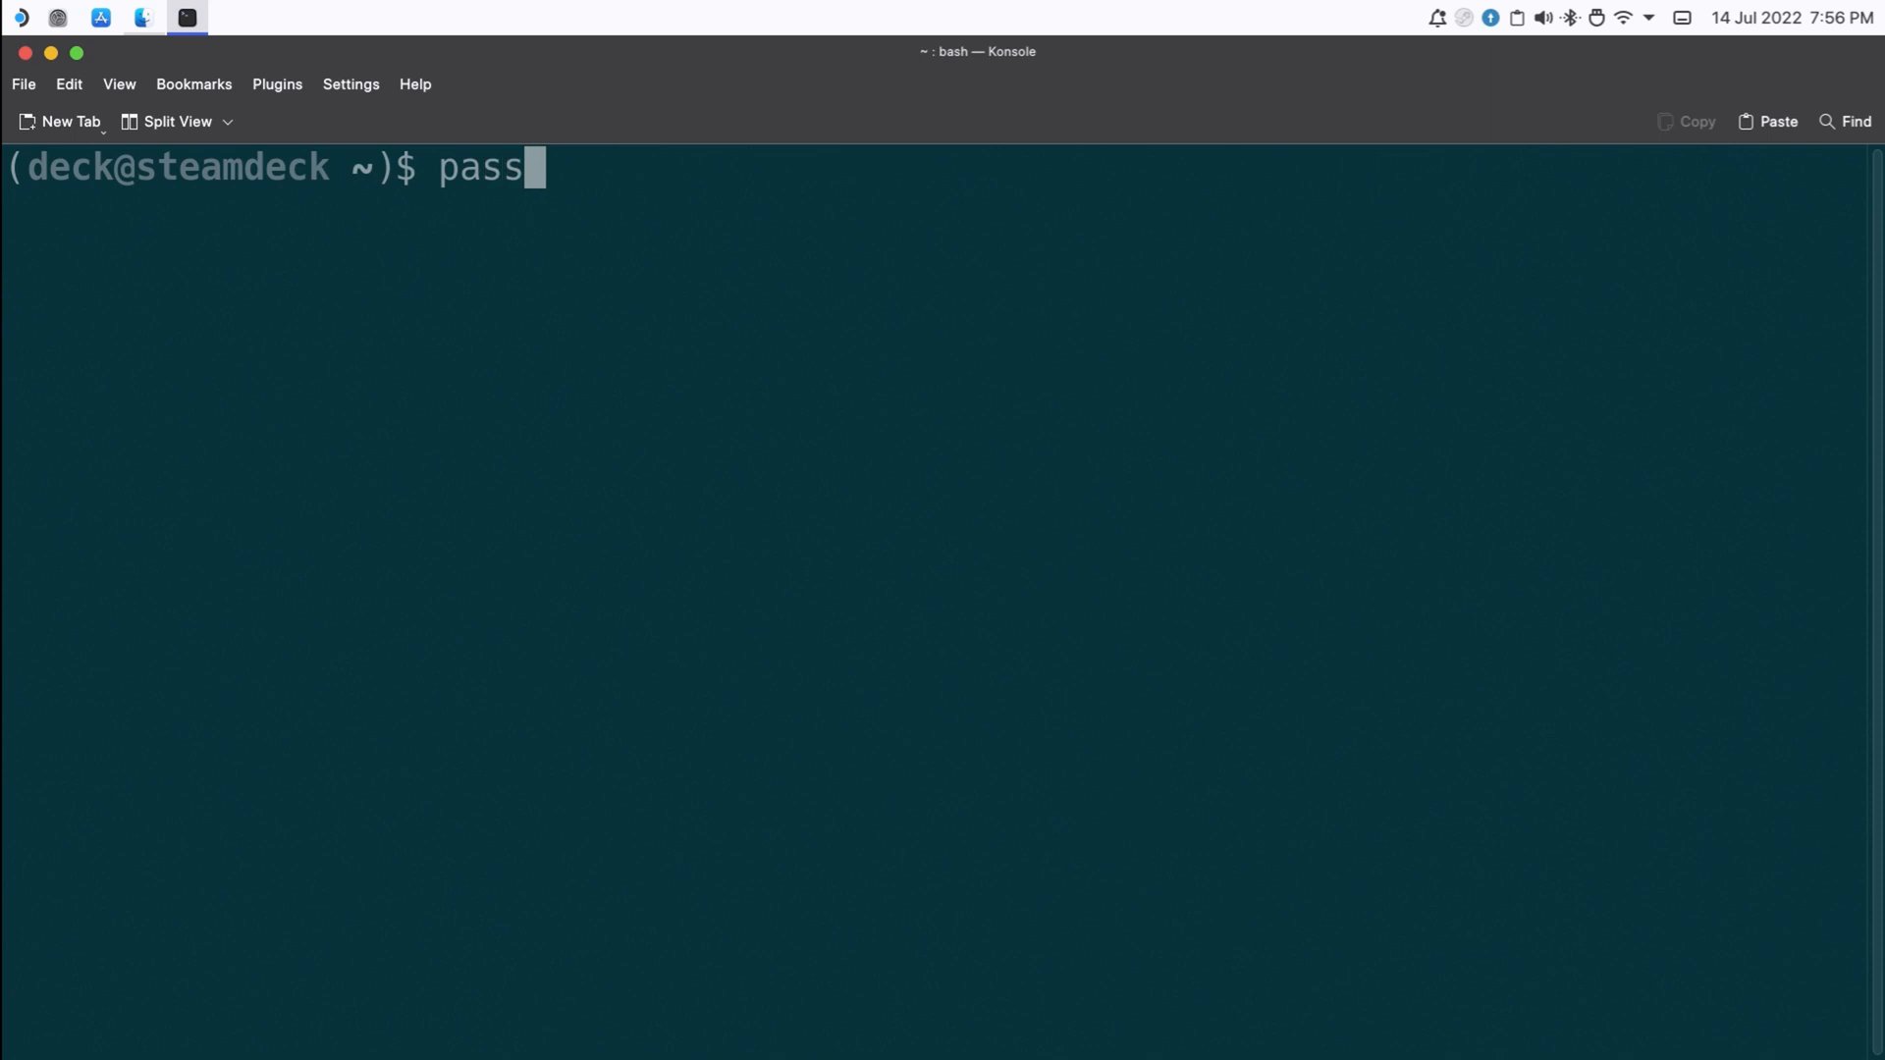
{"action": "type", "text": "wd"}
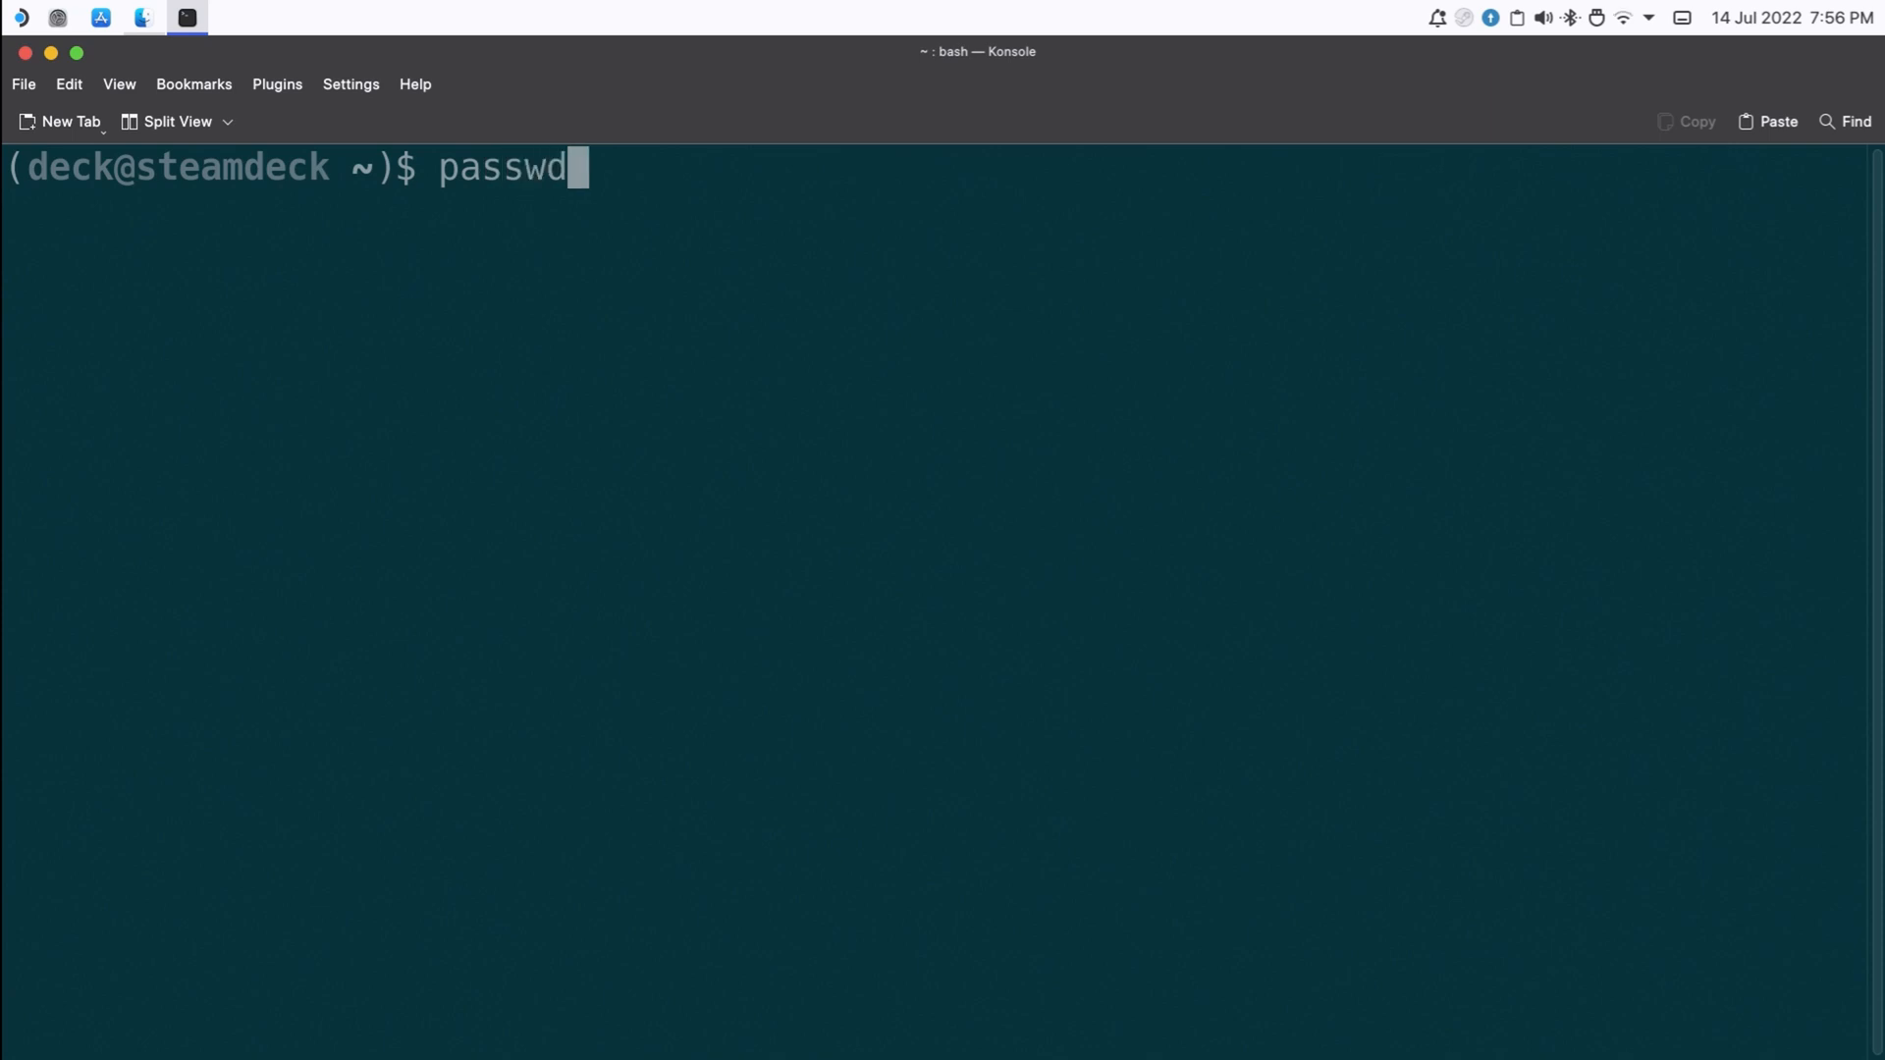
{"action": "key", "text": "Return"}
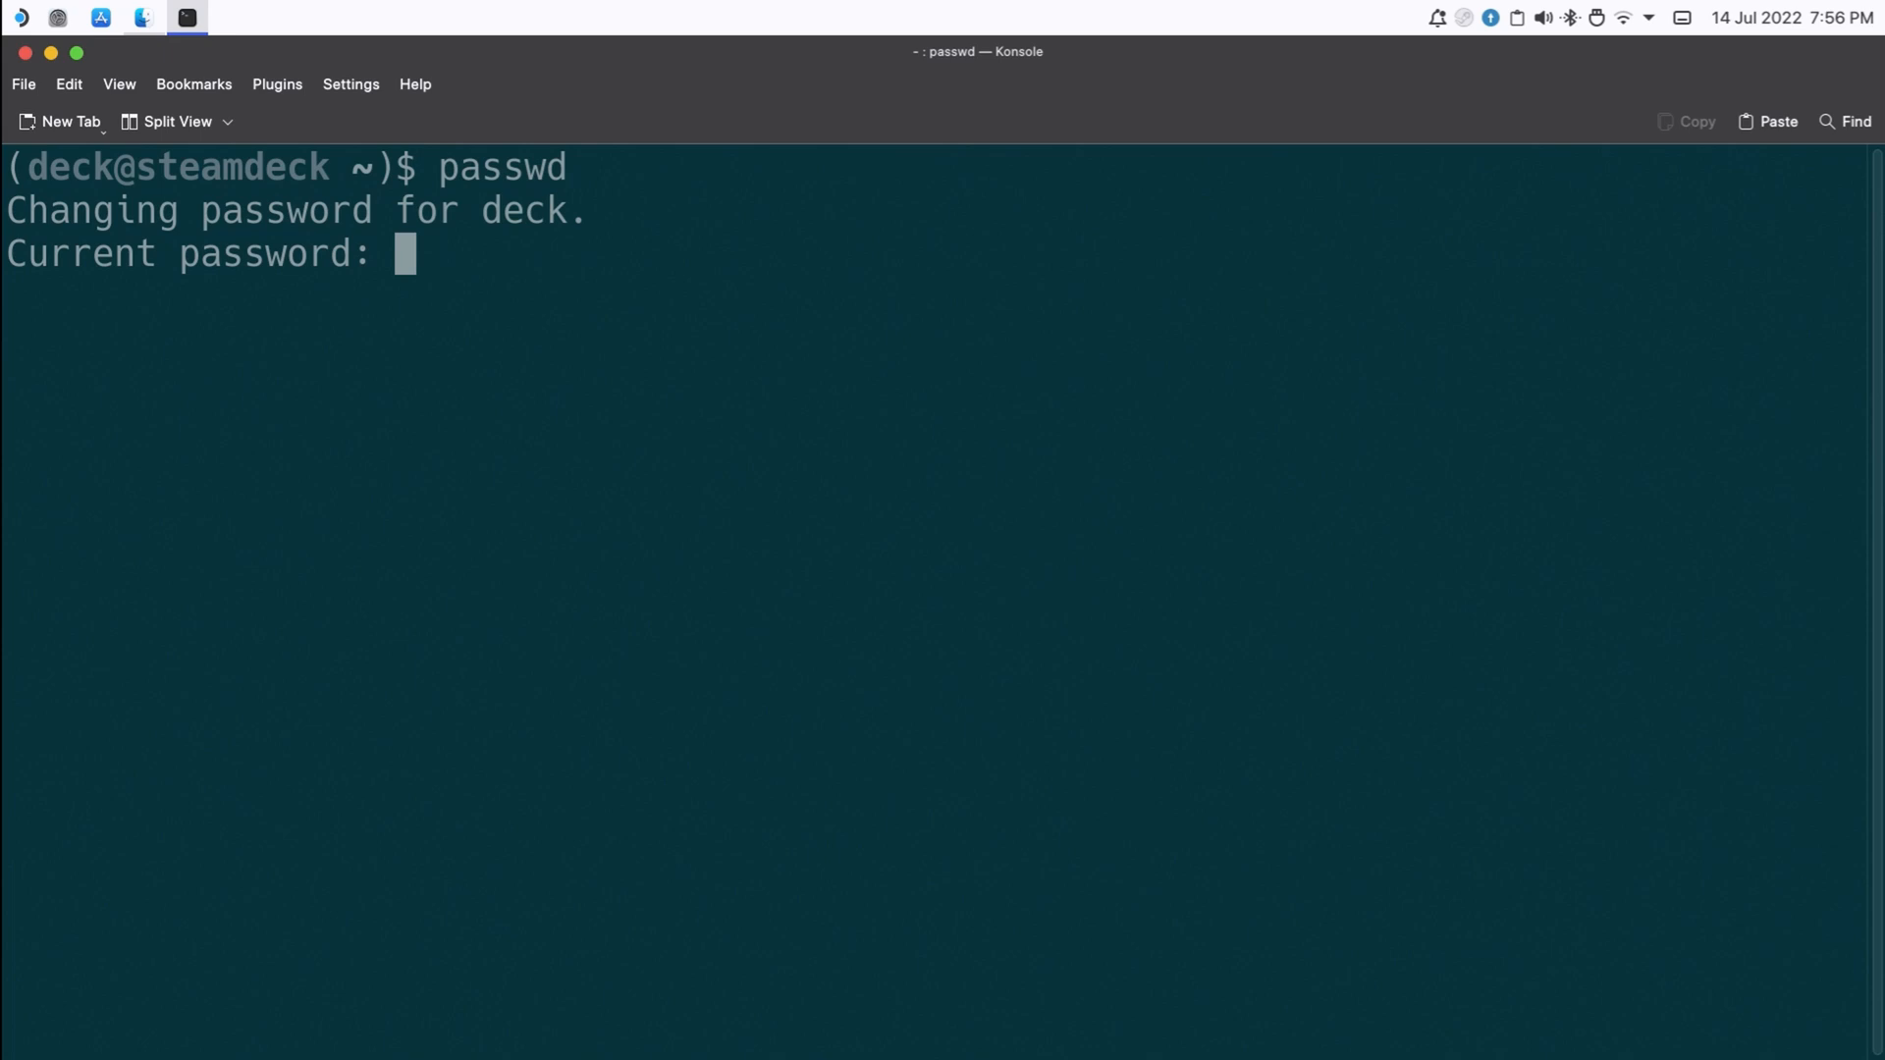
{"action": "key", "text": "Return"}
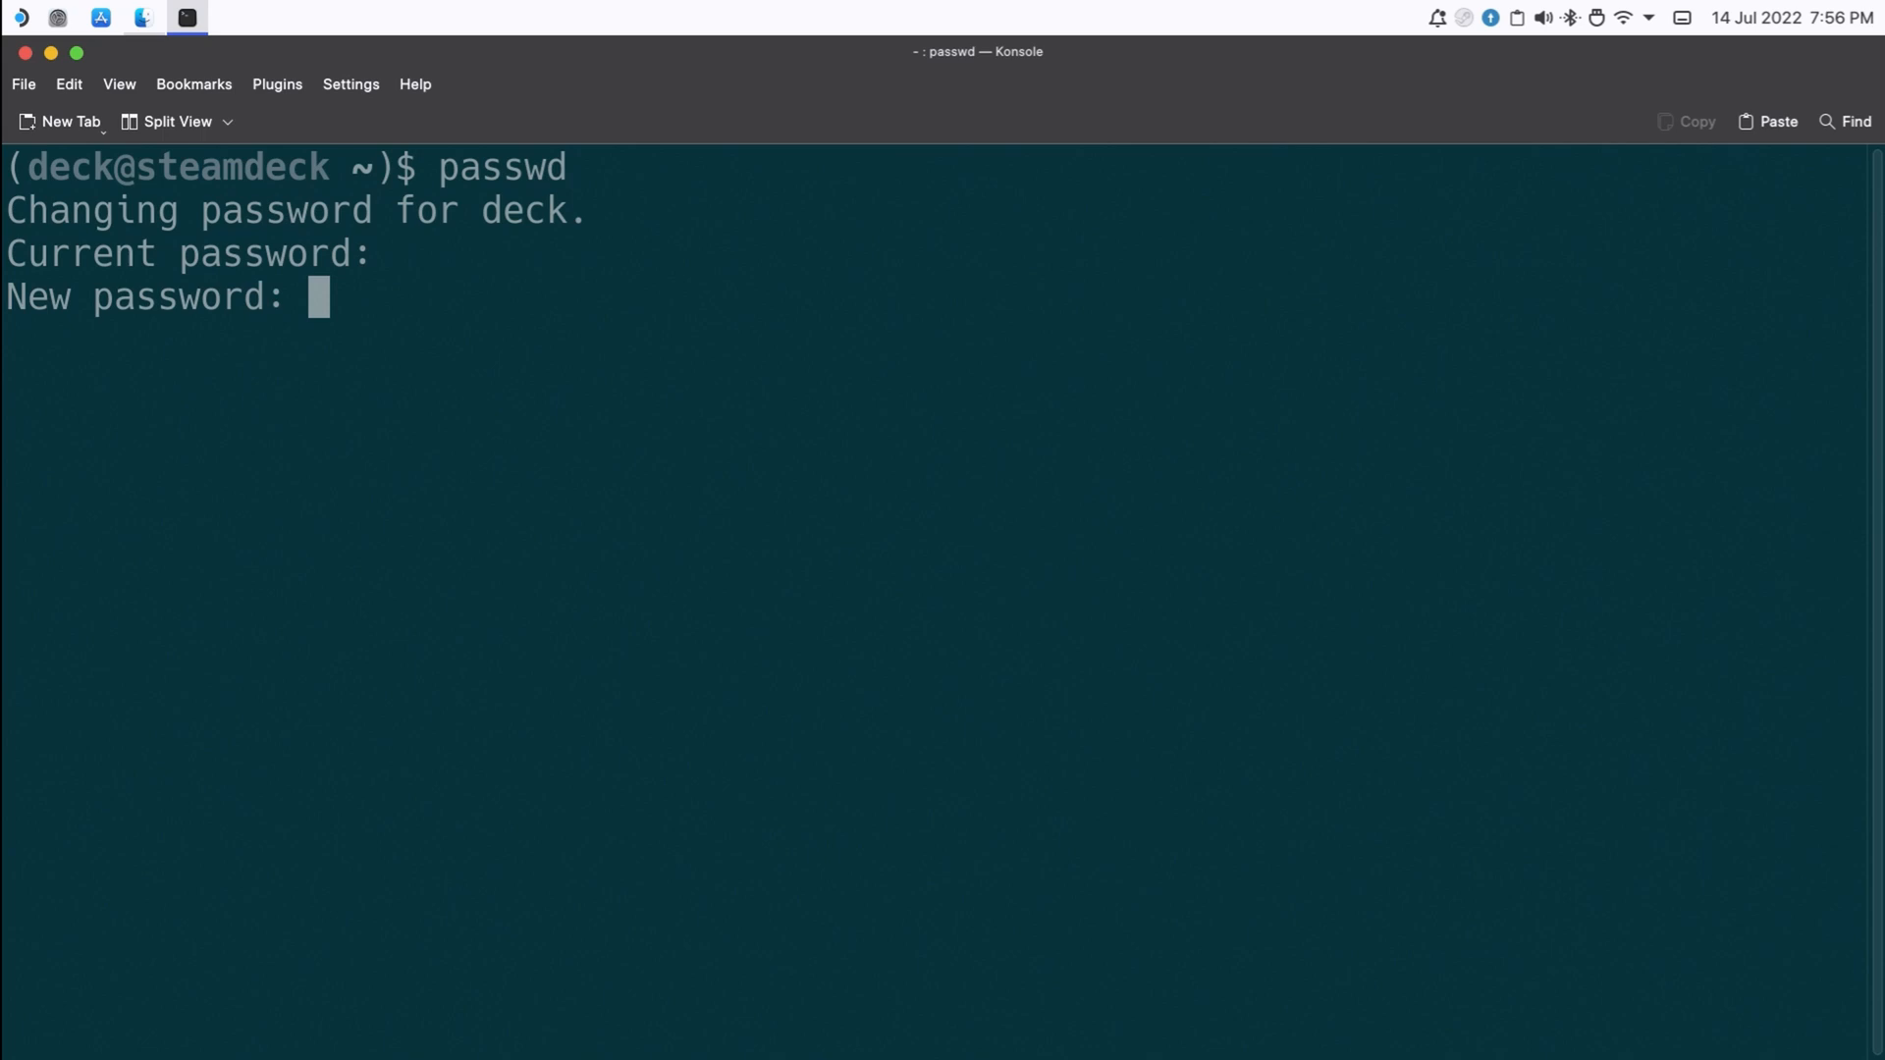
{"action": "key", "text": "Return"}
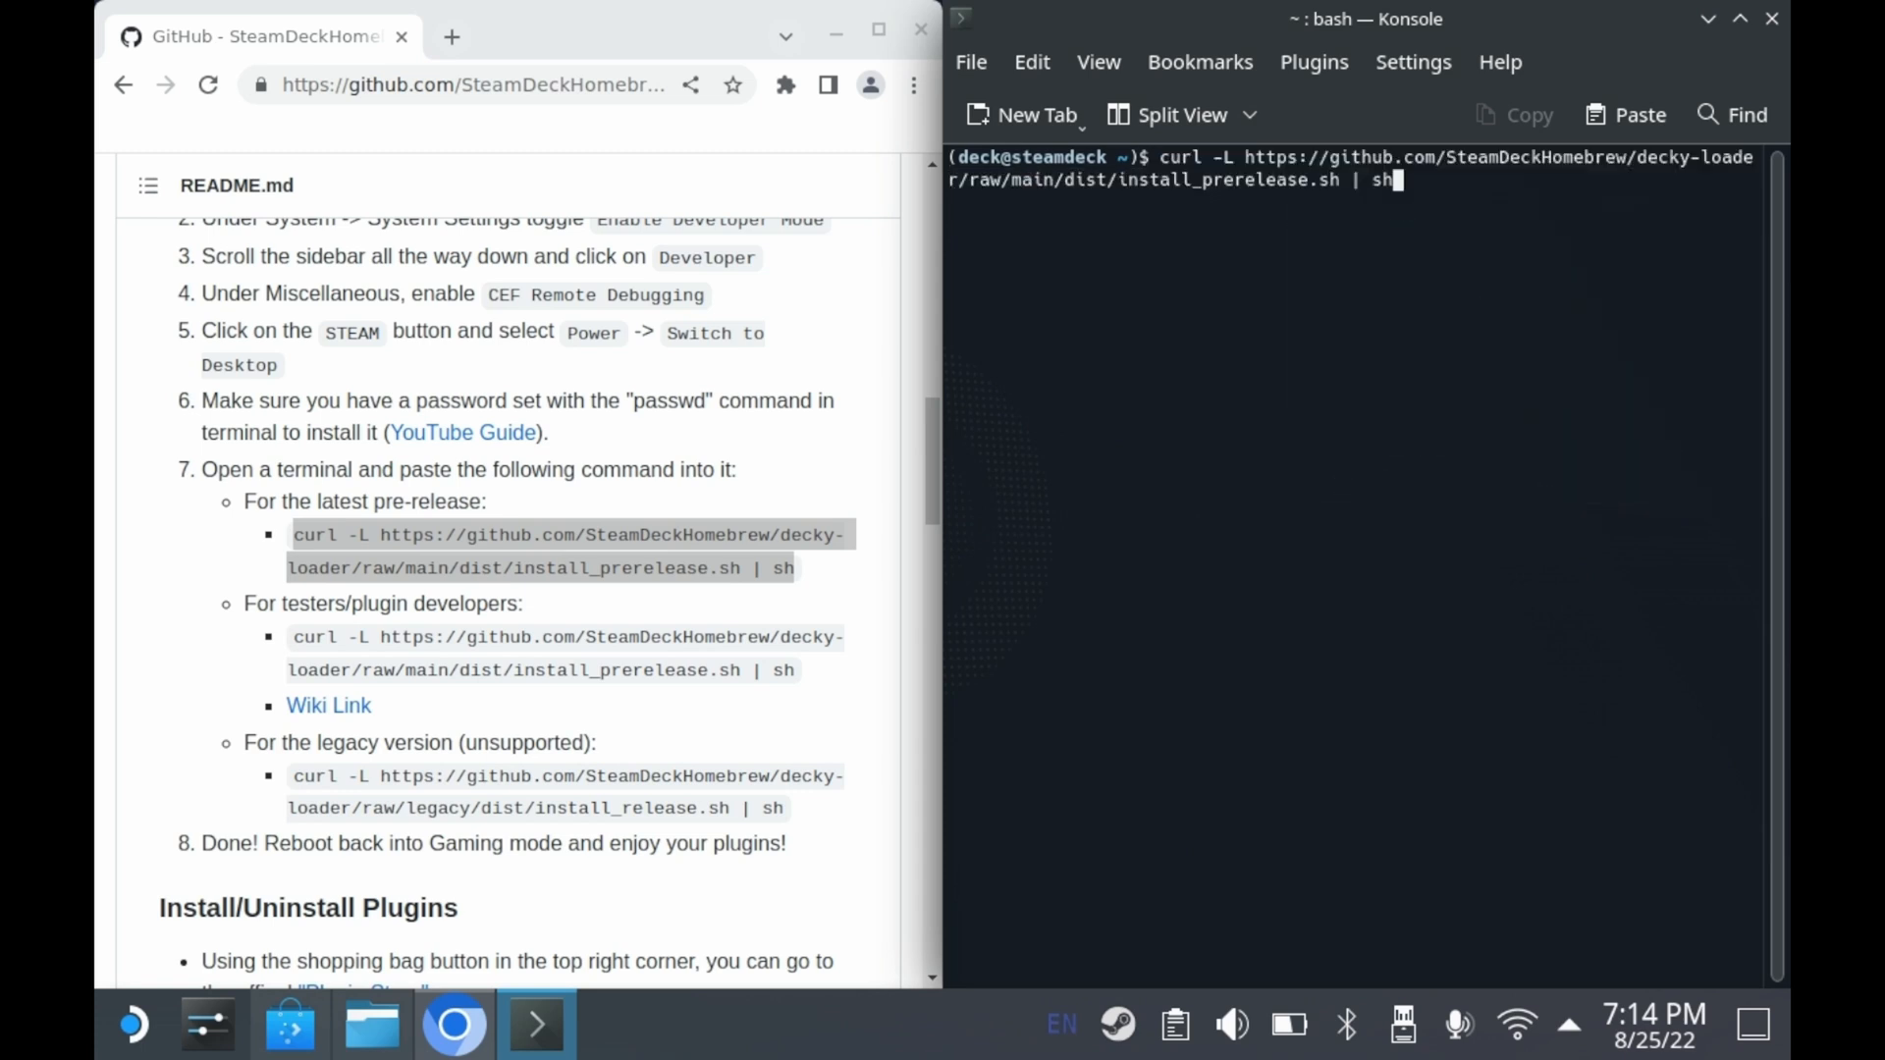
Step: Run the Decky Loader install_prerelease.sh curl command and enter the sudo password
{"action": "key", "text": "Return"}
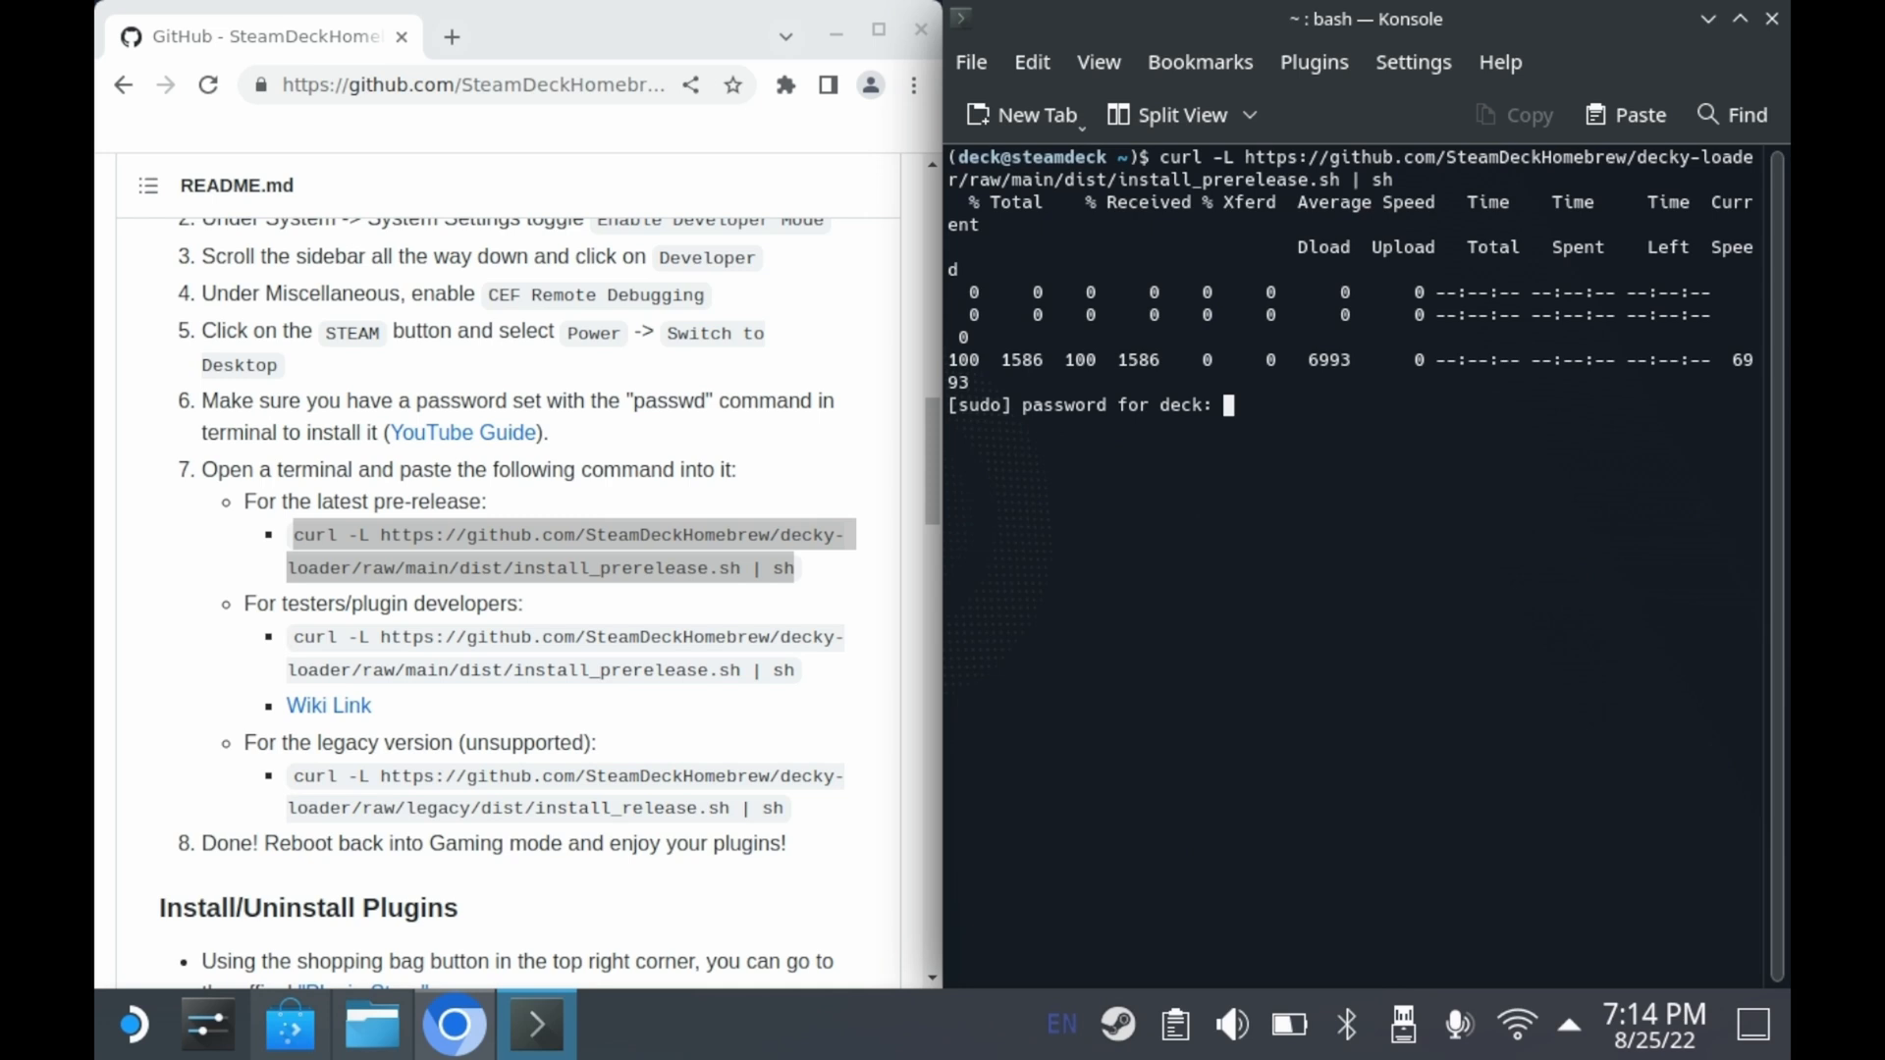
{"action": "key", "text": "Return"}
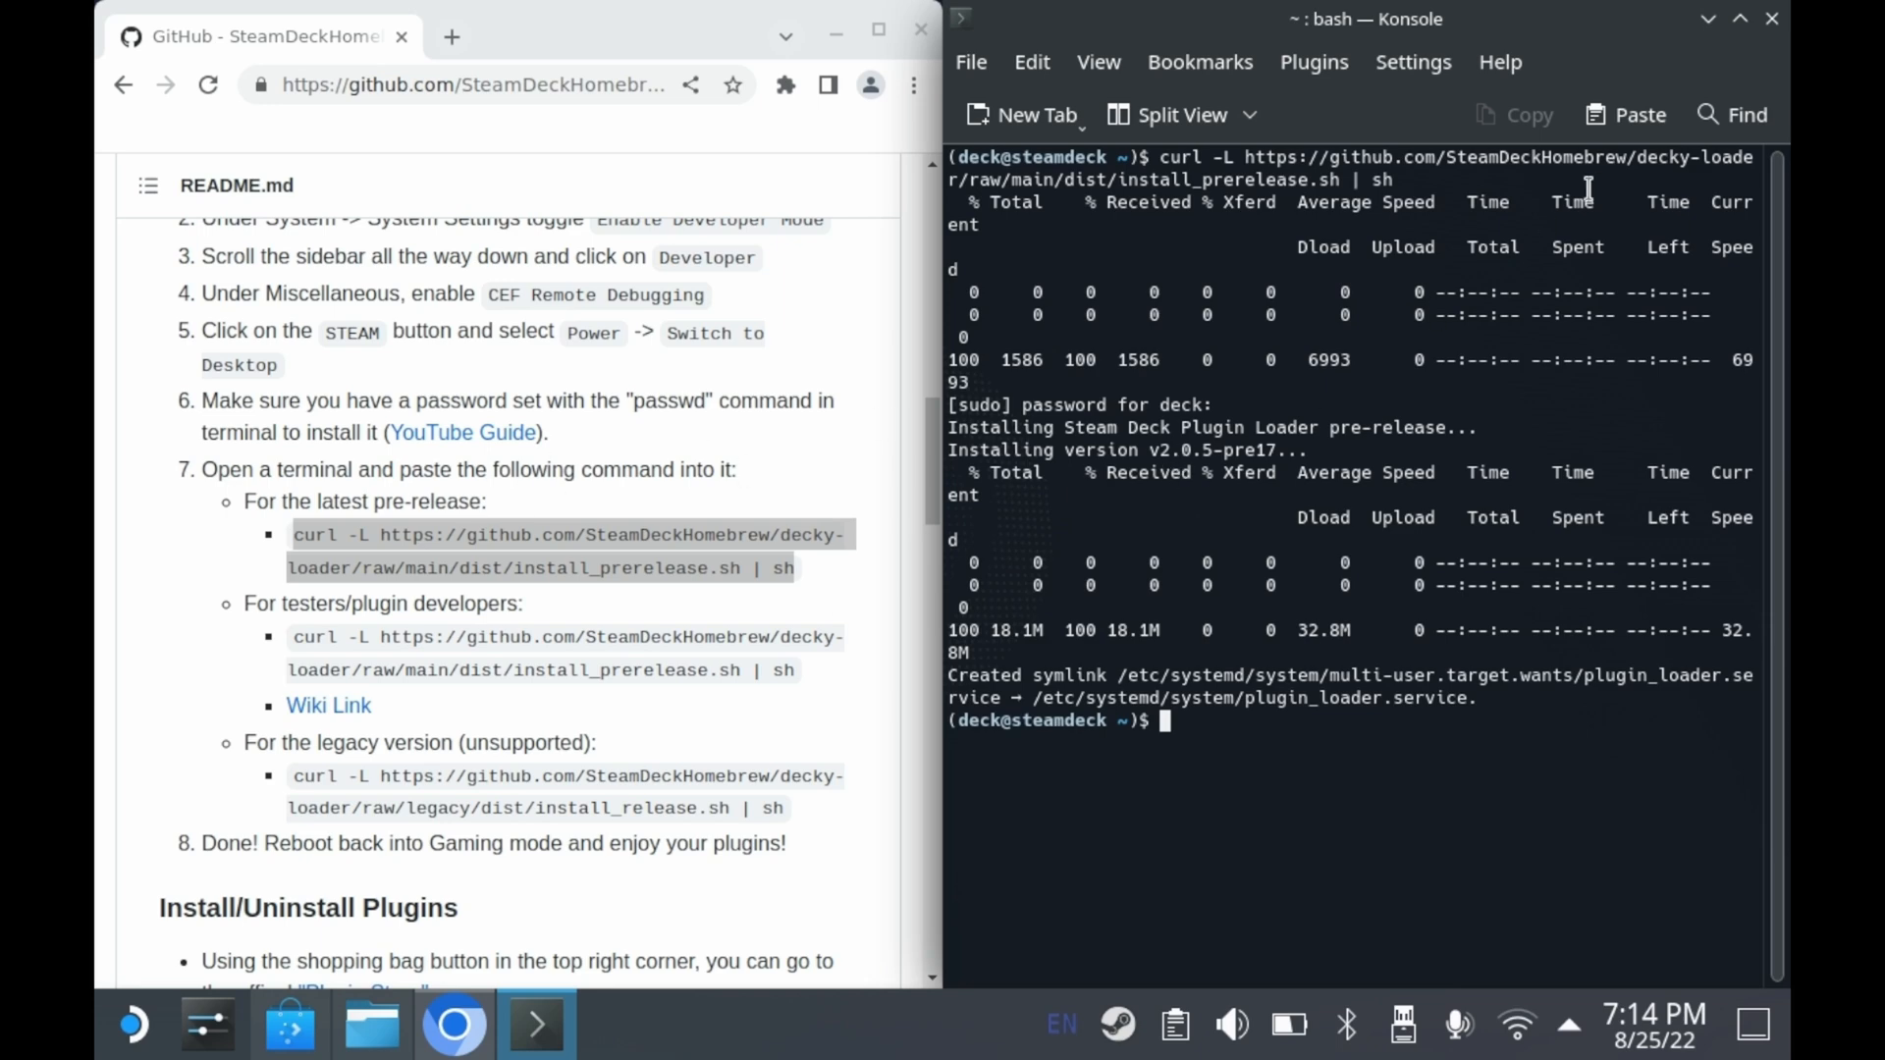
{"action": "mouse_move", "coordinate": [1771, 20]}
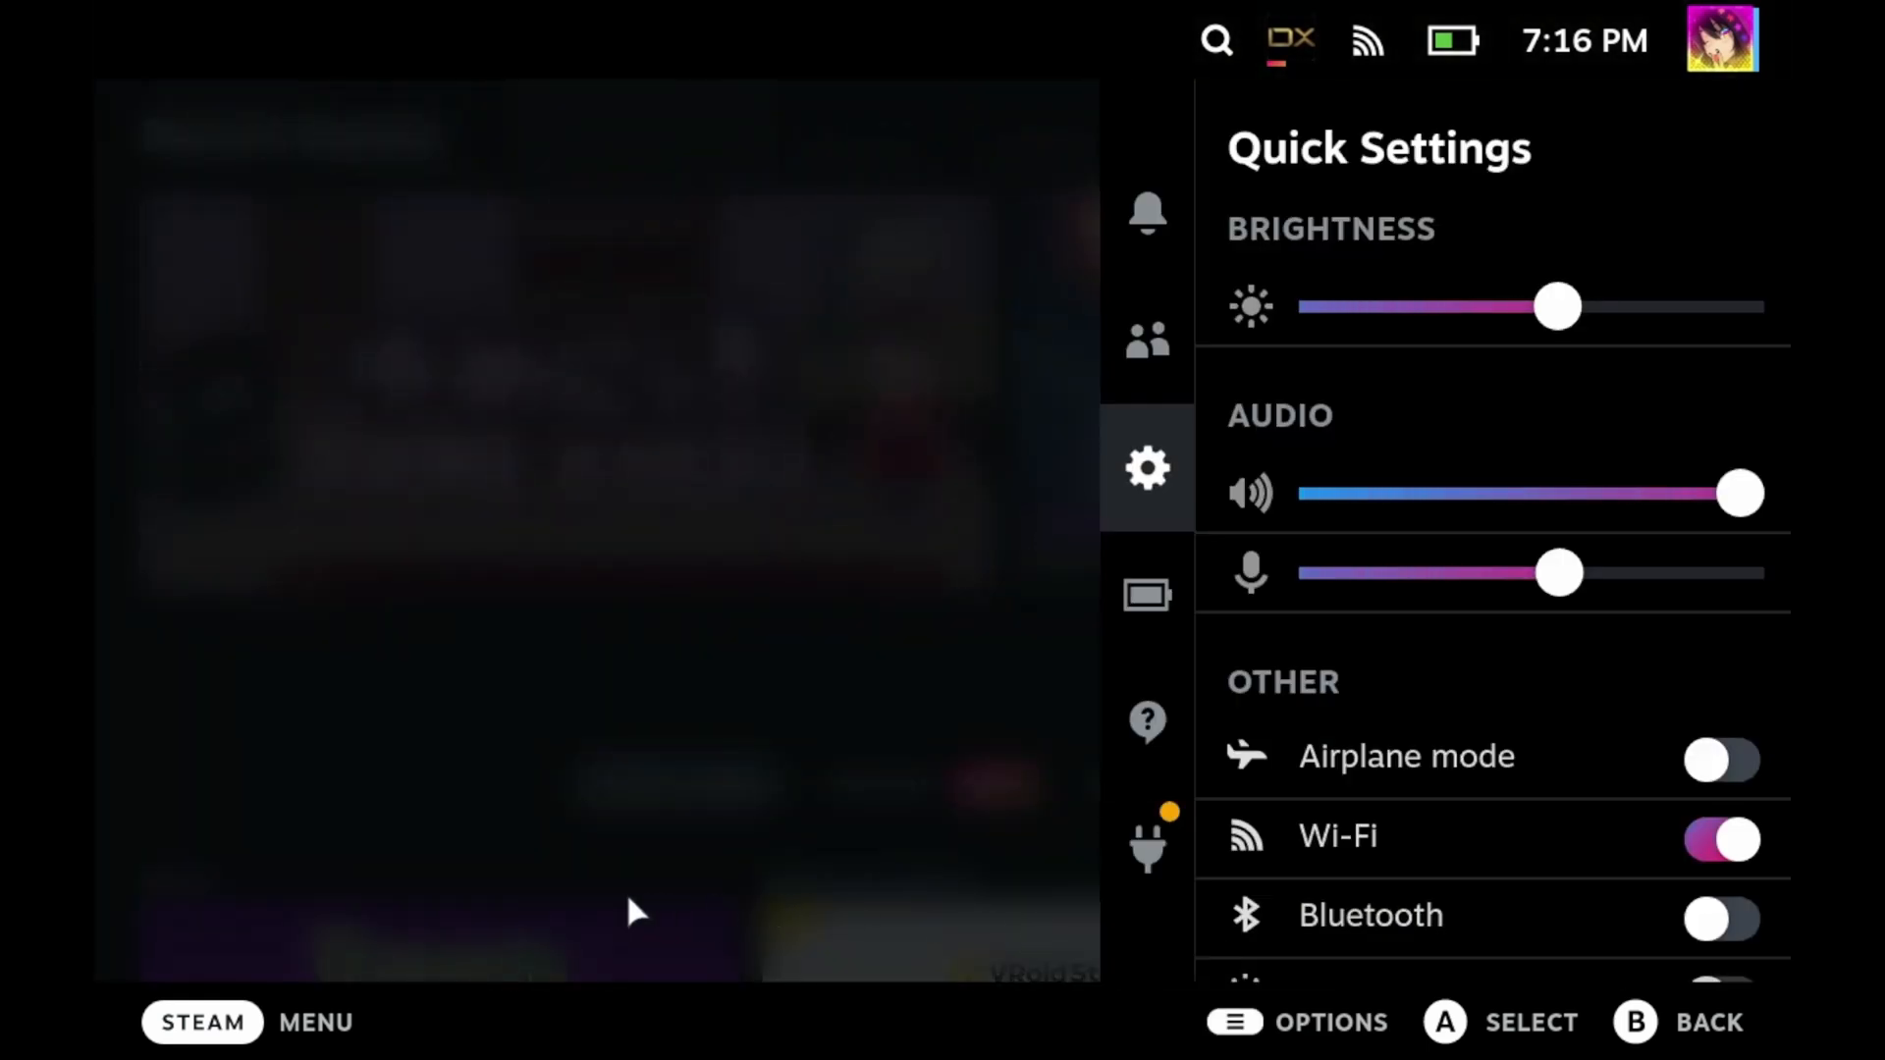
Step: Browse the Decky plugin store, then go back to the installed plugins list
{"action": "left_click", "coordinate": [1146, 847]}
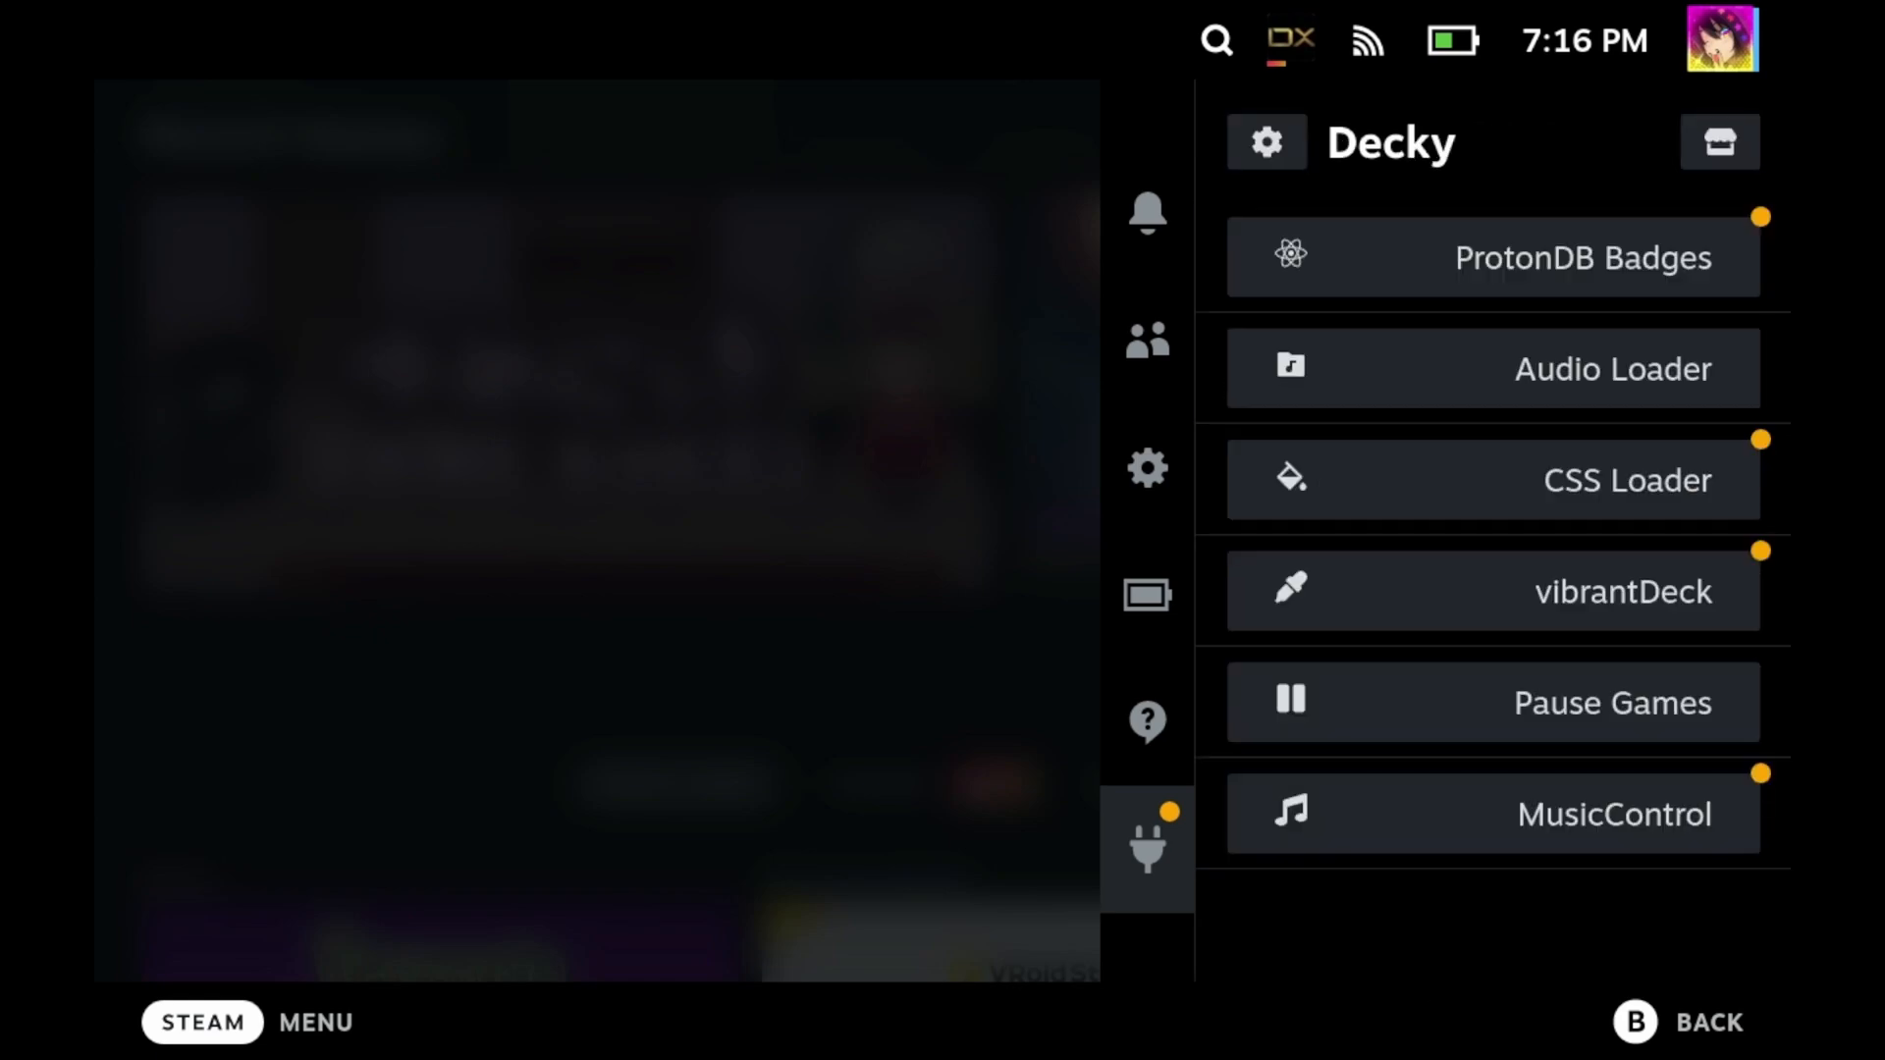
{"action": "left_click", "coordinate": [1718, 141]}
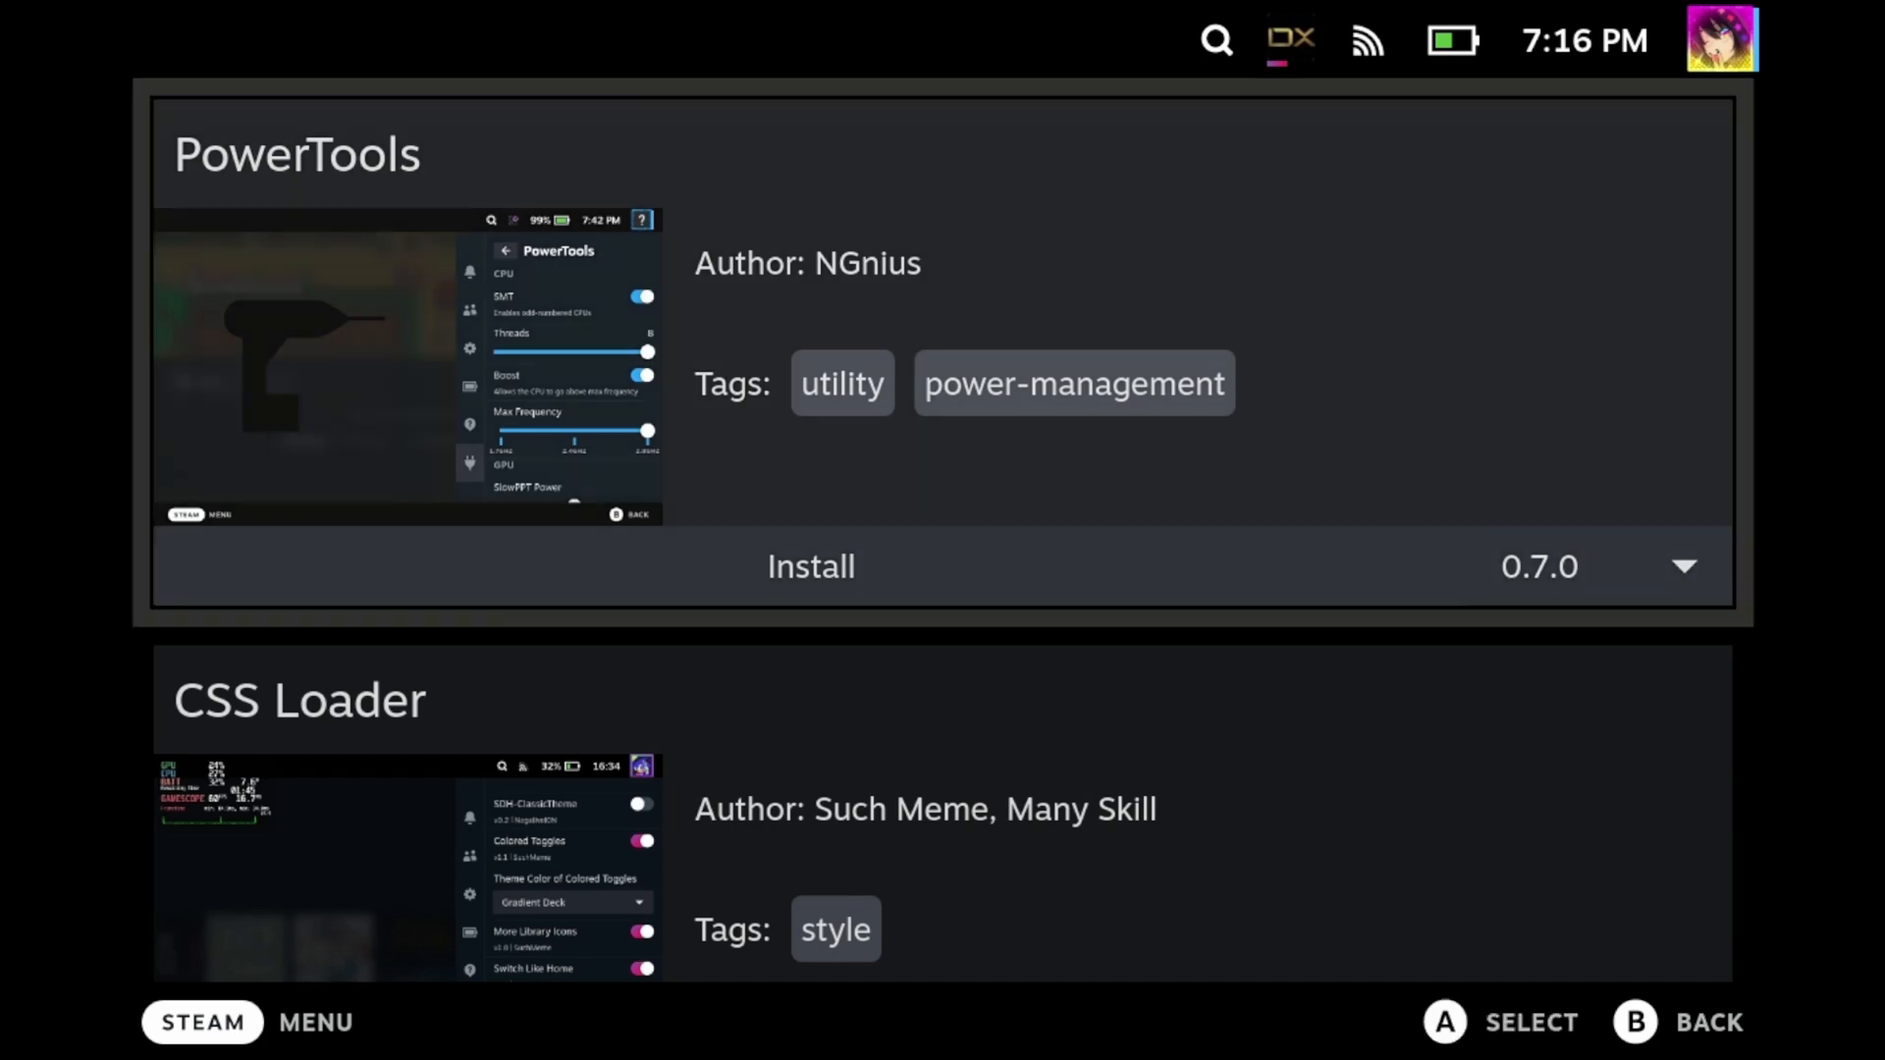
{"action": "scroll", "scroll_direction": "down", "scroll_amount": 3}
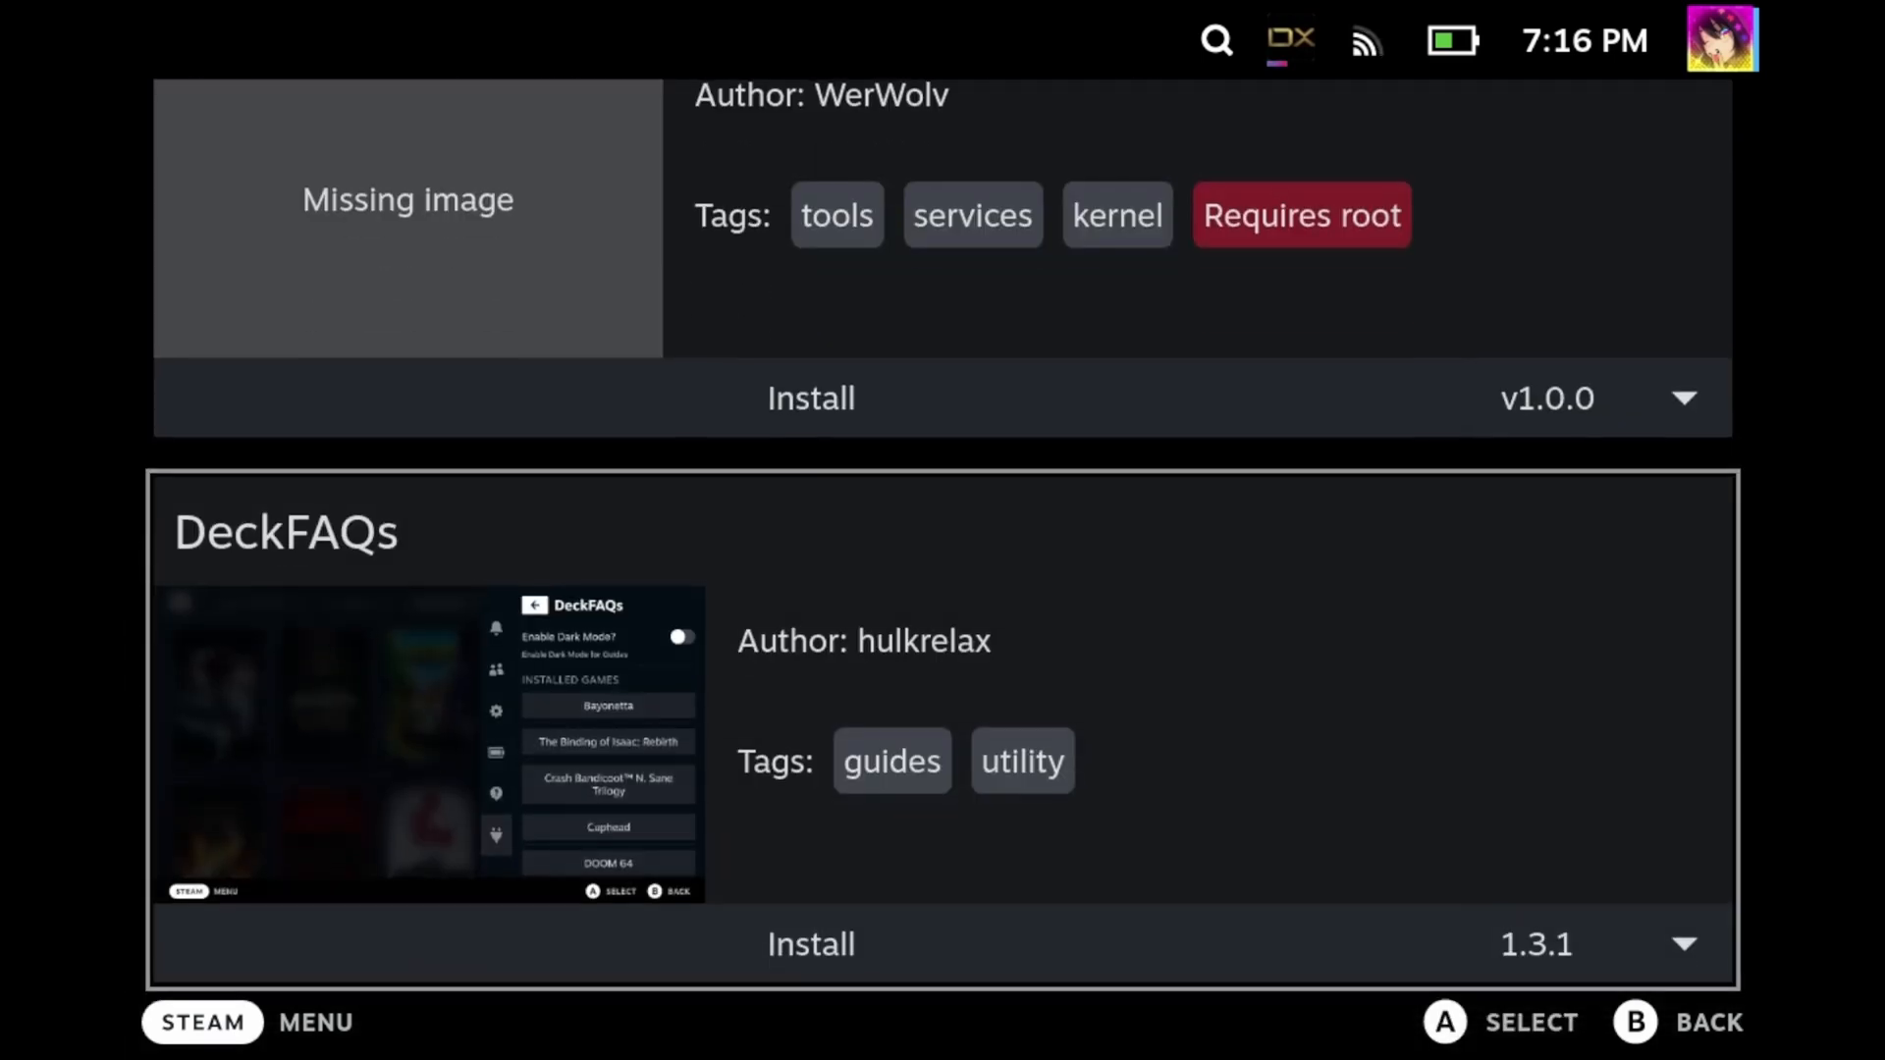
{"action": "scroll", "scroll_direction": "down", "scroll_amount": 3}
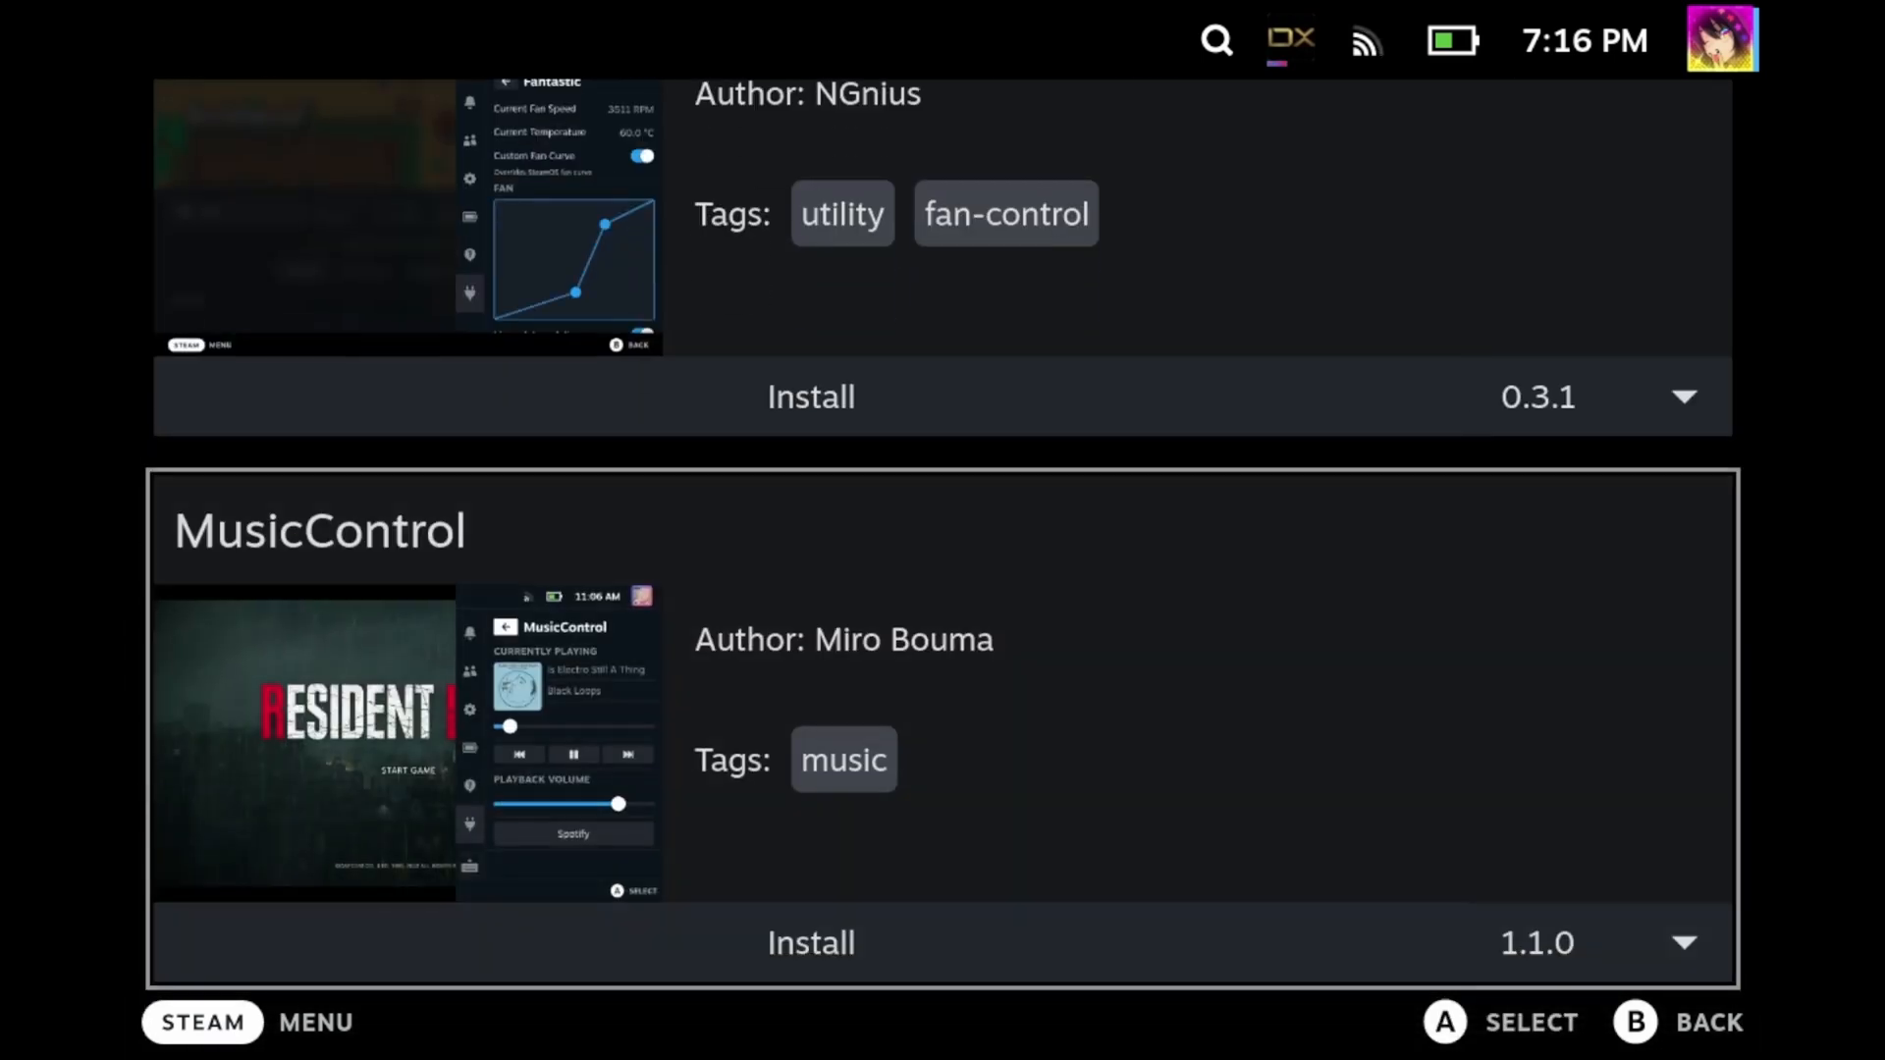
{"action": "scroll", "scroll_direction": "down", "scroll_amount": 3}
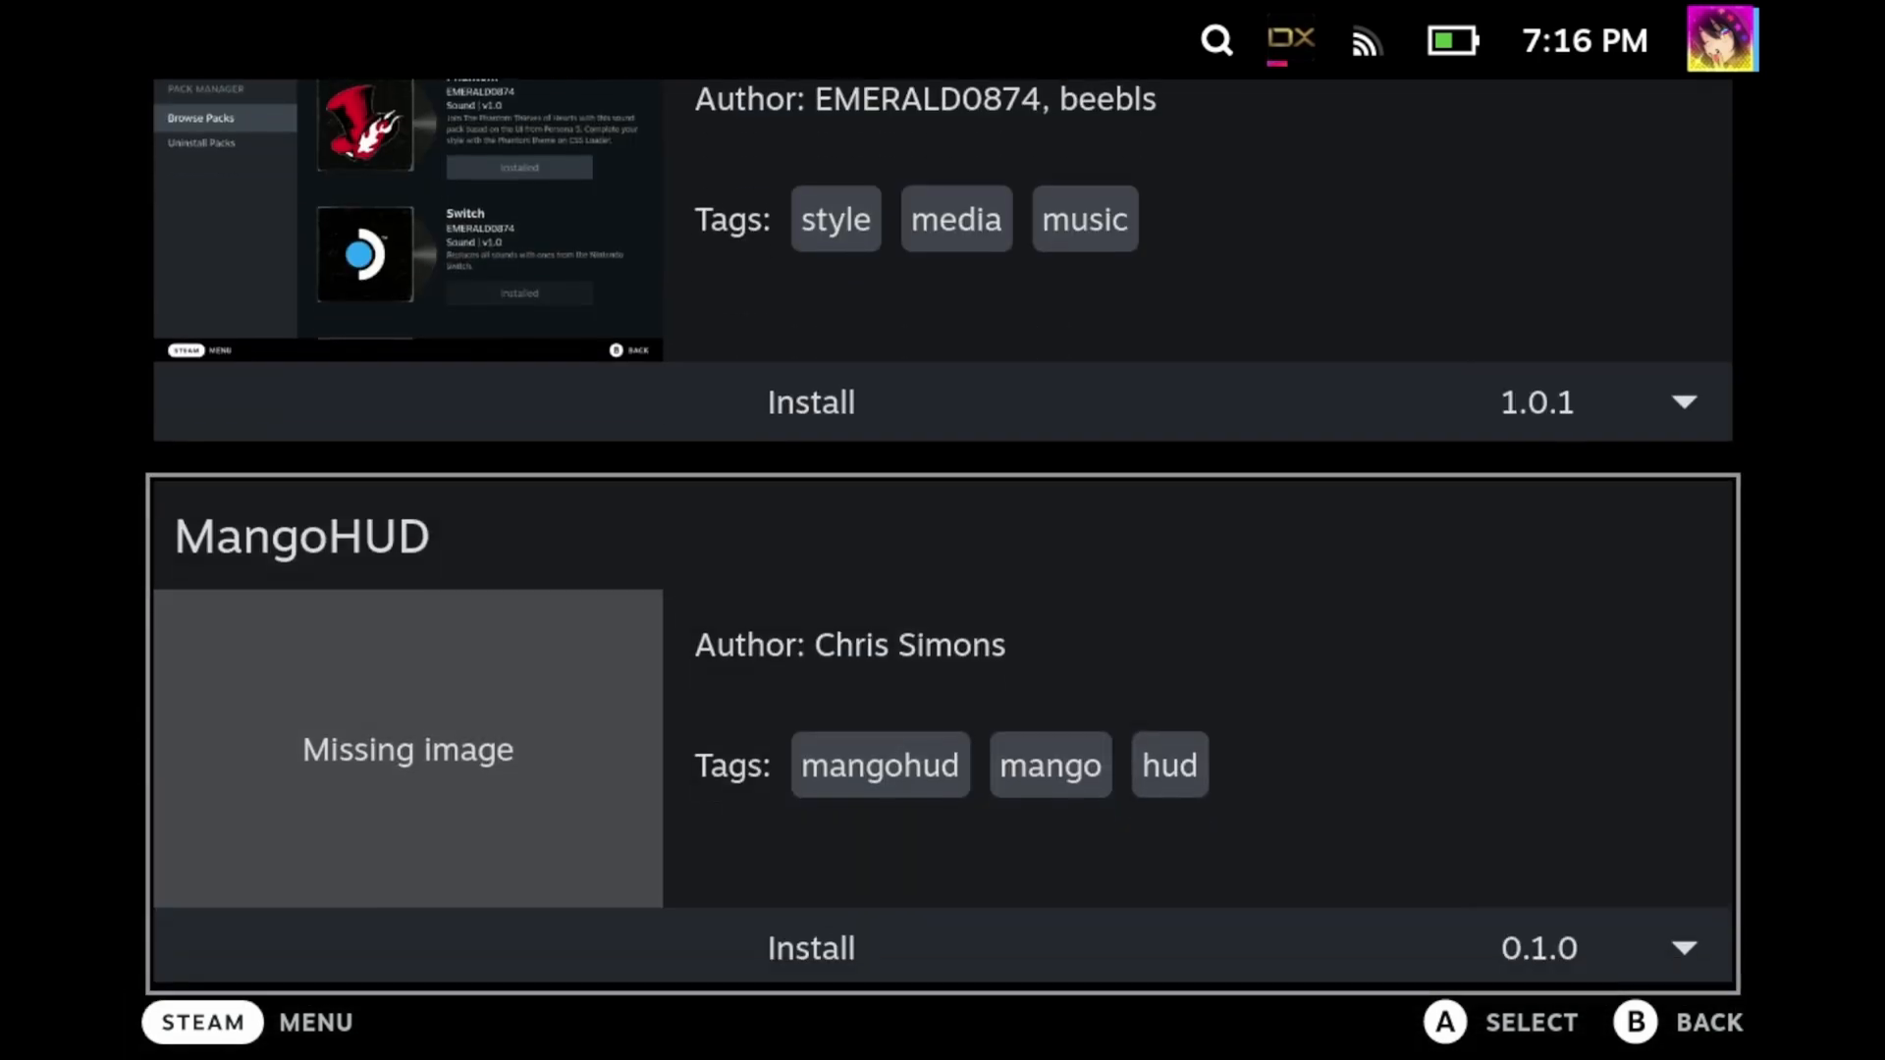
{"action": "left_click", "coordinate": [810, 401]}
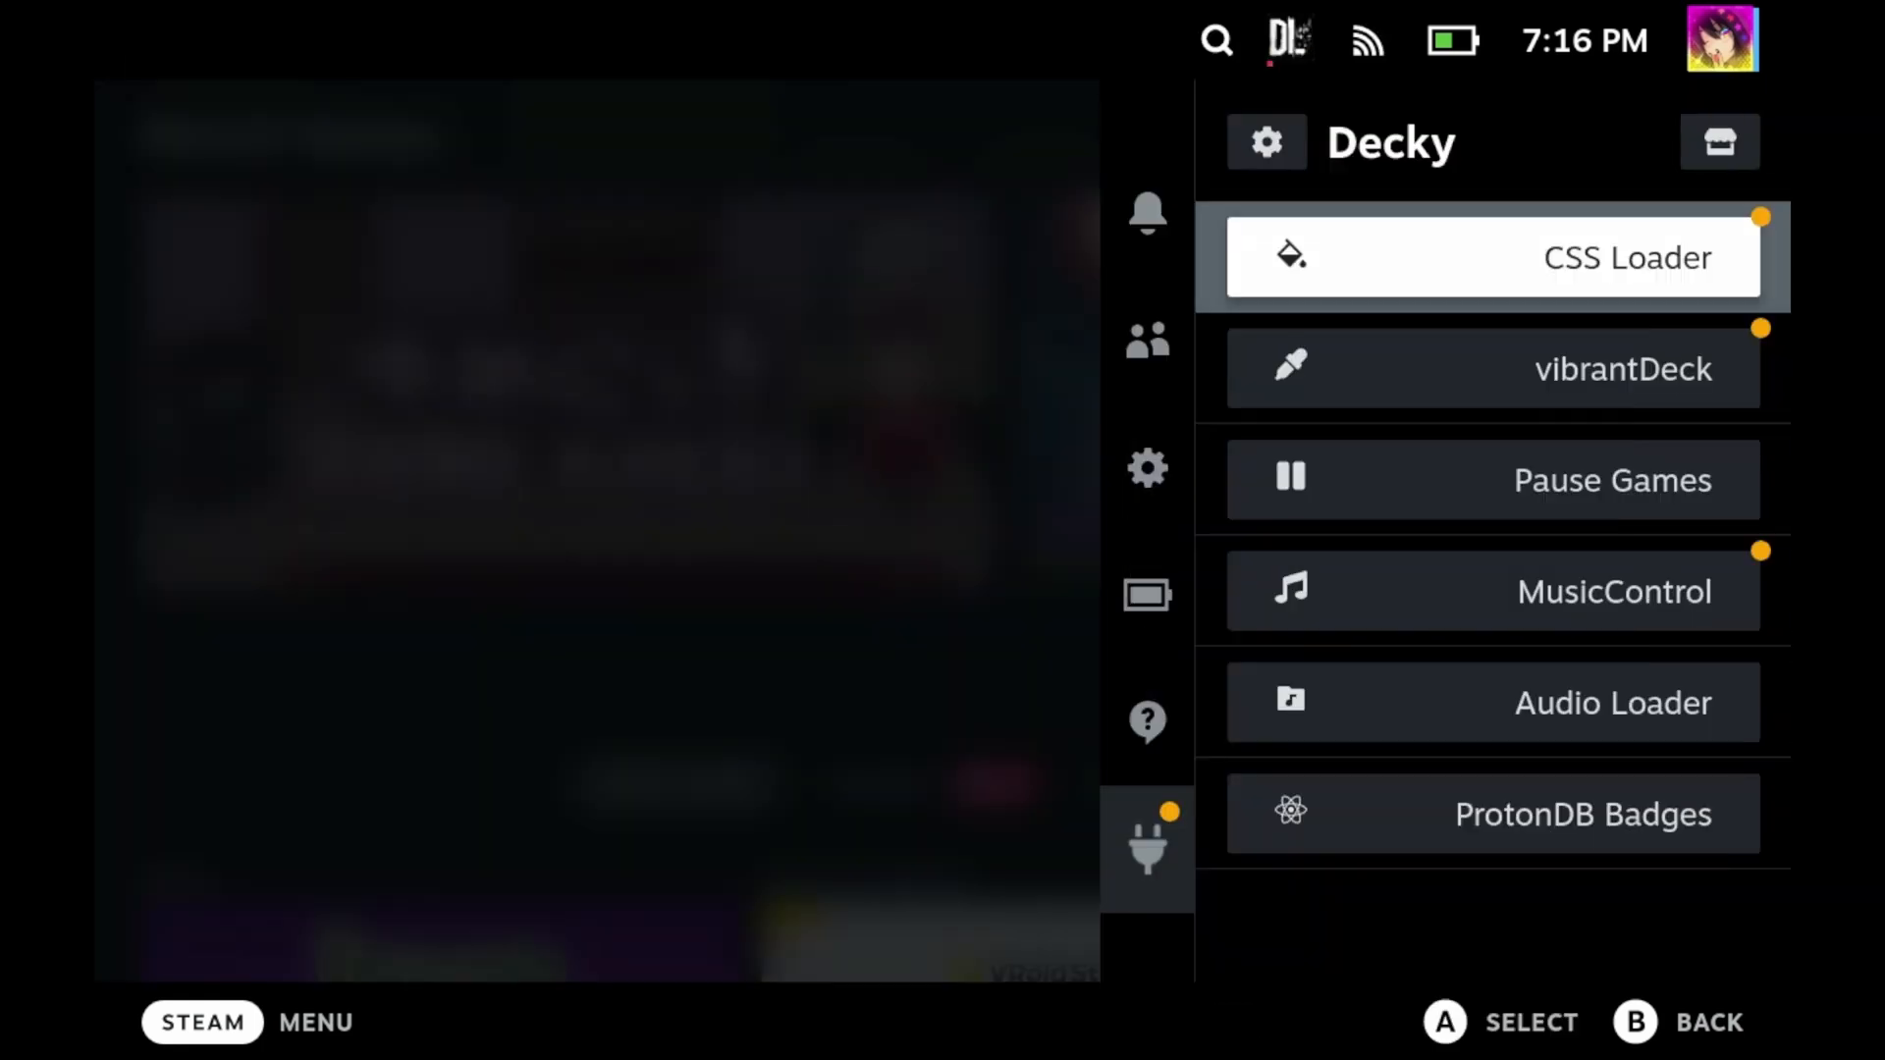
{"action": "left_click", "coordinate": [1263, 141]}
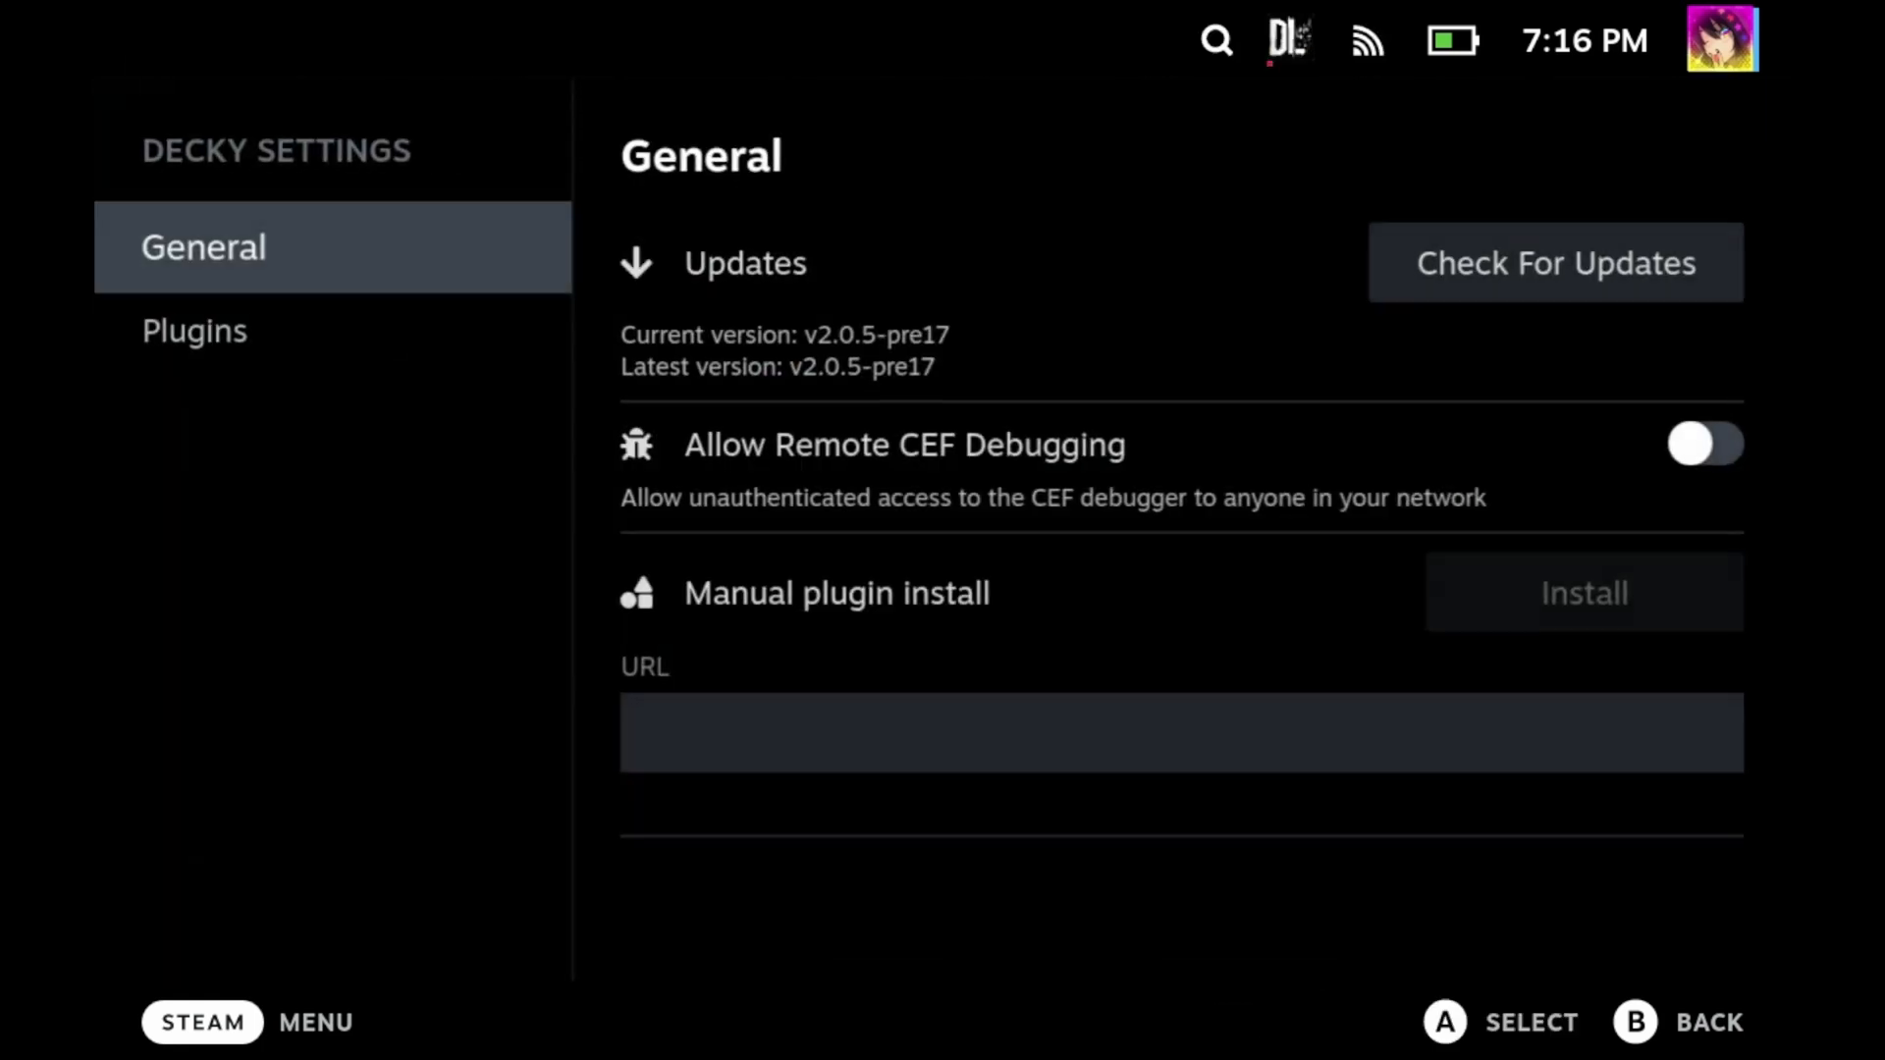
{"action": "left_click", "coordinate": [198, 331]}
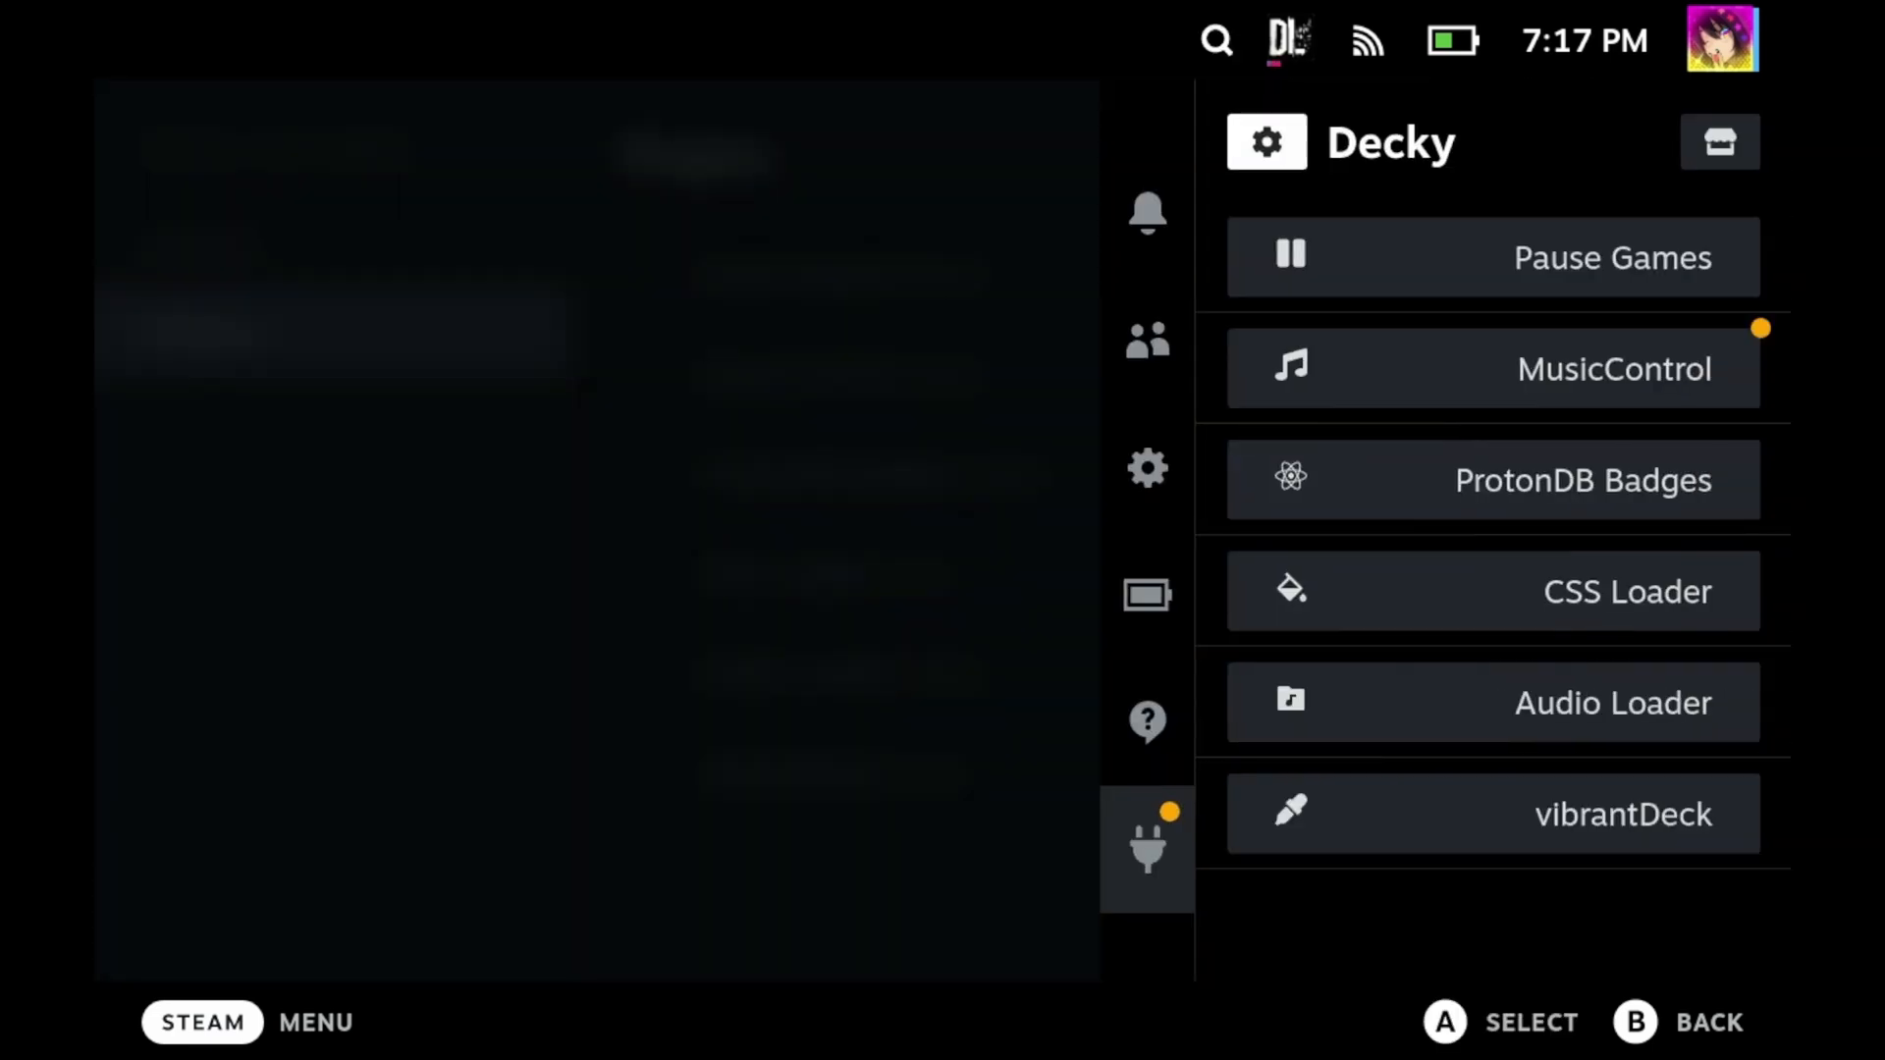
Step: Open Audio Loader's Manage Packs and scroll through the Browse Packs list
{"action": "left_click", "coordinate": [1490, 702]}
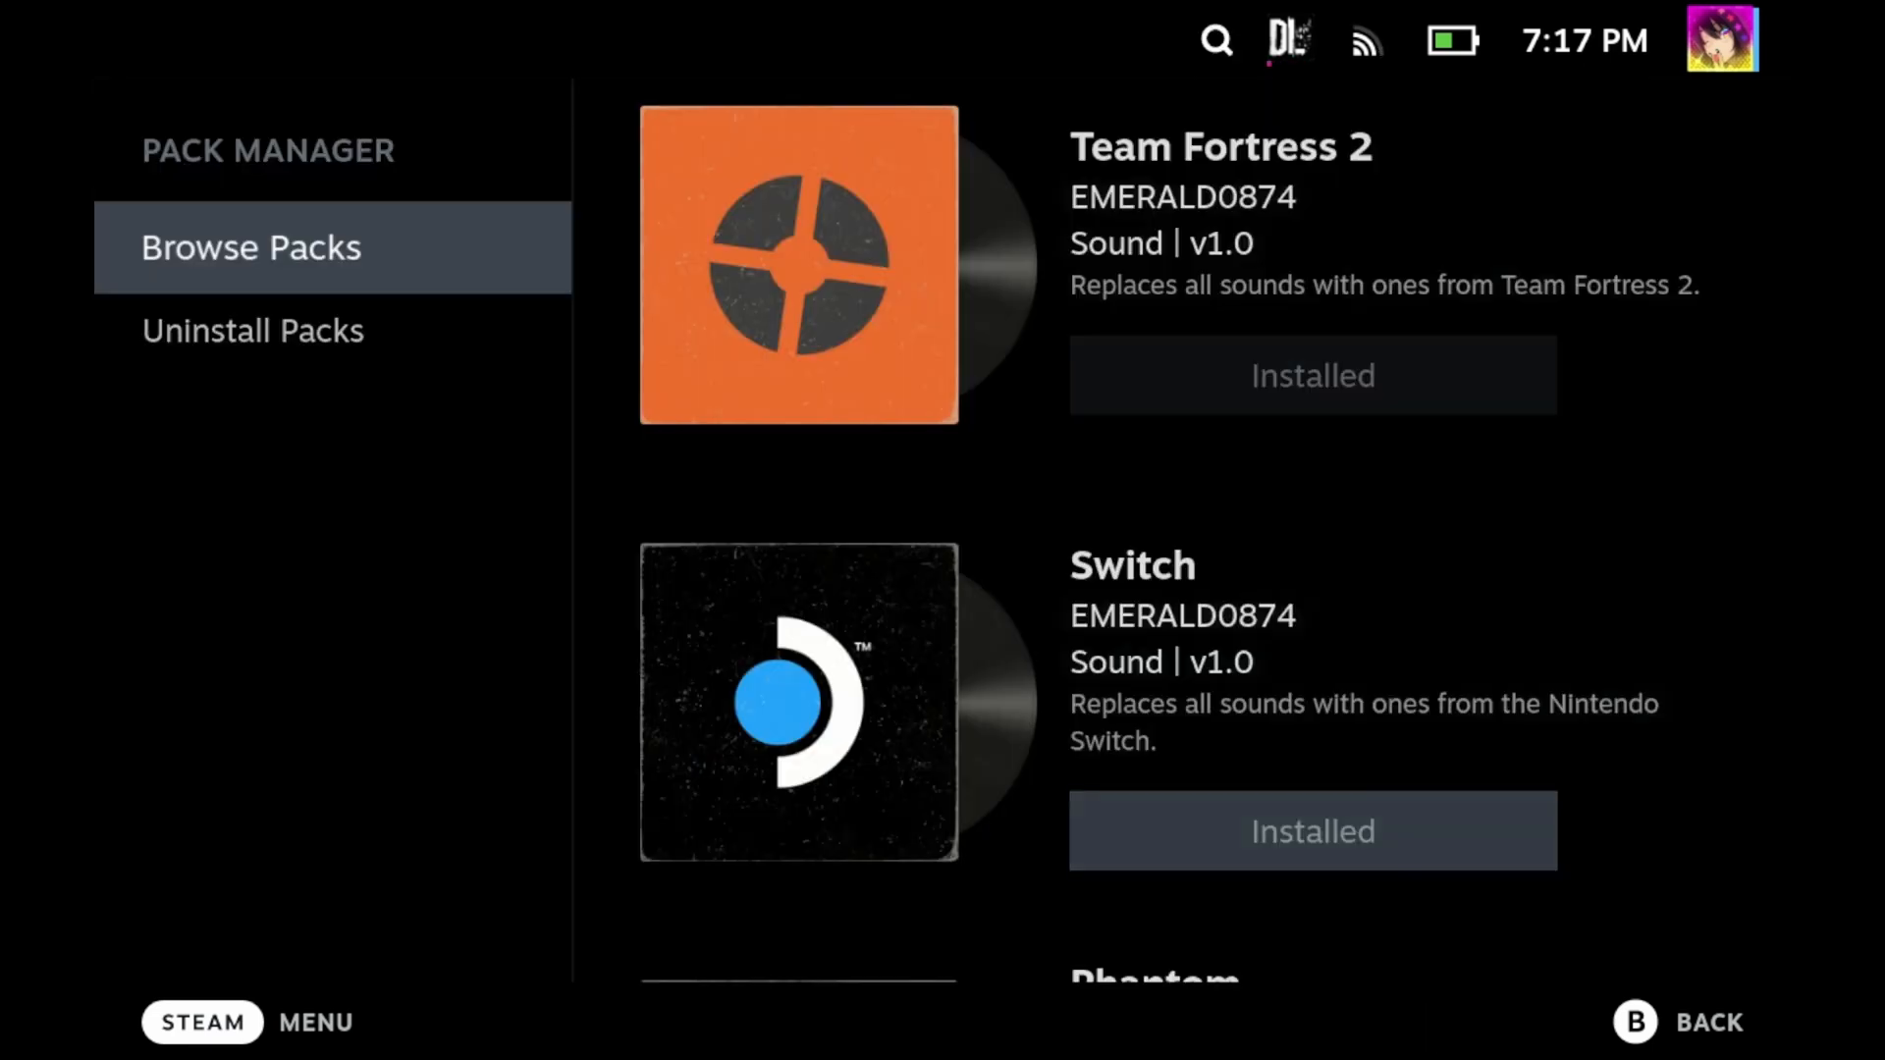
{"action": "scroll", "scroll_direction": "down", "scroll_amount": 3}
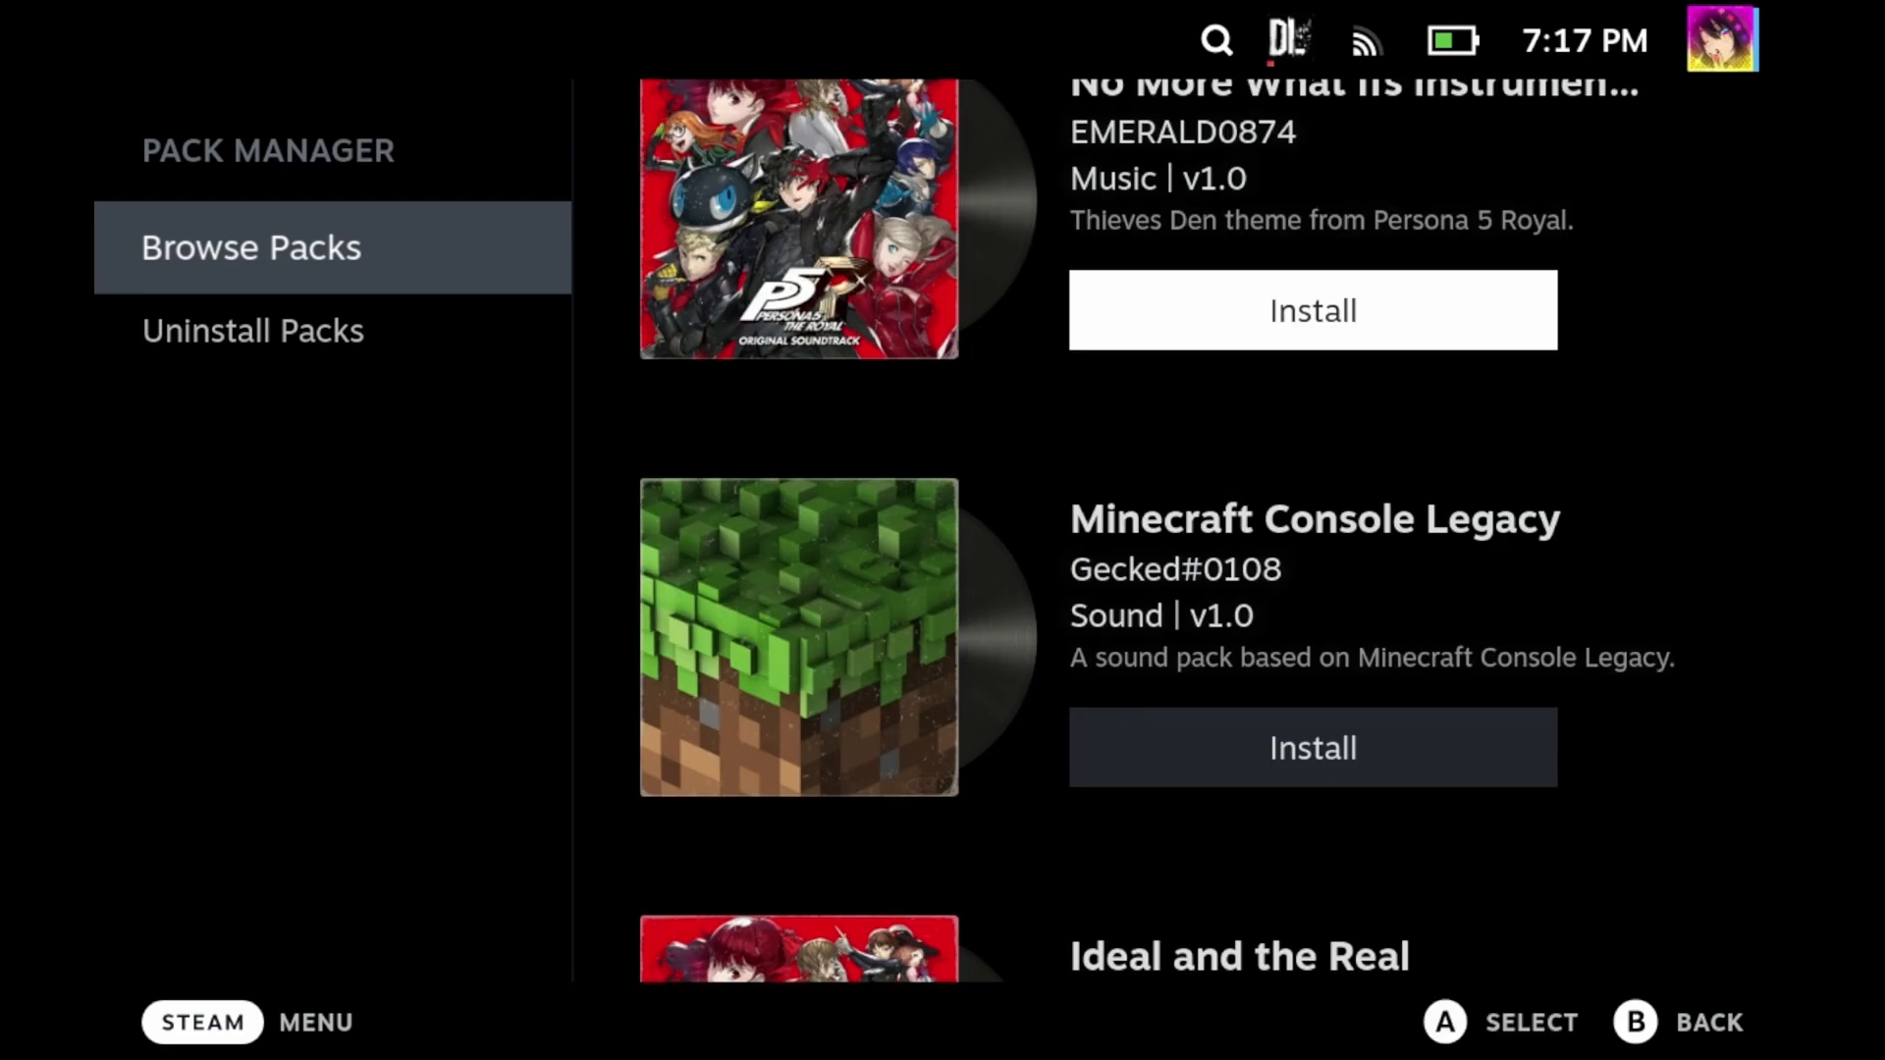
{"action": "scroll", "scroll_direction": "down", "scroll_amount": 3}
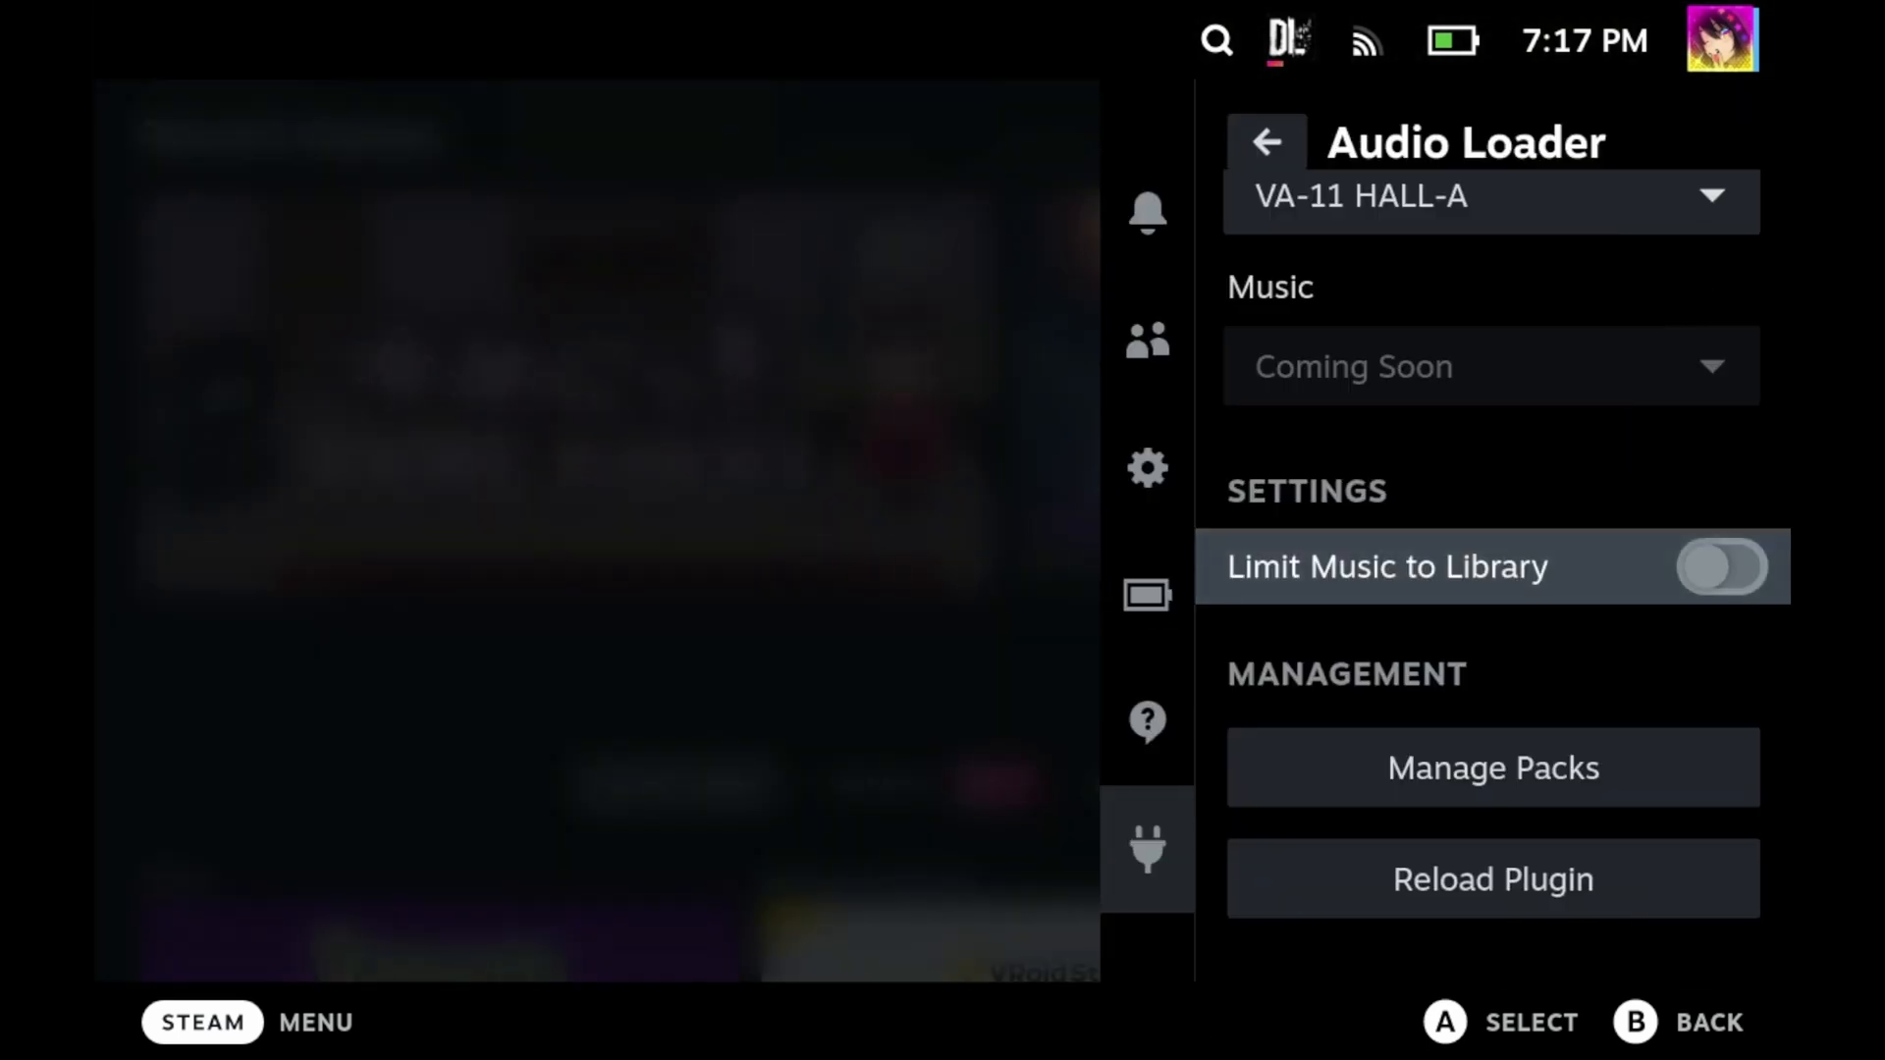
Step: Choose PSVita from Audio Loader's Sounds dropdown instead of VA-11 HALL-A
{"action": "left_click", "coordinate": [1491, 200]}
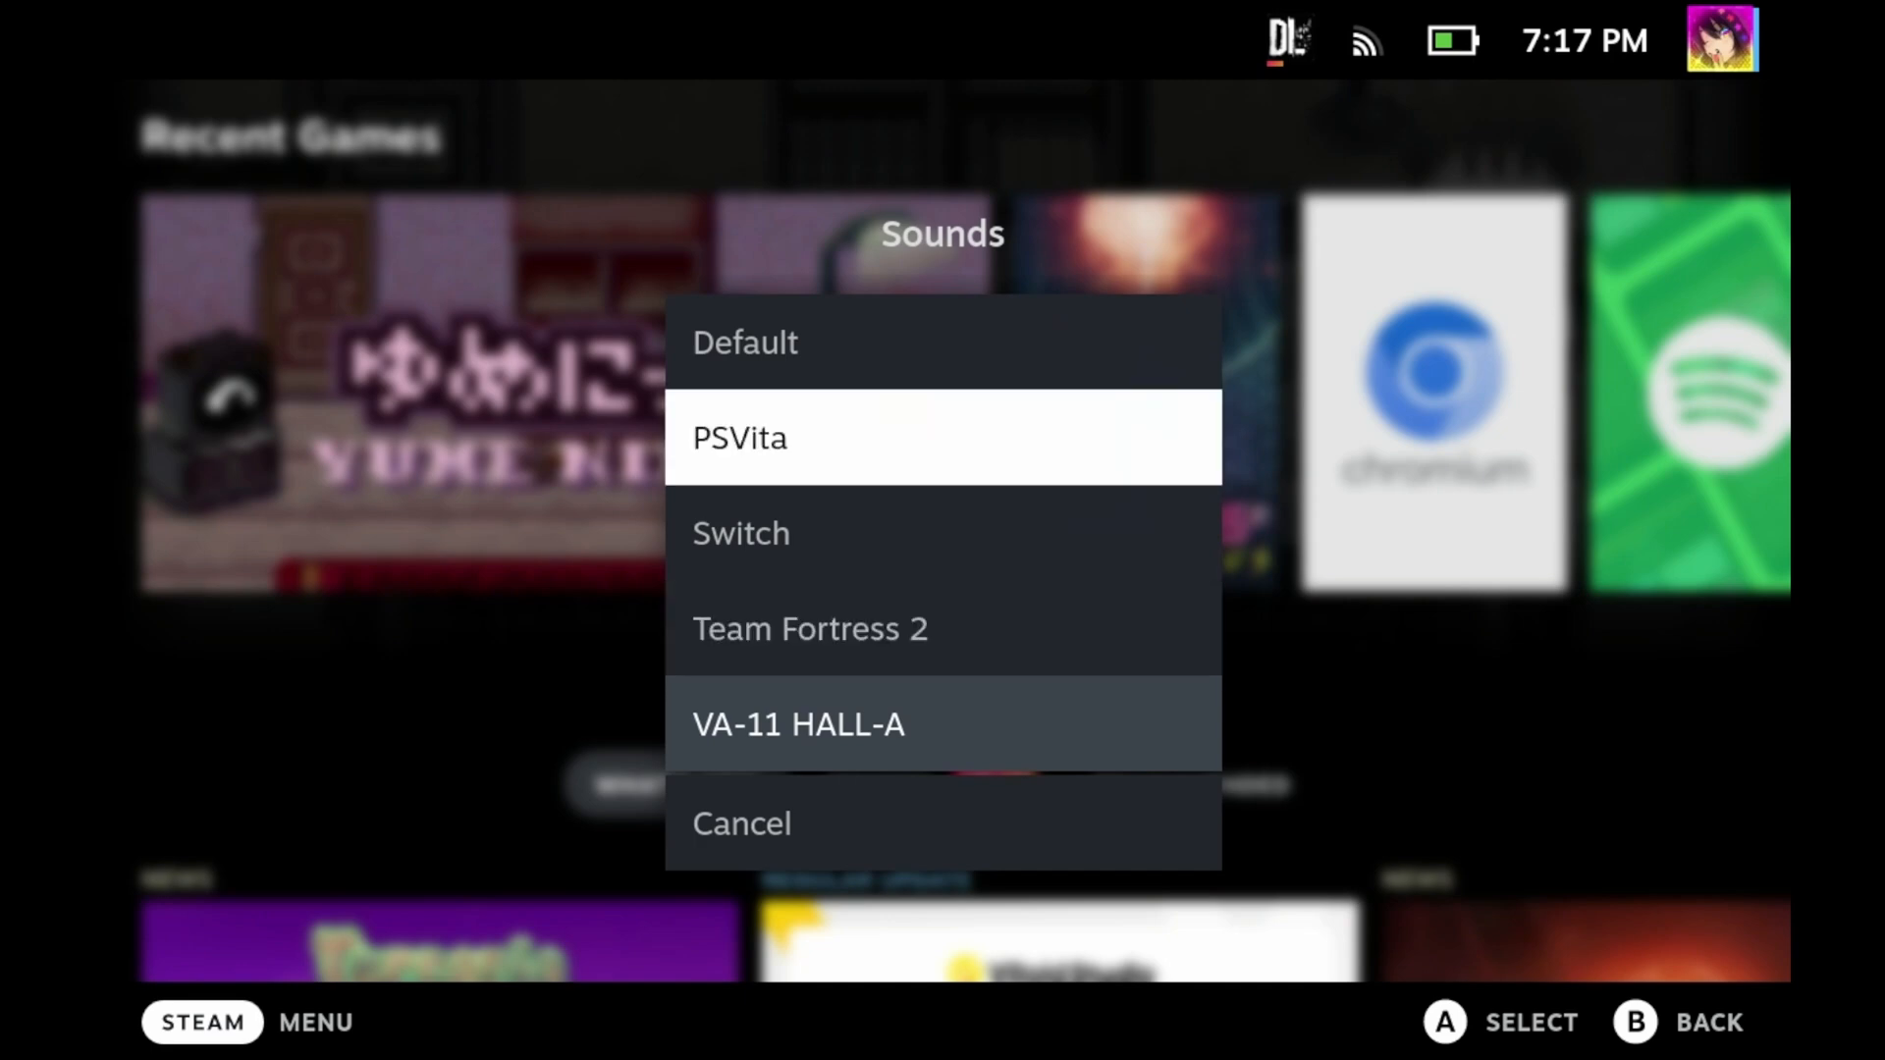
{"action": "left_click", "coordinate": [942, 436]}
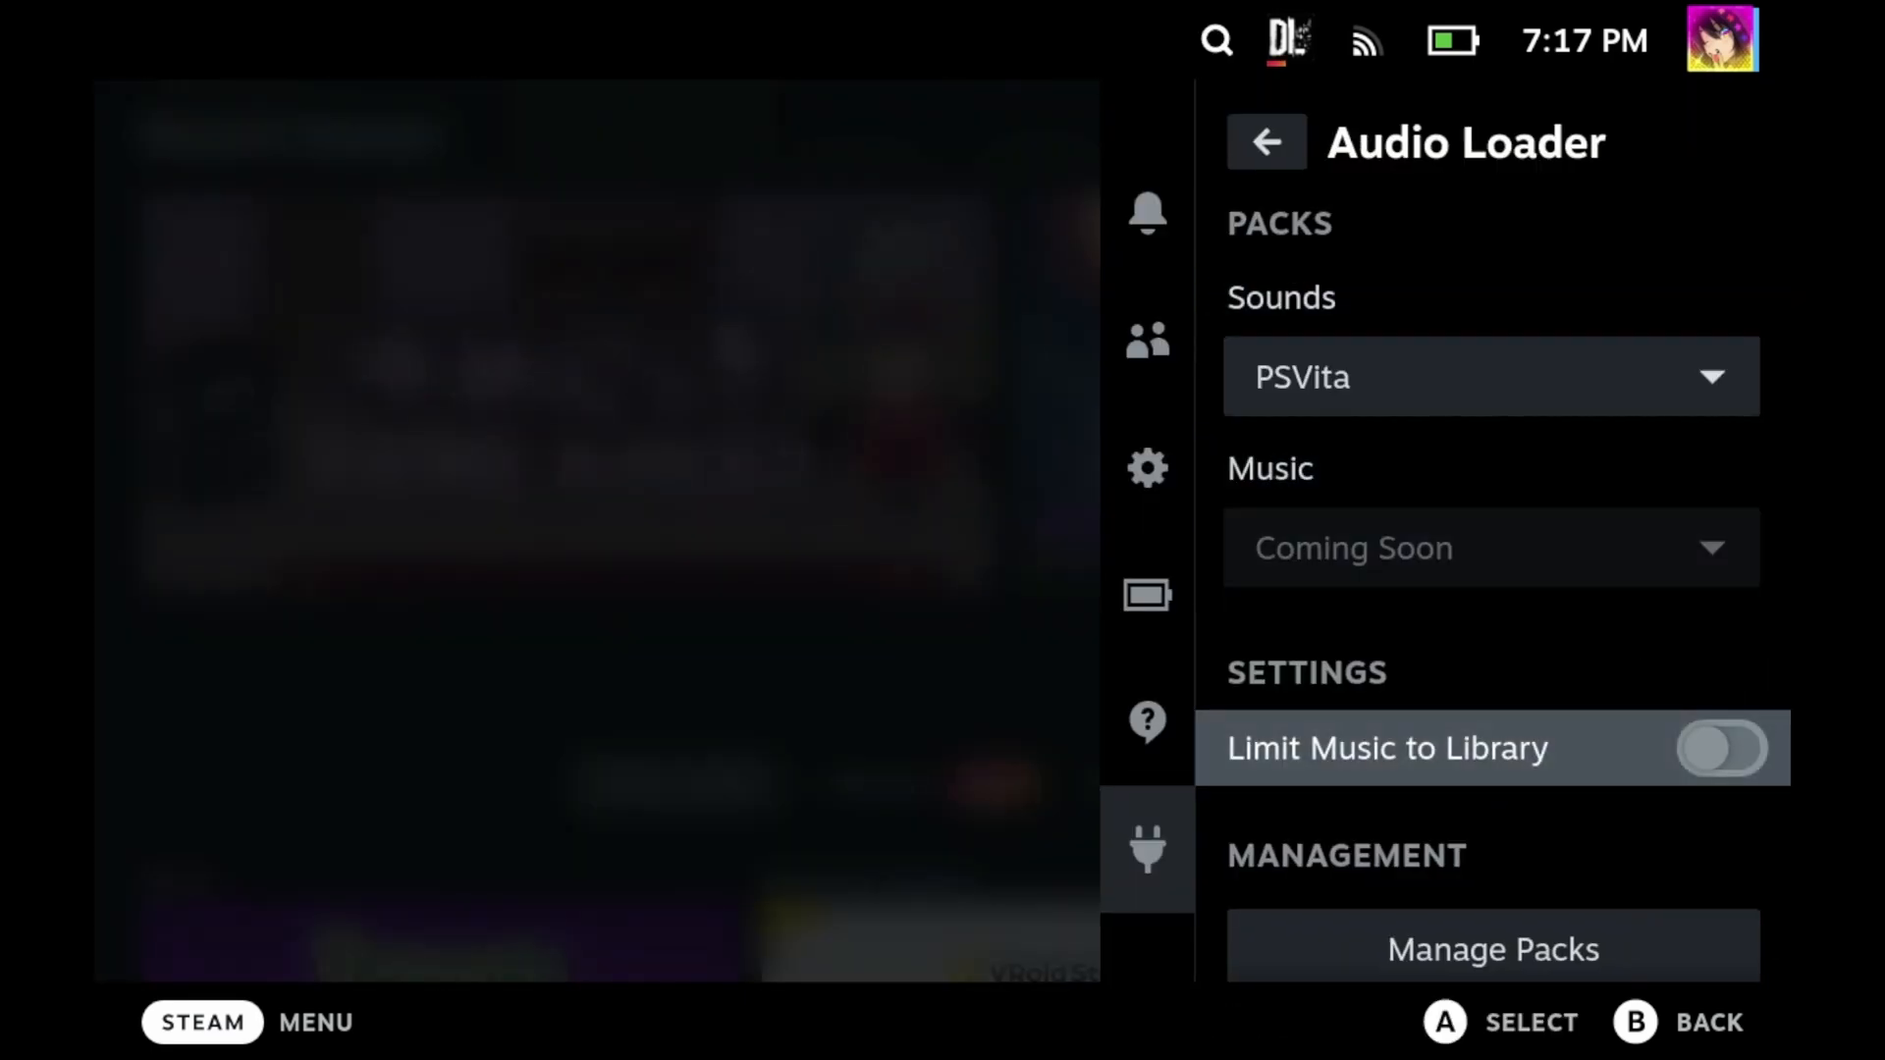
{"action": "left_click", "coordinate": [1490, 376]}
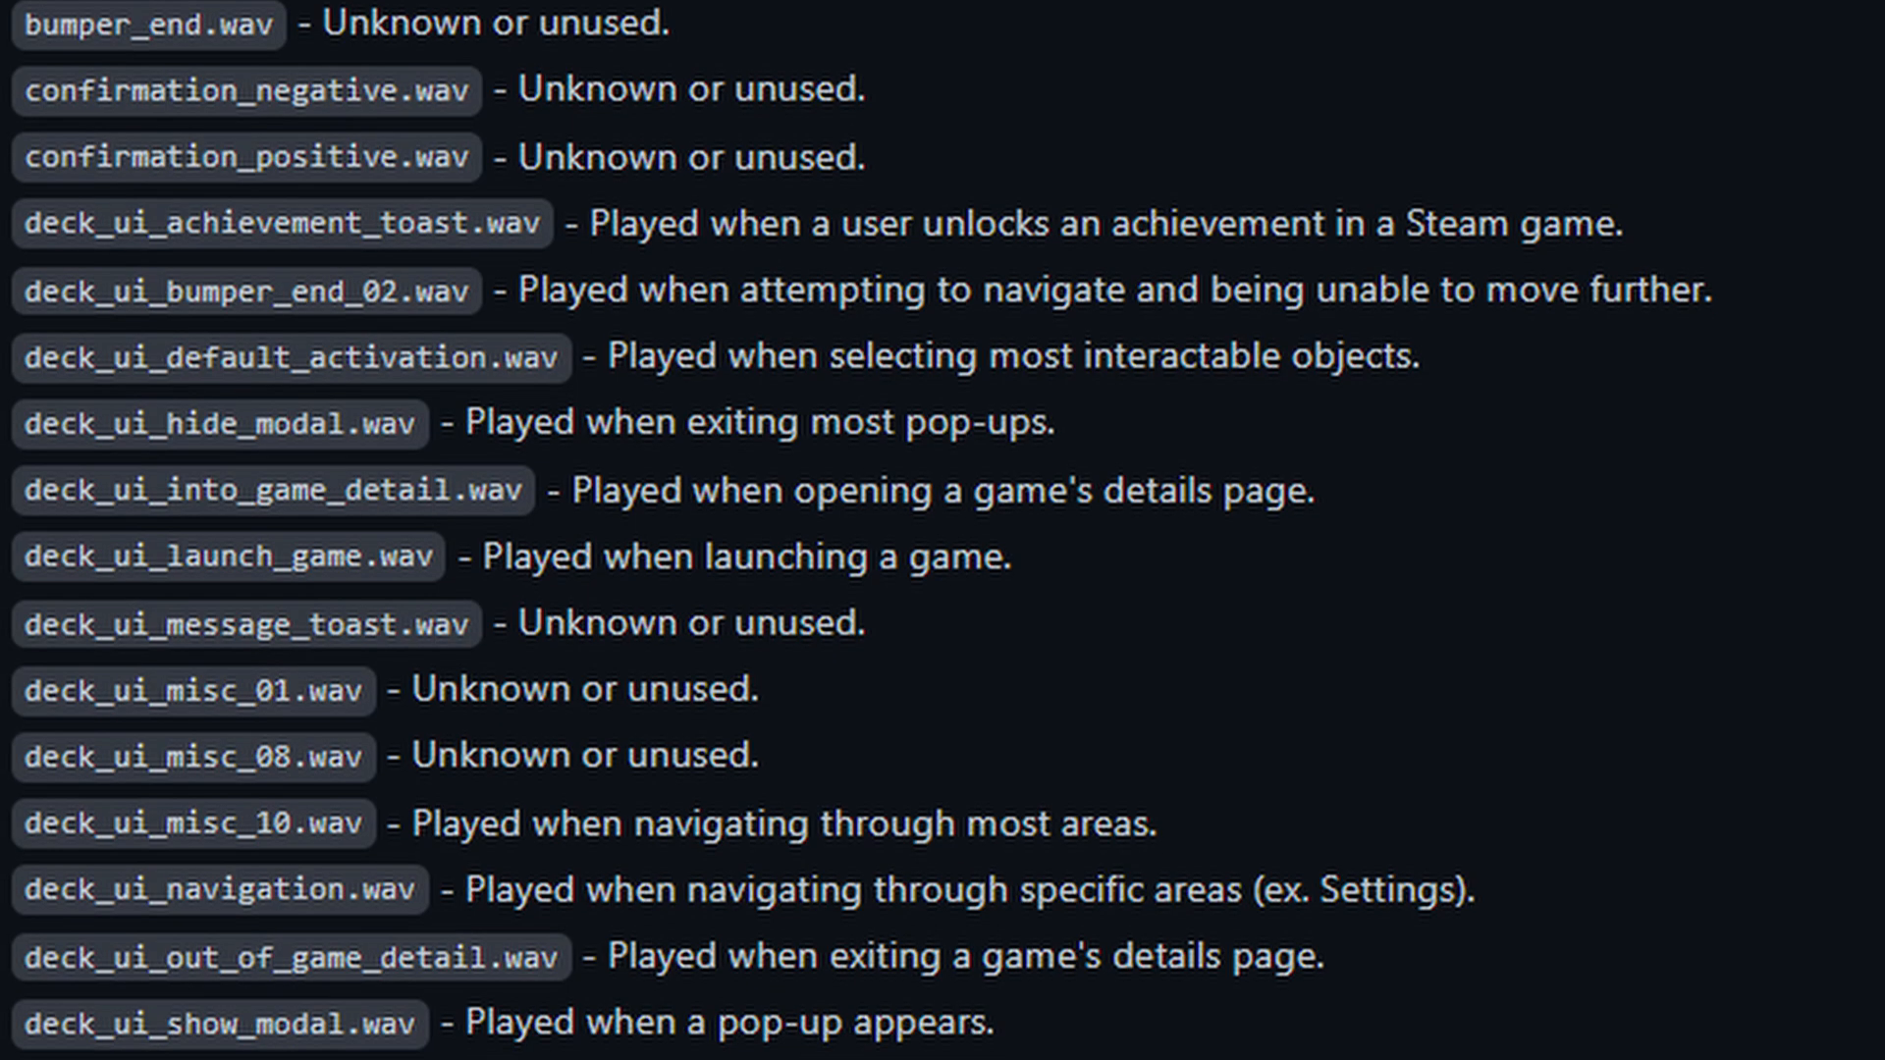
{"action": "scroll", "scroll_direction": "down", "scroll_amount": 3}
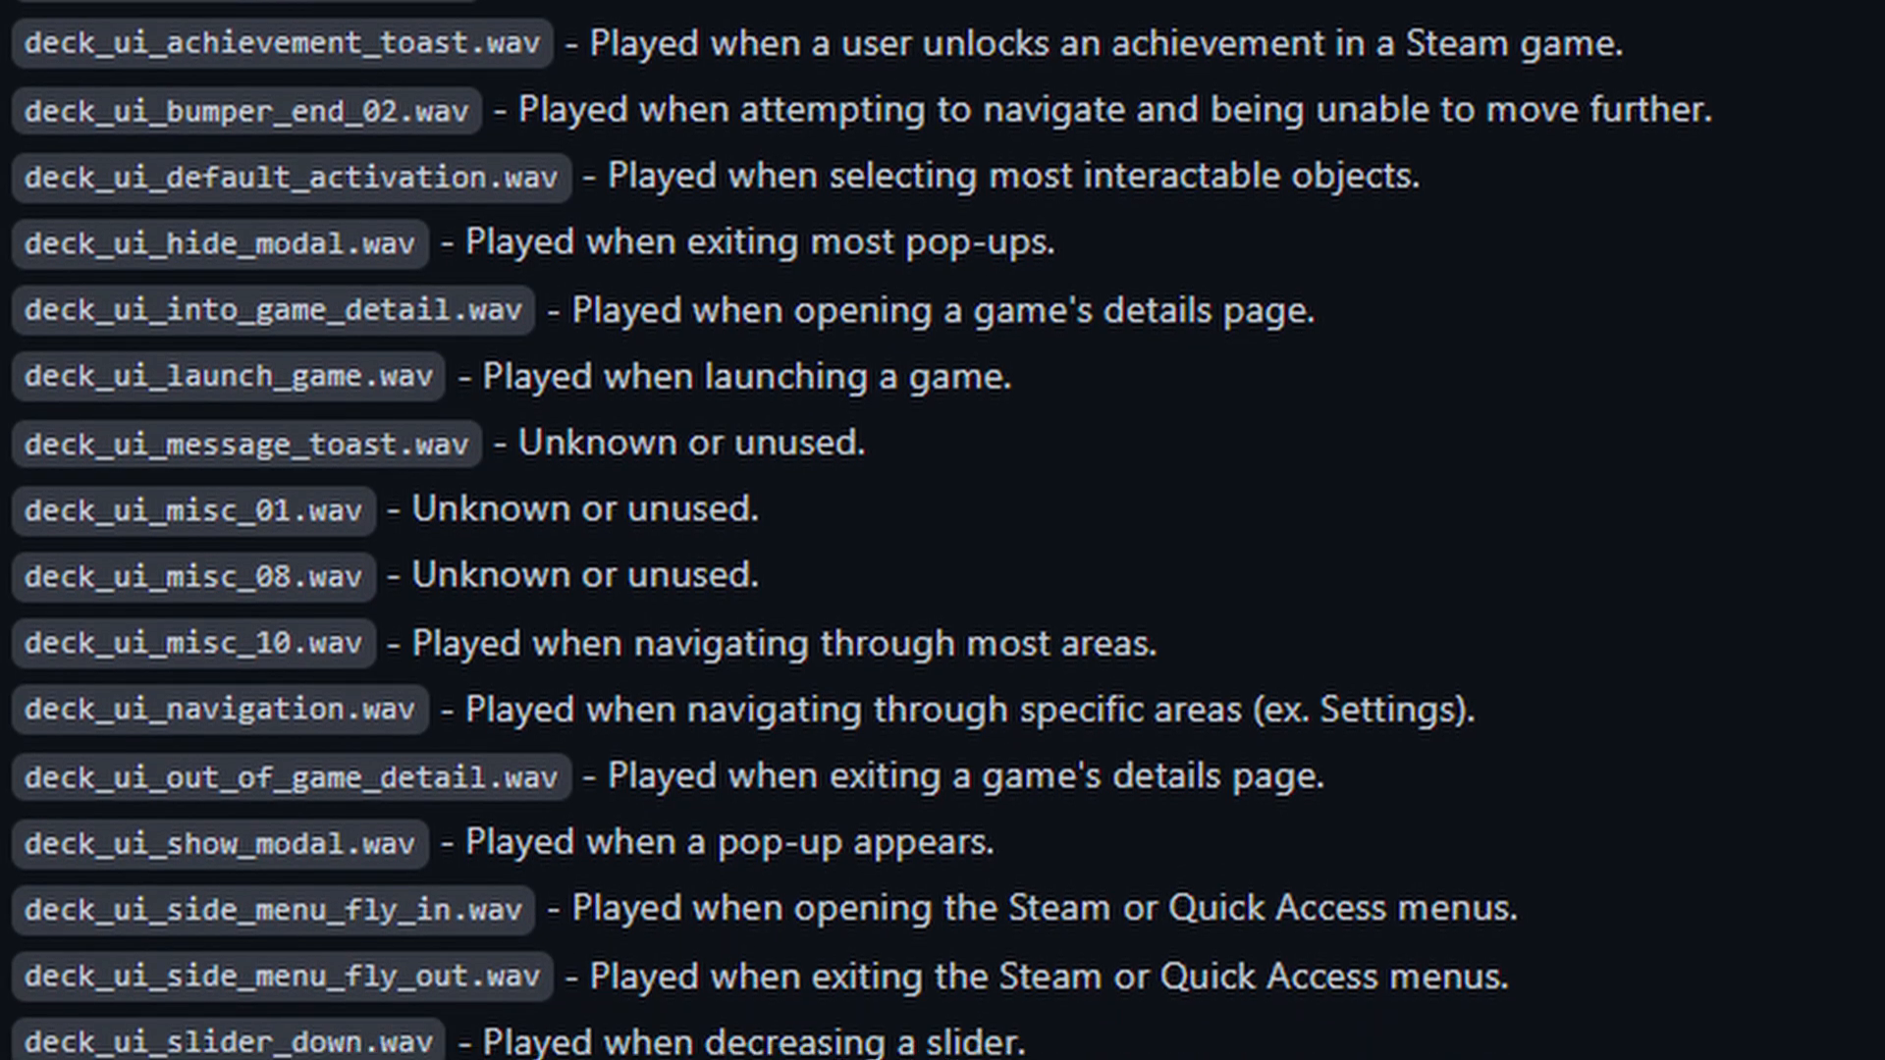
{"action": "scroll", "scroll_direction": "down", "scroll_amount": 3}
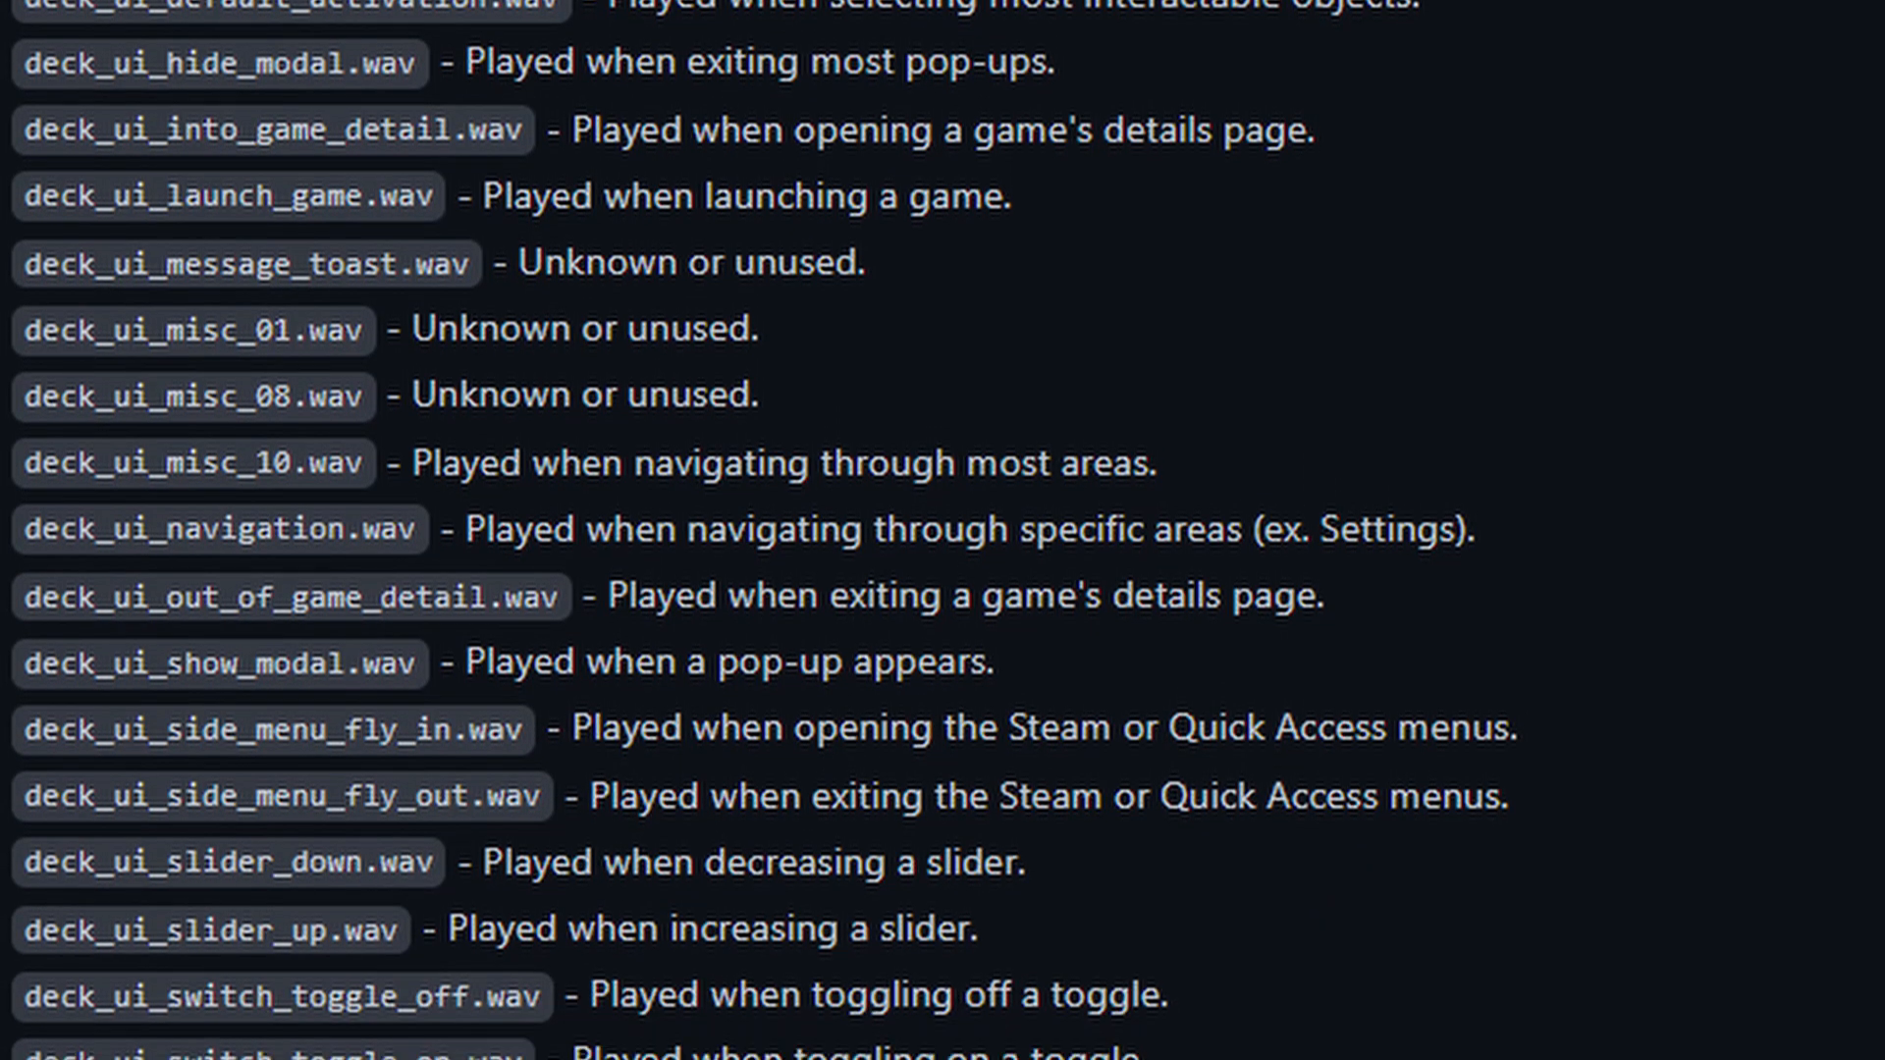
{"action": "scroll", "scroll_direction": "down", "scroll_amount": 3}
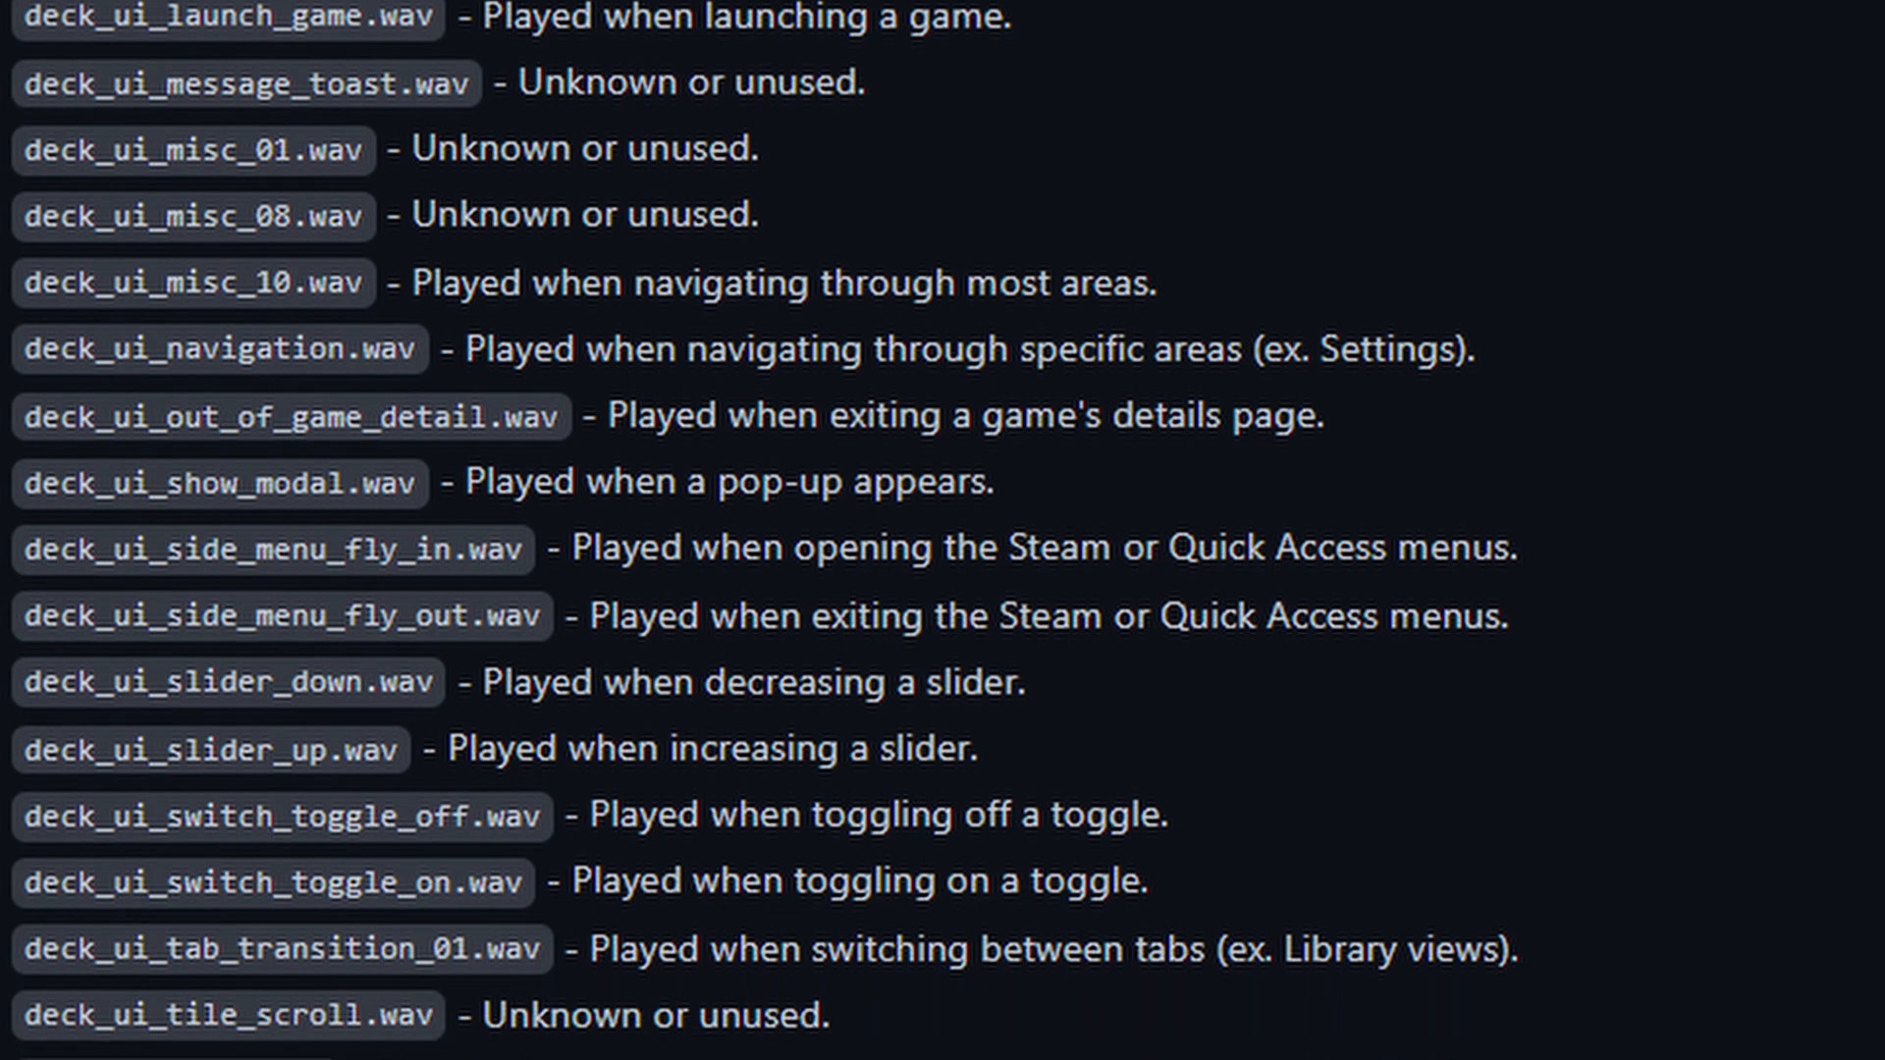
{"action": "scroll", "scroll_direction": "down", "scroll_amount": 3}
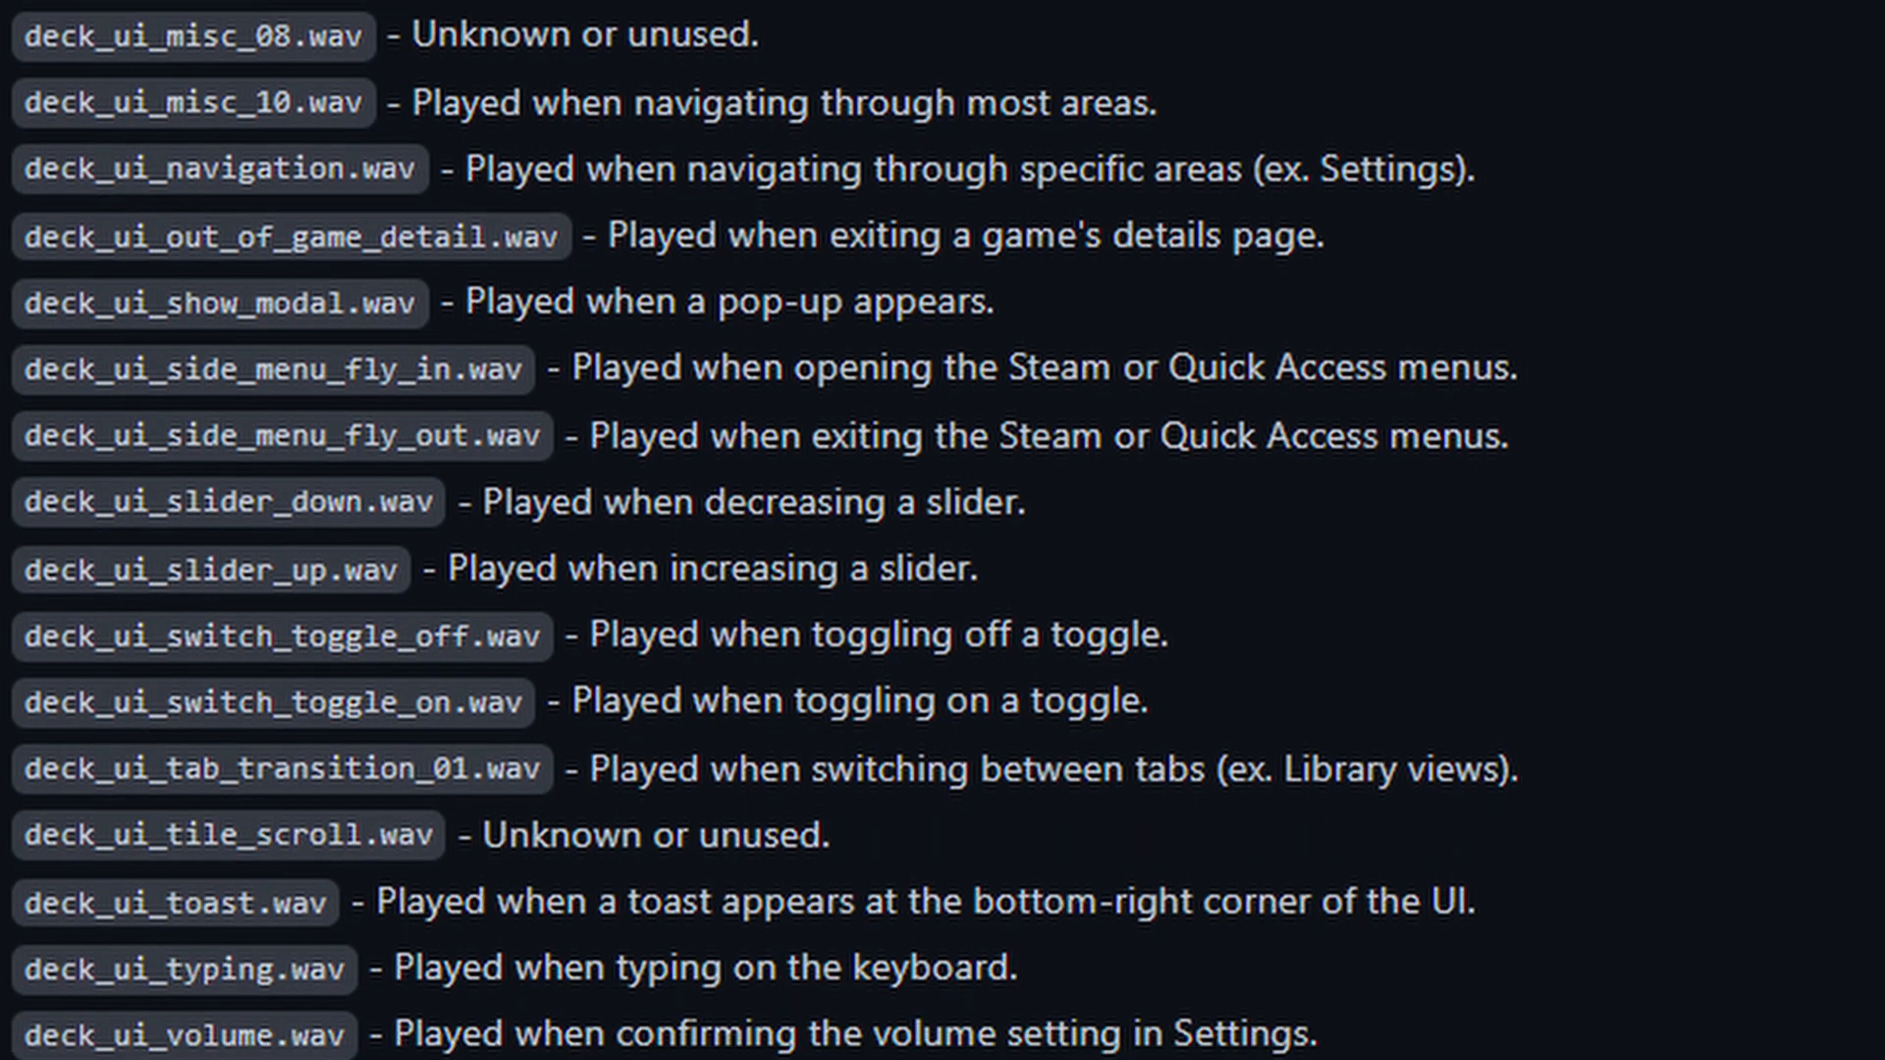
{"action": "scroll", "scroll_direction": "down", "scroll_amount": 3}
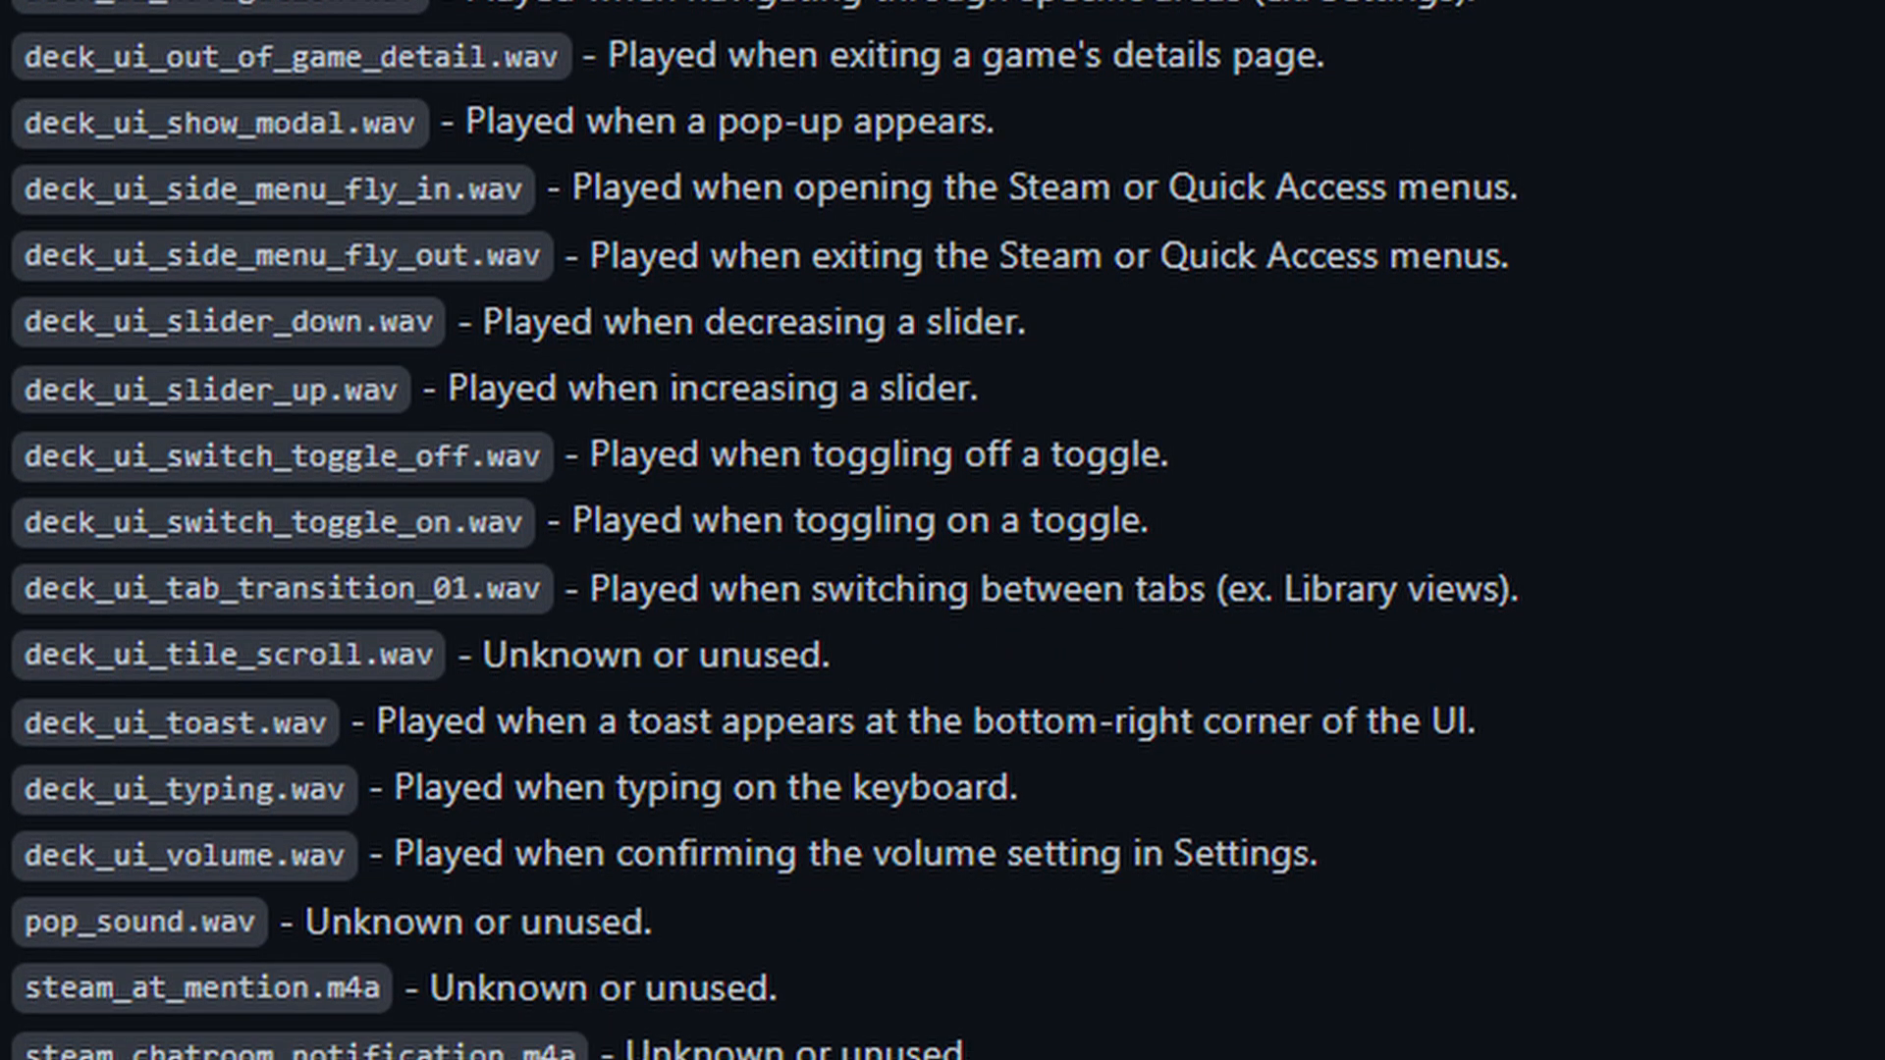
{"action": "scroll", "scroll_direction": "down", "scroll_amount": 3}
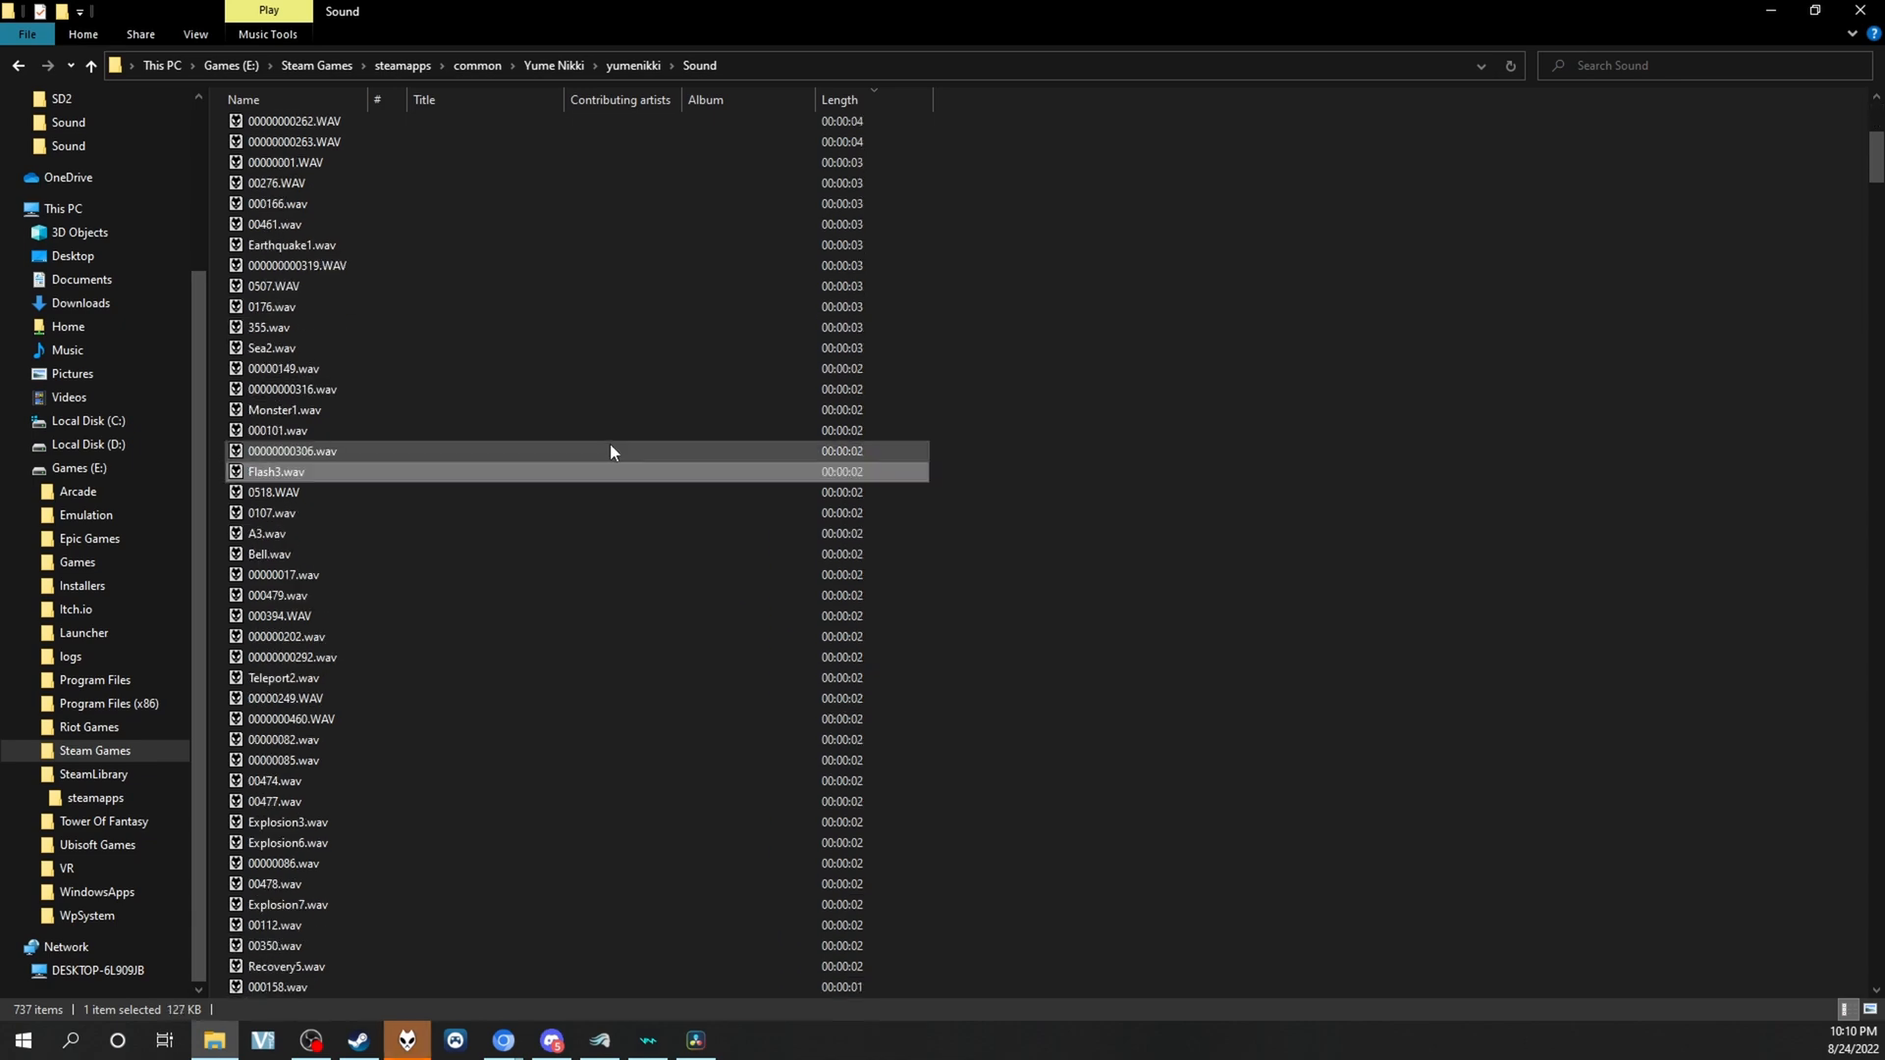
Step: Open the Yume Nikki SFX folder and rename a WAV to a deck_ui sound name
{"action": "scroll", "scroll_direction": "down", "scroll_amount": 3}
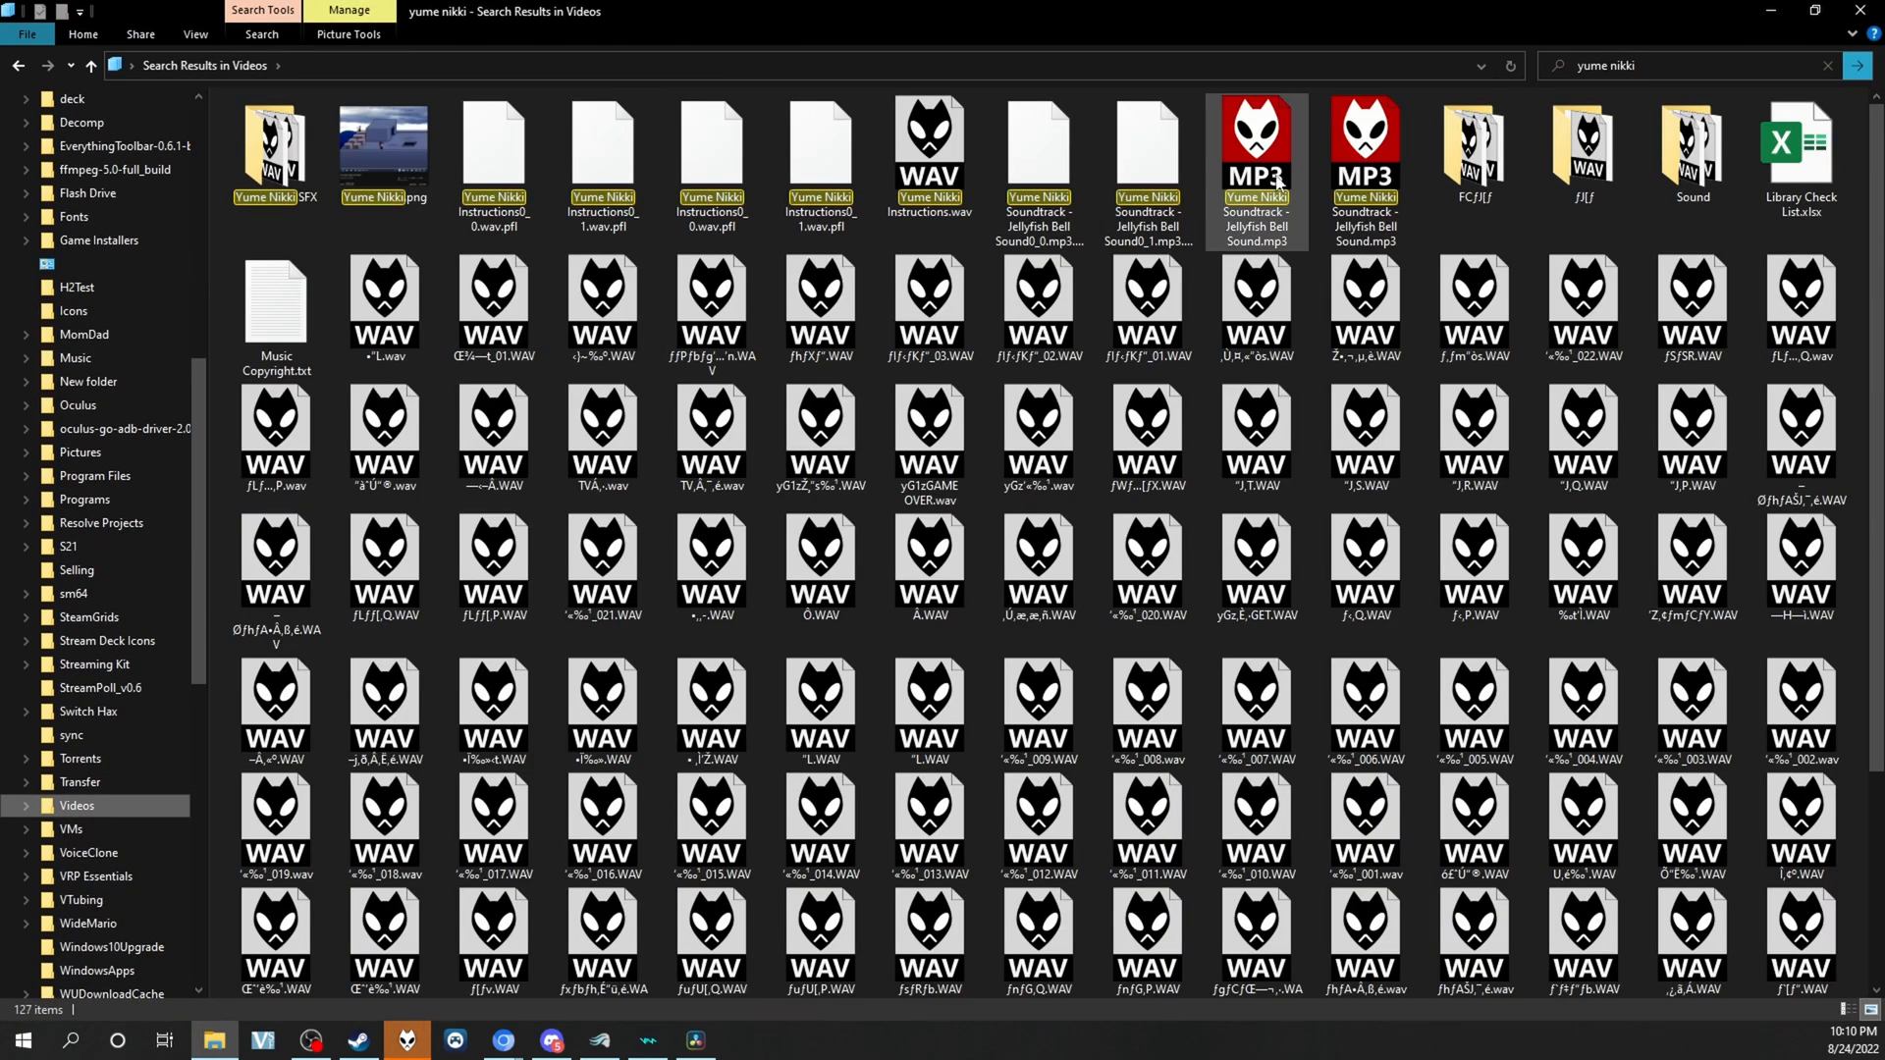
{"action": "double_click", "coordinate": [273, 146]}
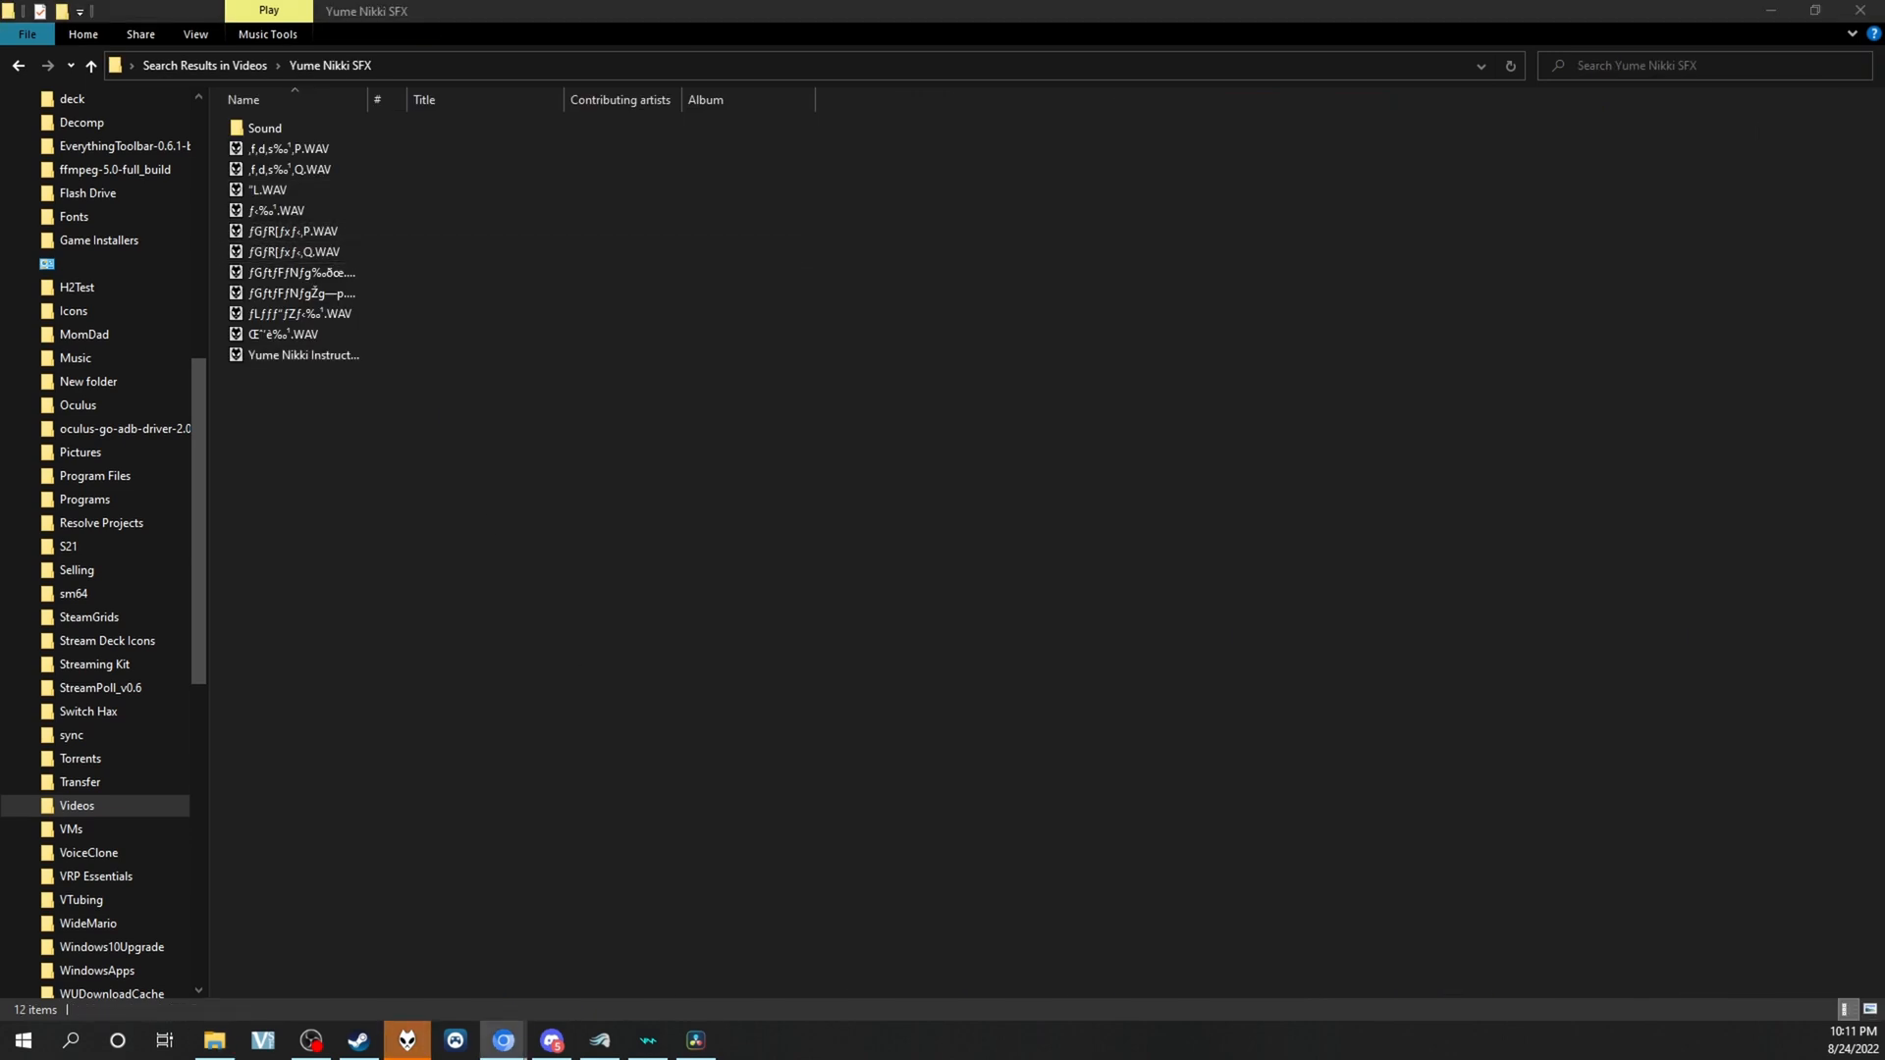
{"action": "left_click", "coordinate": [503, 1040]}
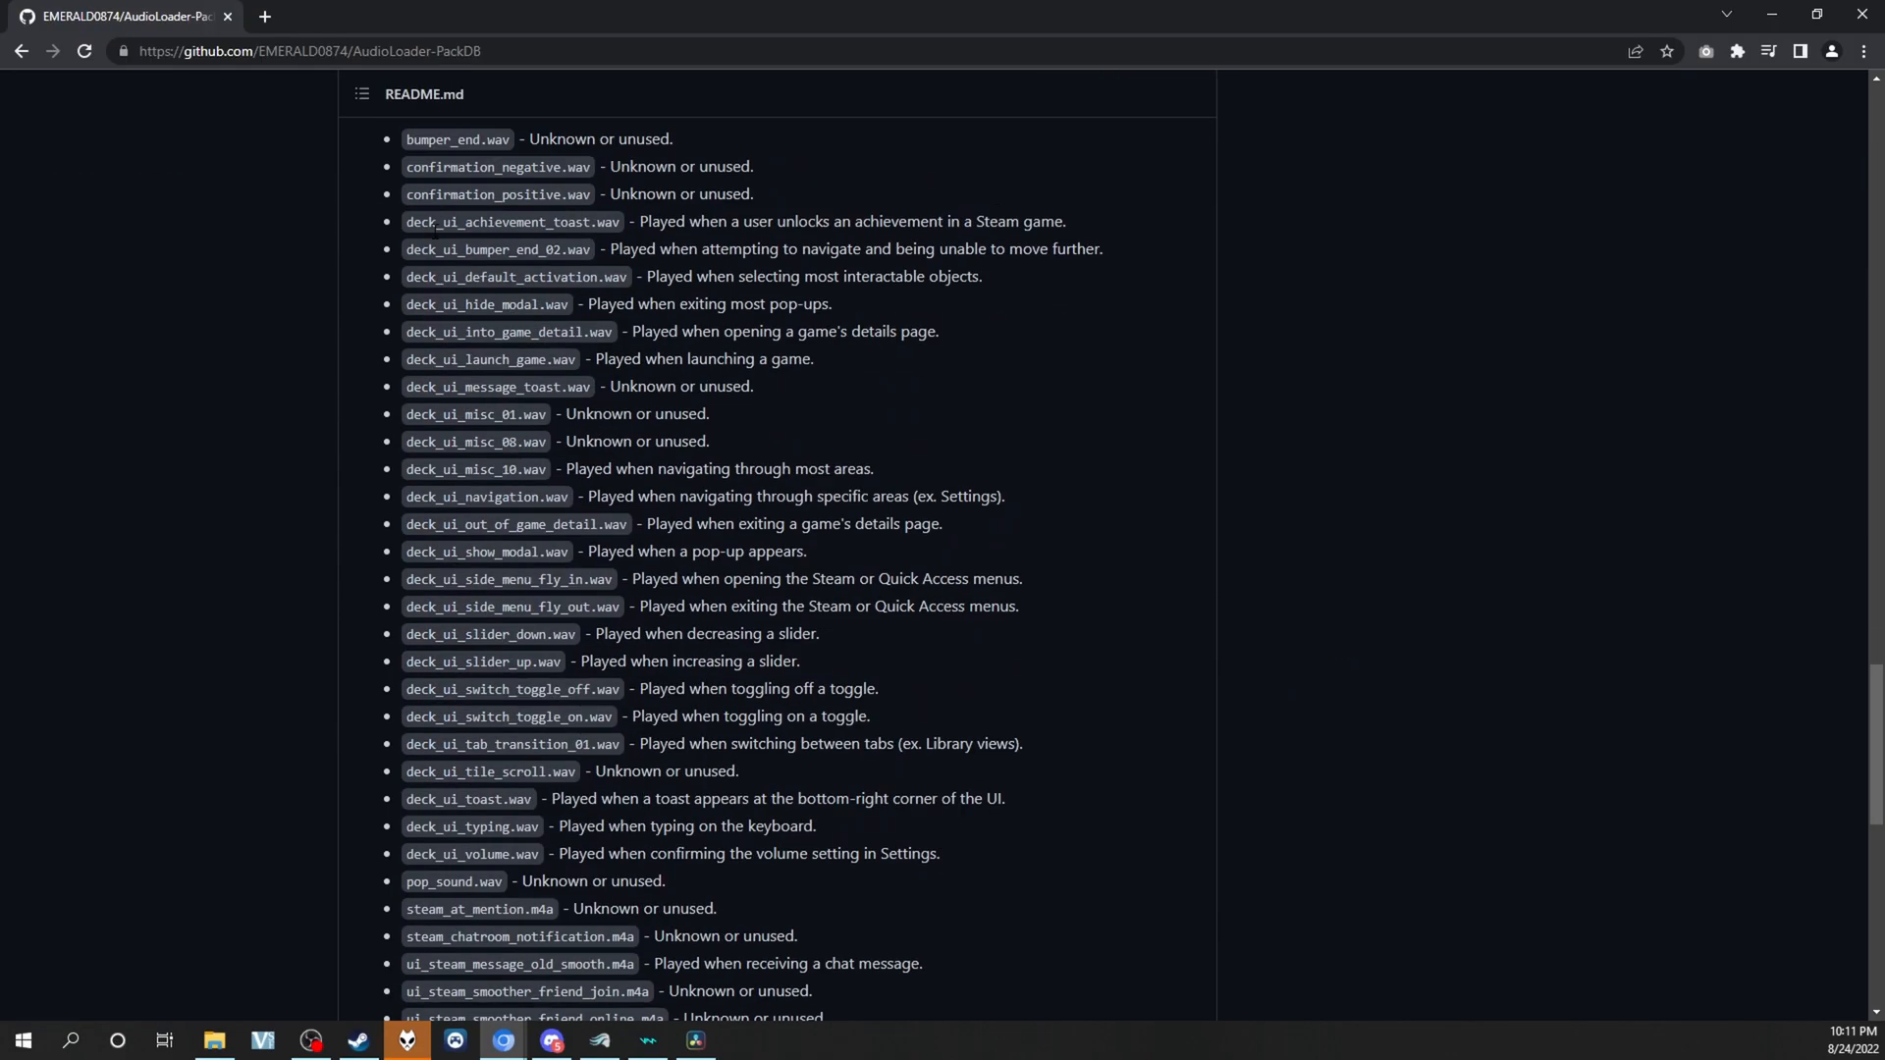
{"action": "left_click", "coordinate": [215, 1040]}
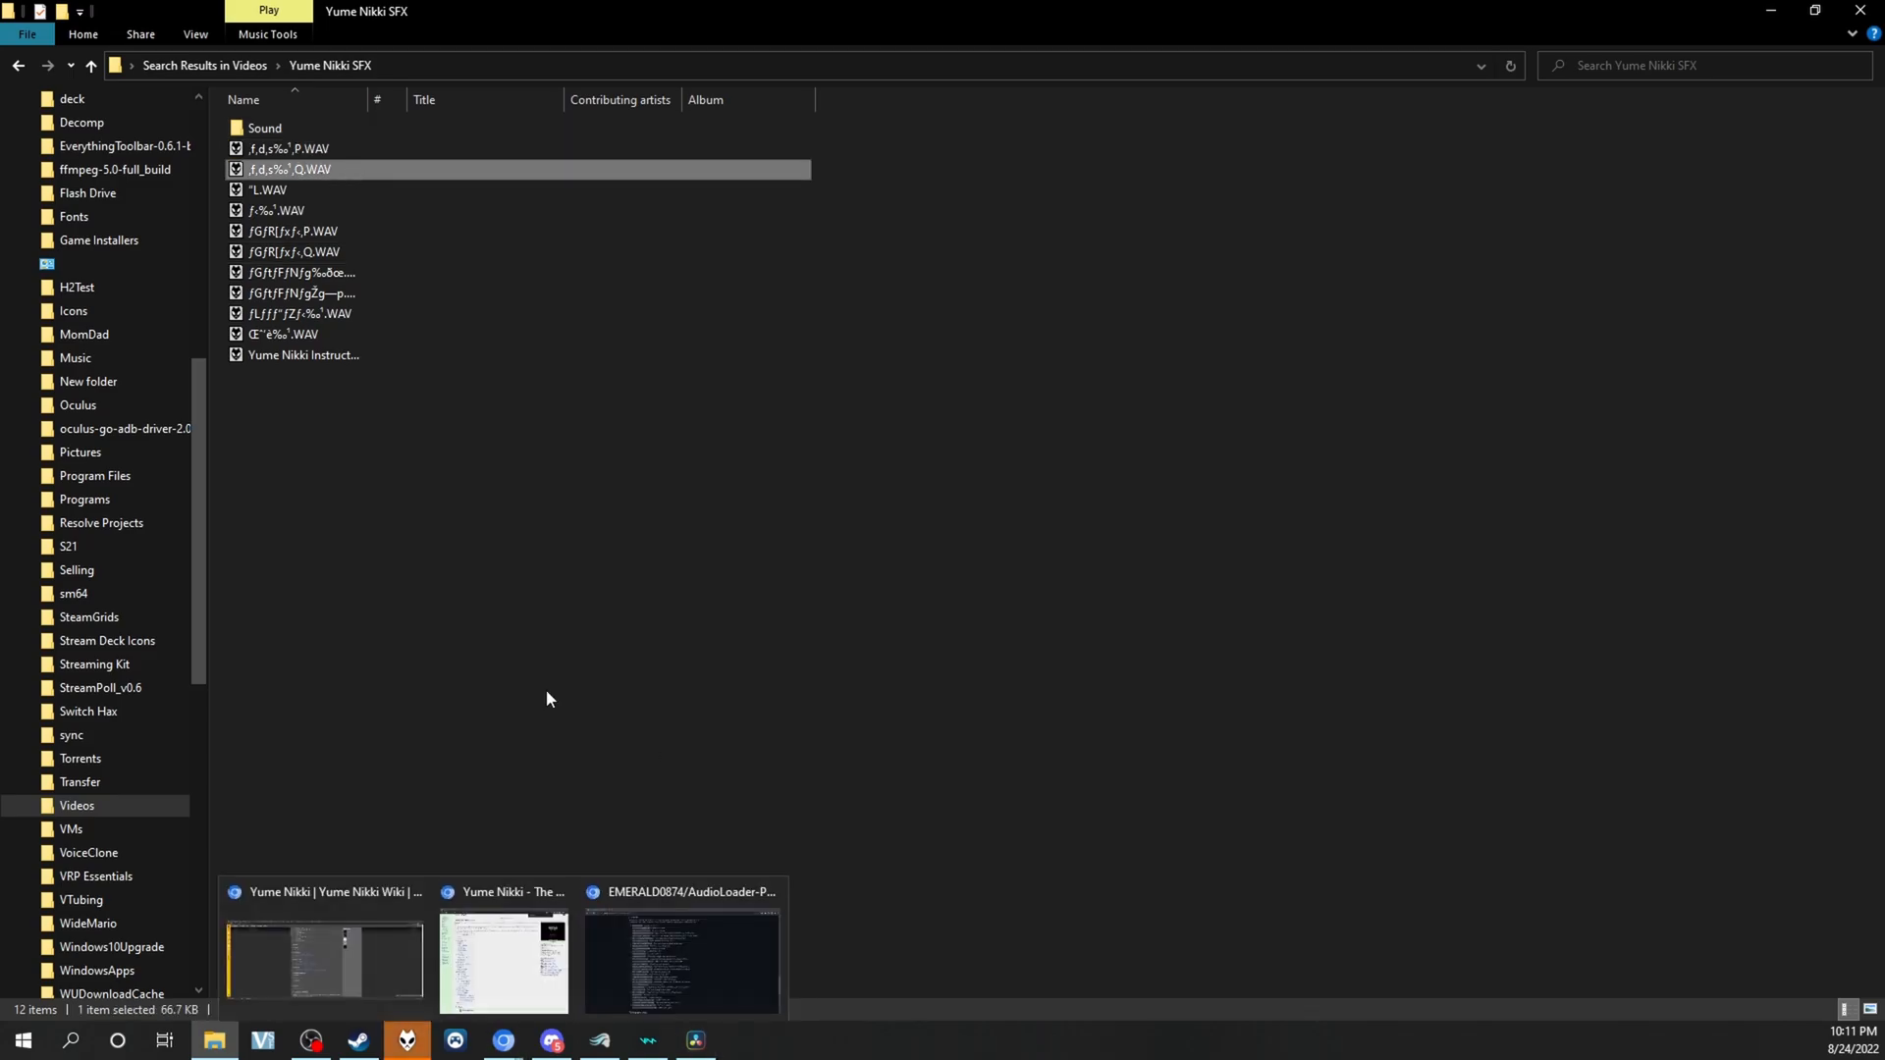
{"action": "right_click", "coordinate": [282, 334]}
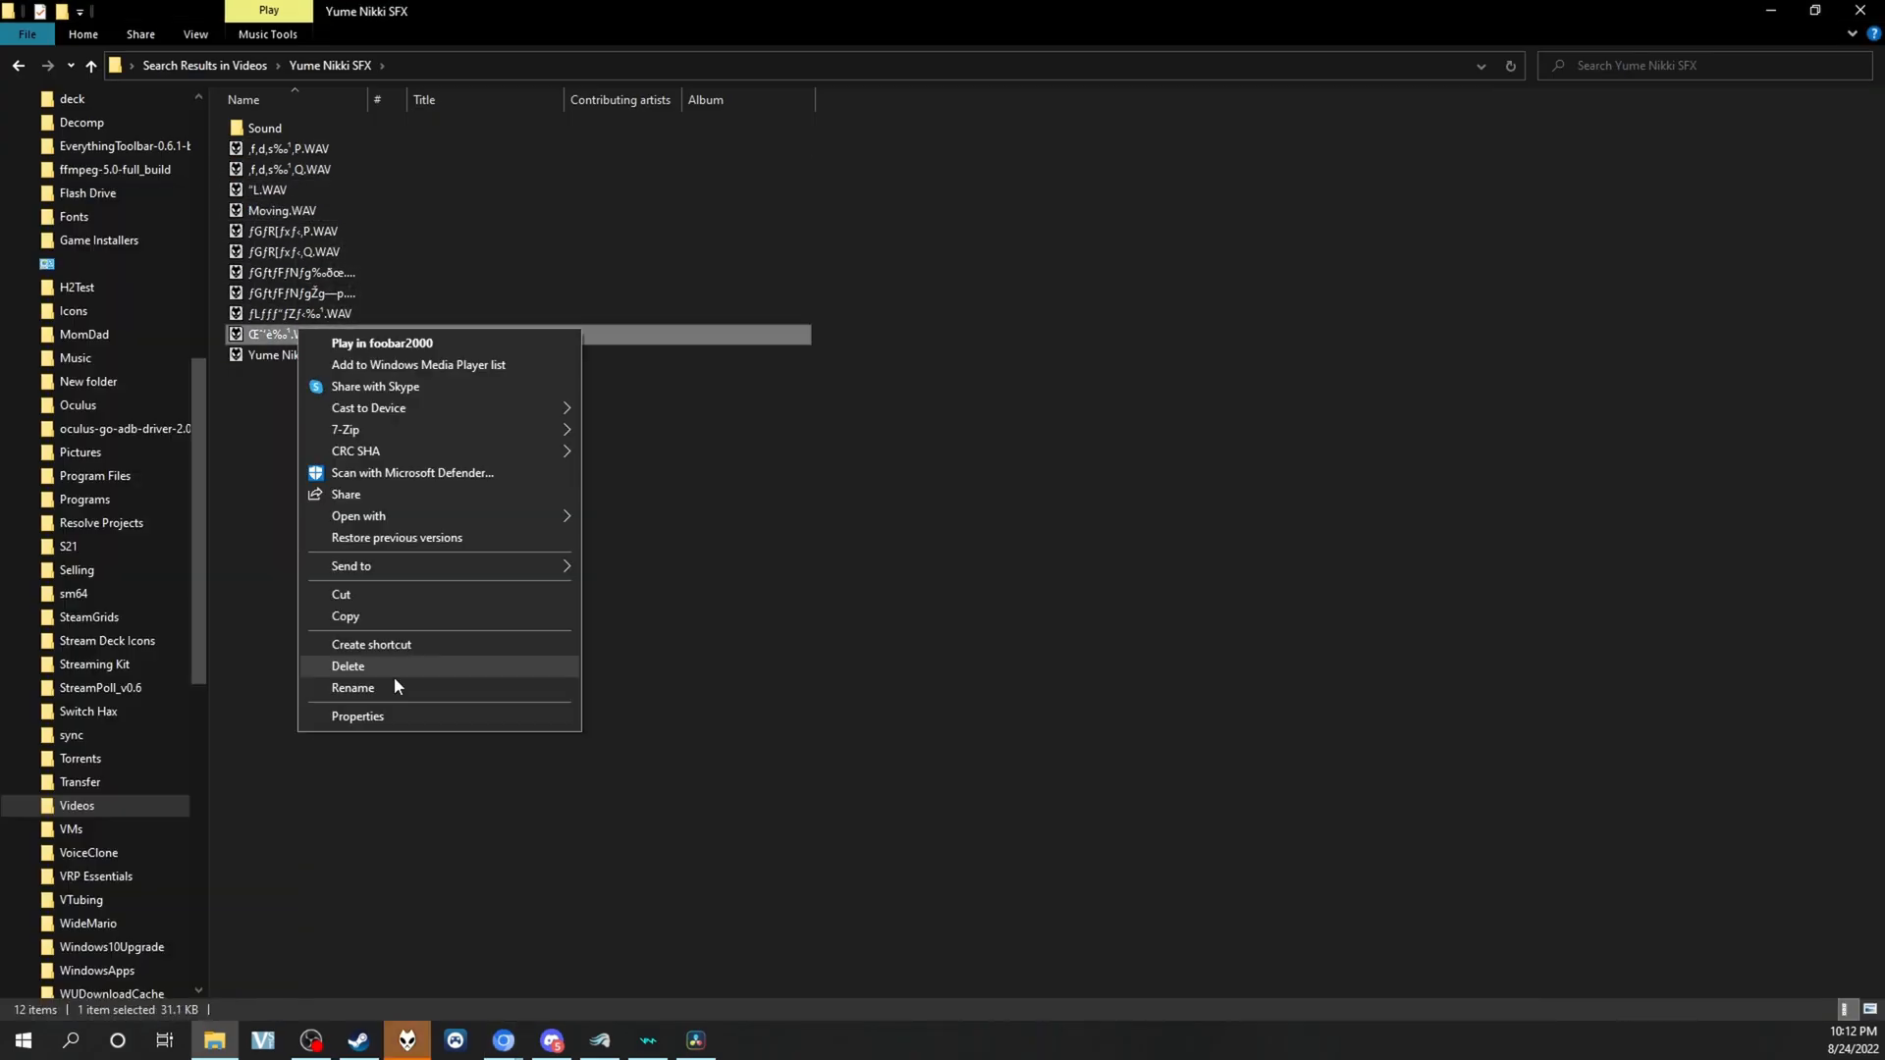
{"action": "left_click", "coordinate": [353, 687]}
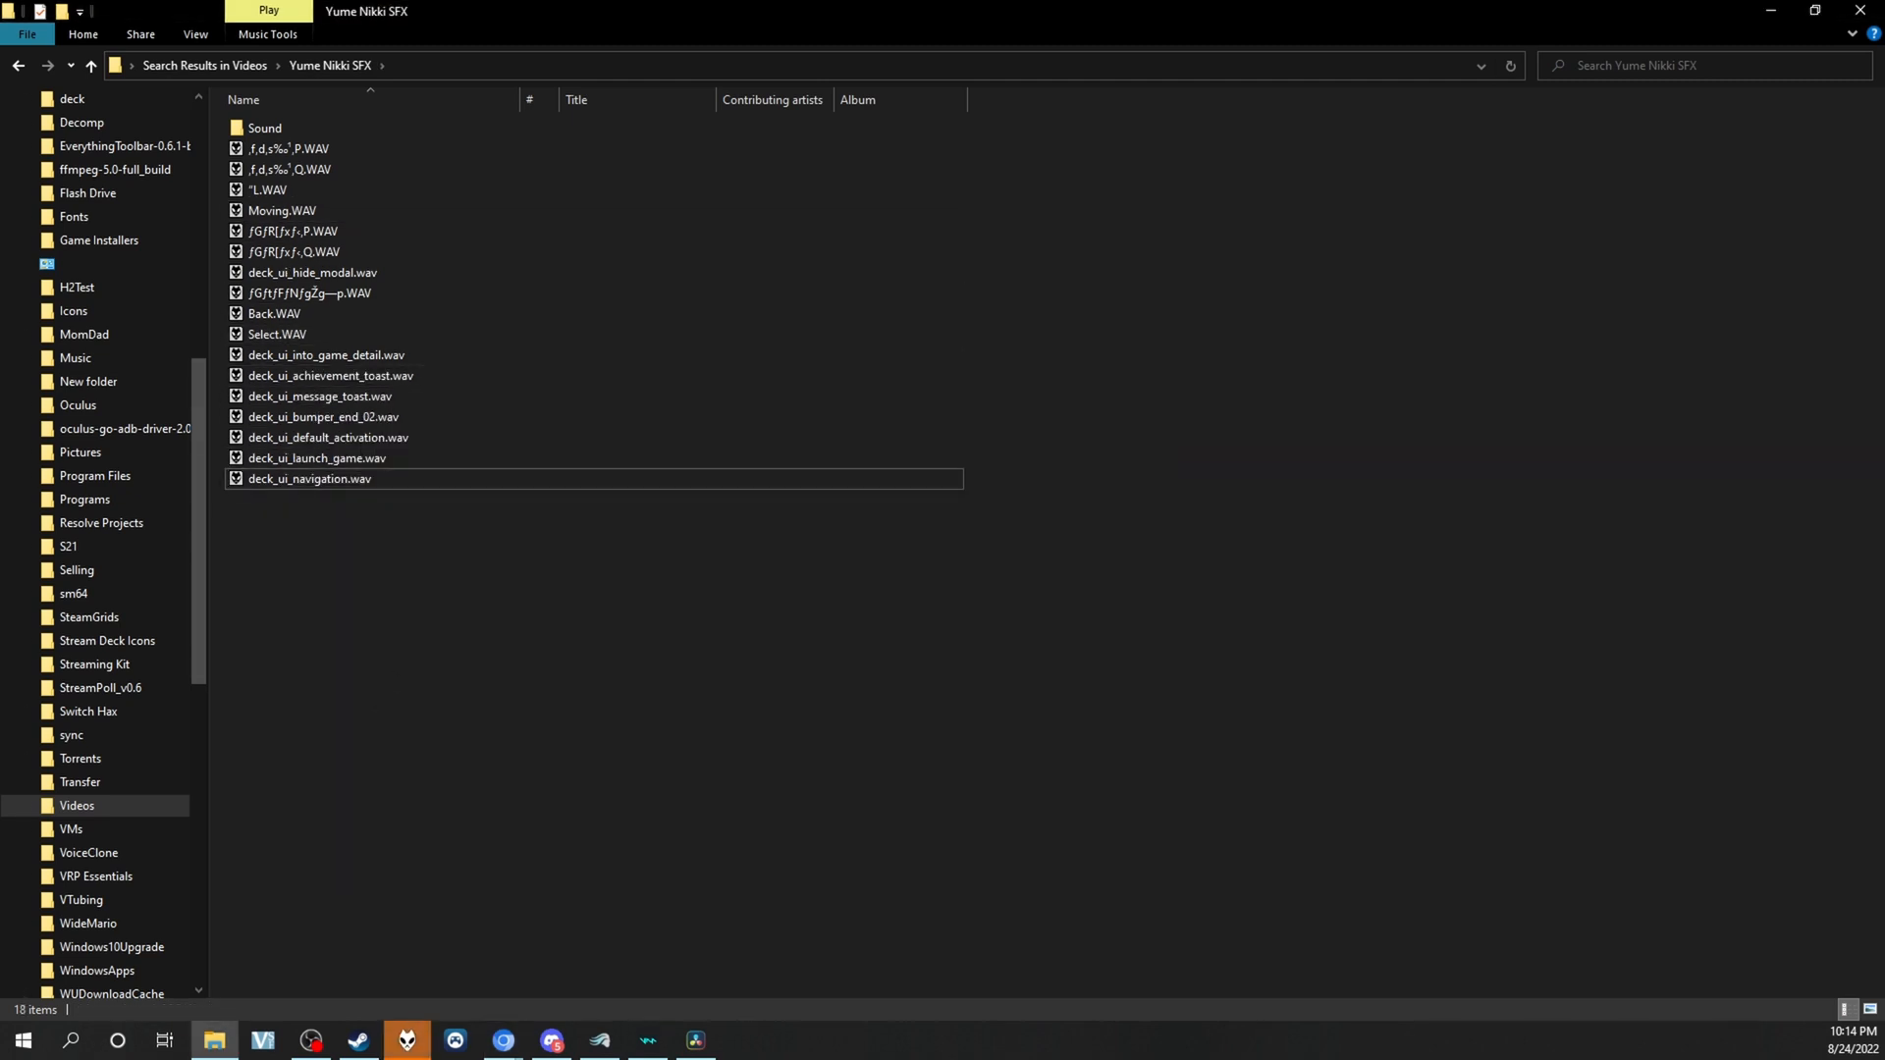
Step: Rename the copied hide_modal WAV to another Steam Deck UI sound name
{"action": "left_click", "coordinate": [309, 292]}
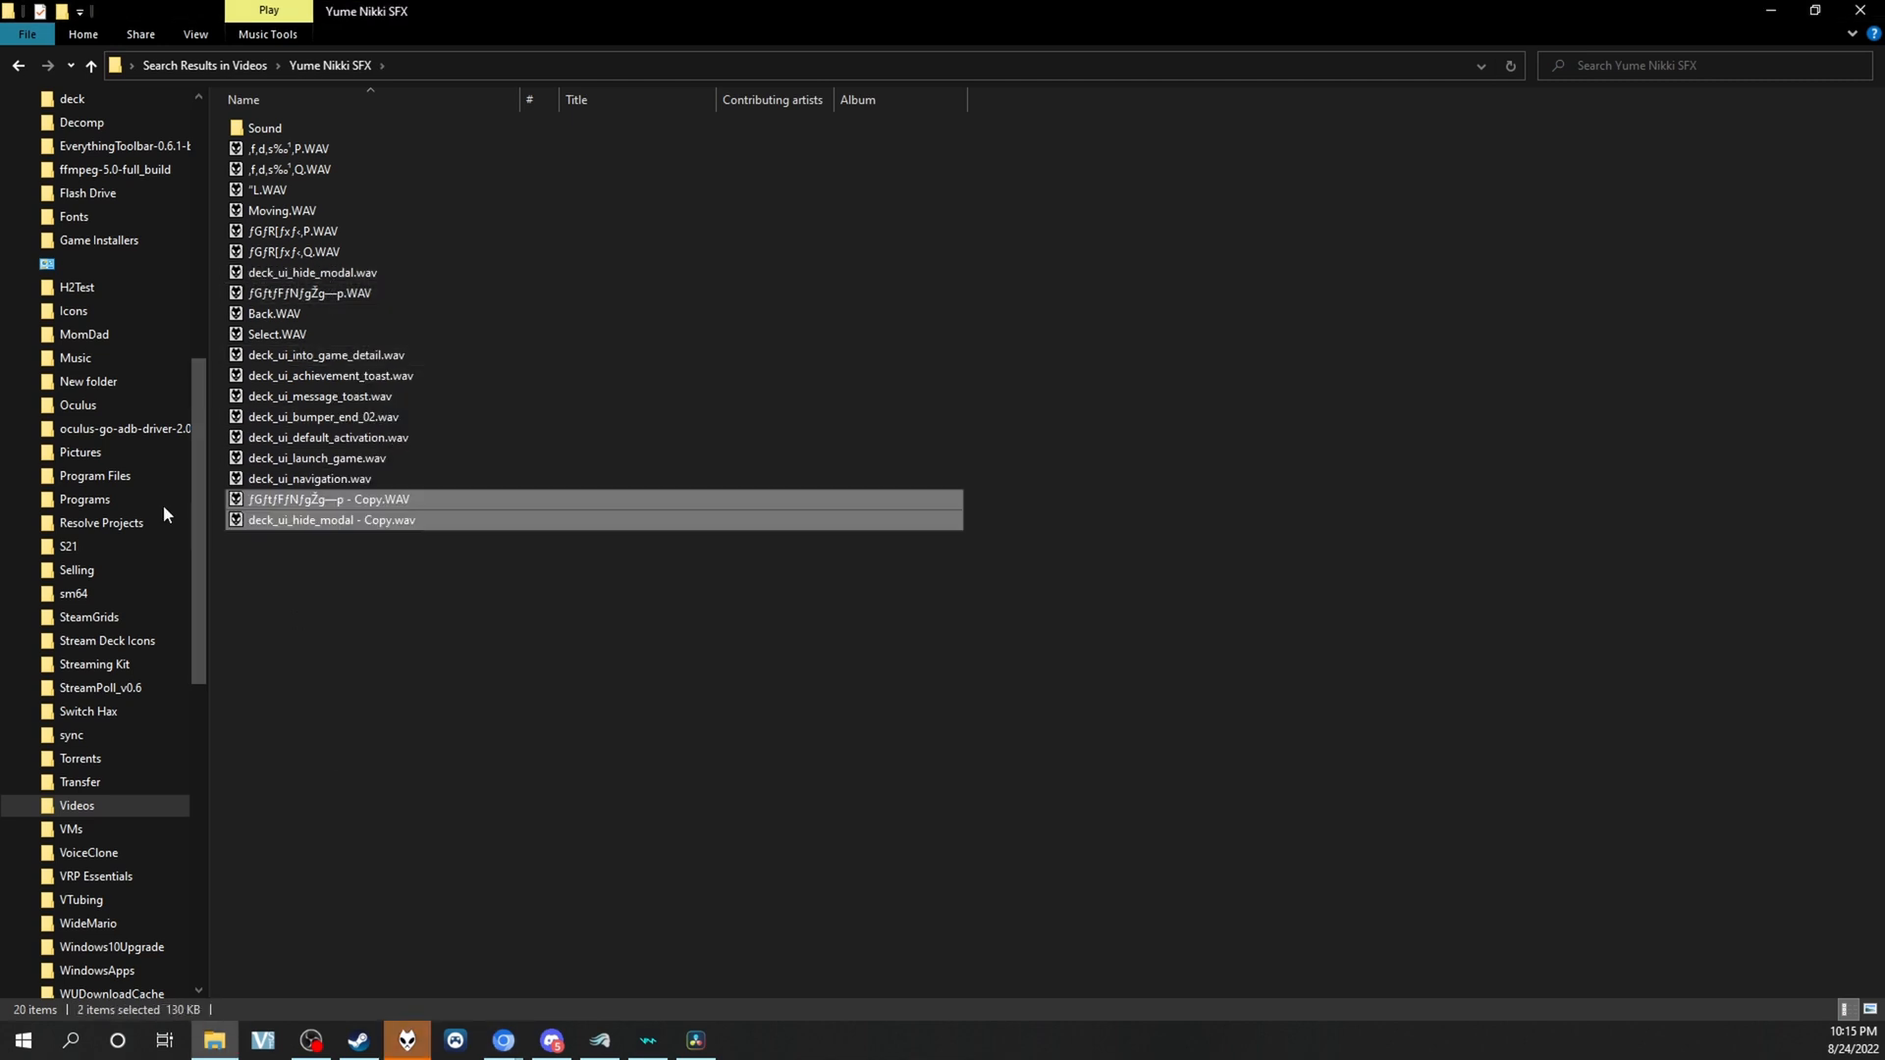
{"action": "right_click", "coordinate": [330, 519]}
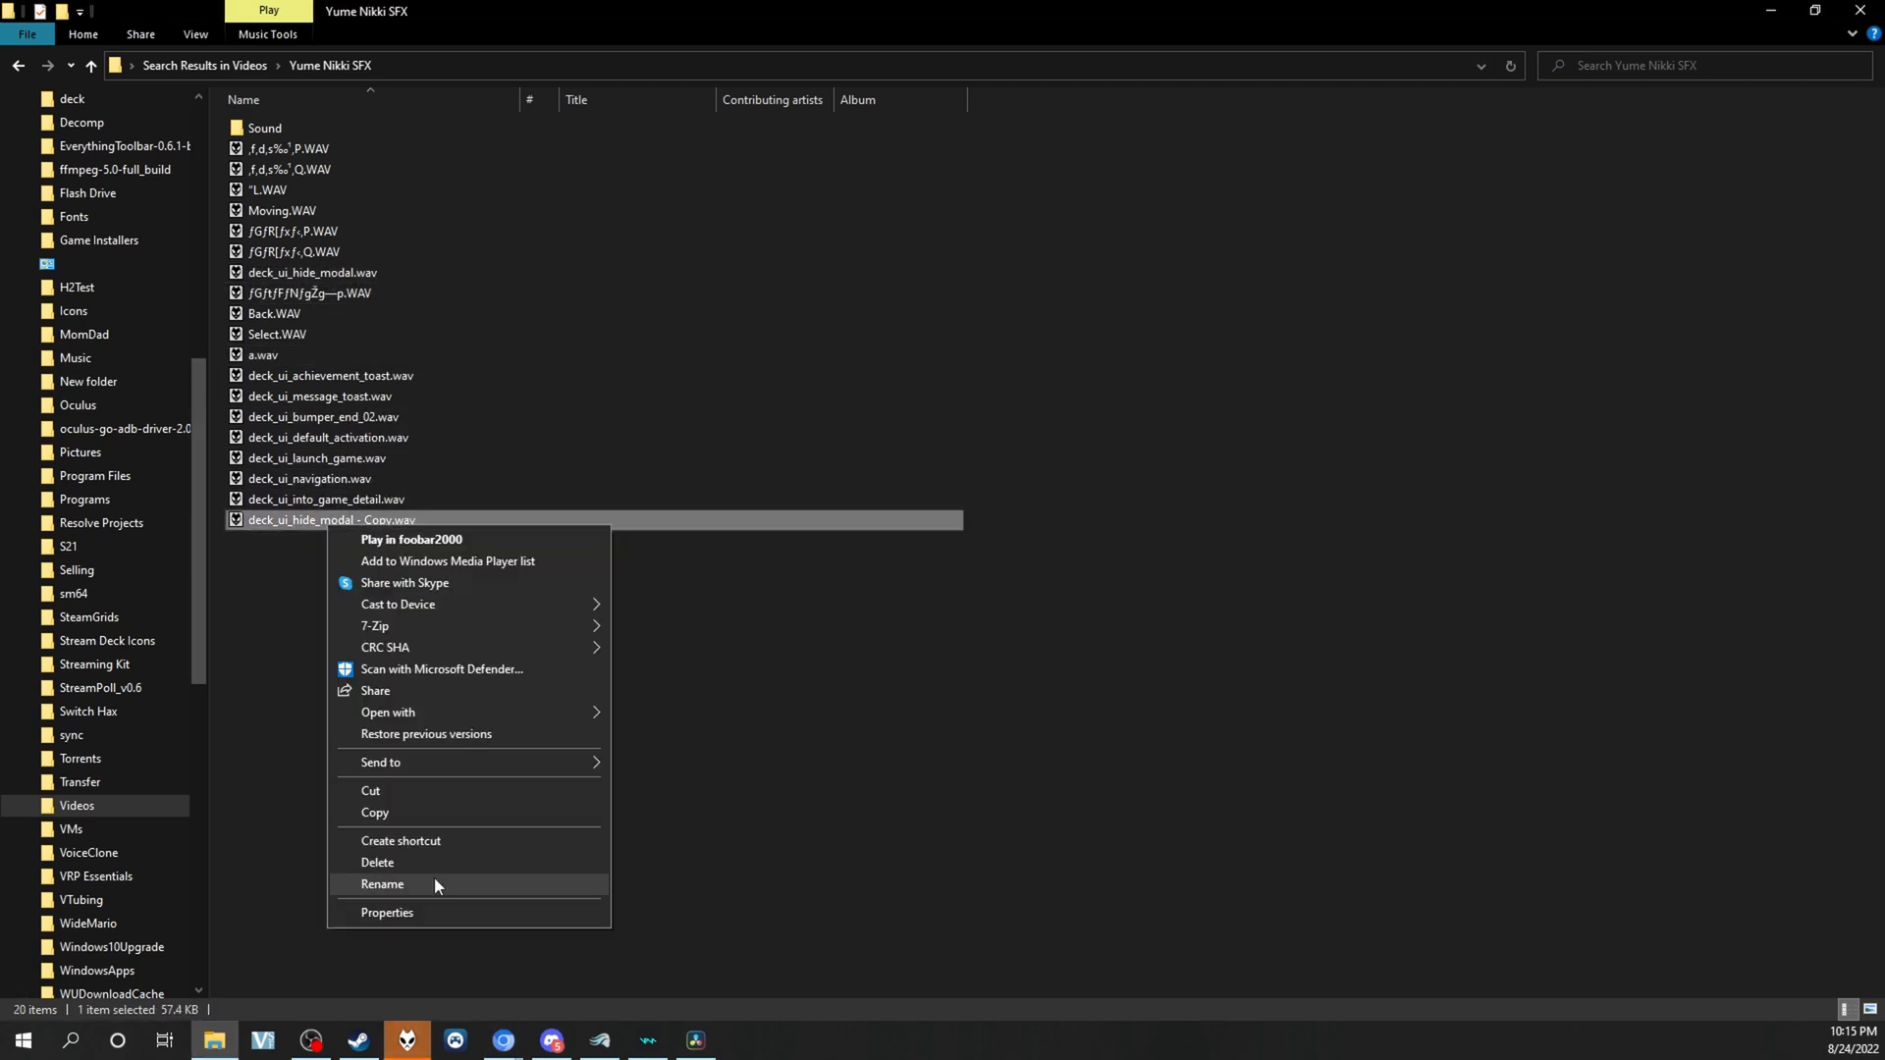
{"action": "left_click", "coordinate": [382, 883]}
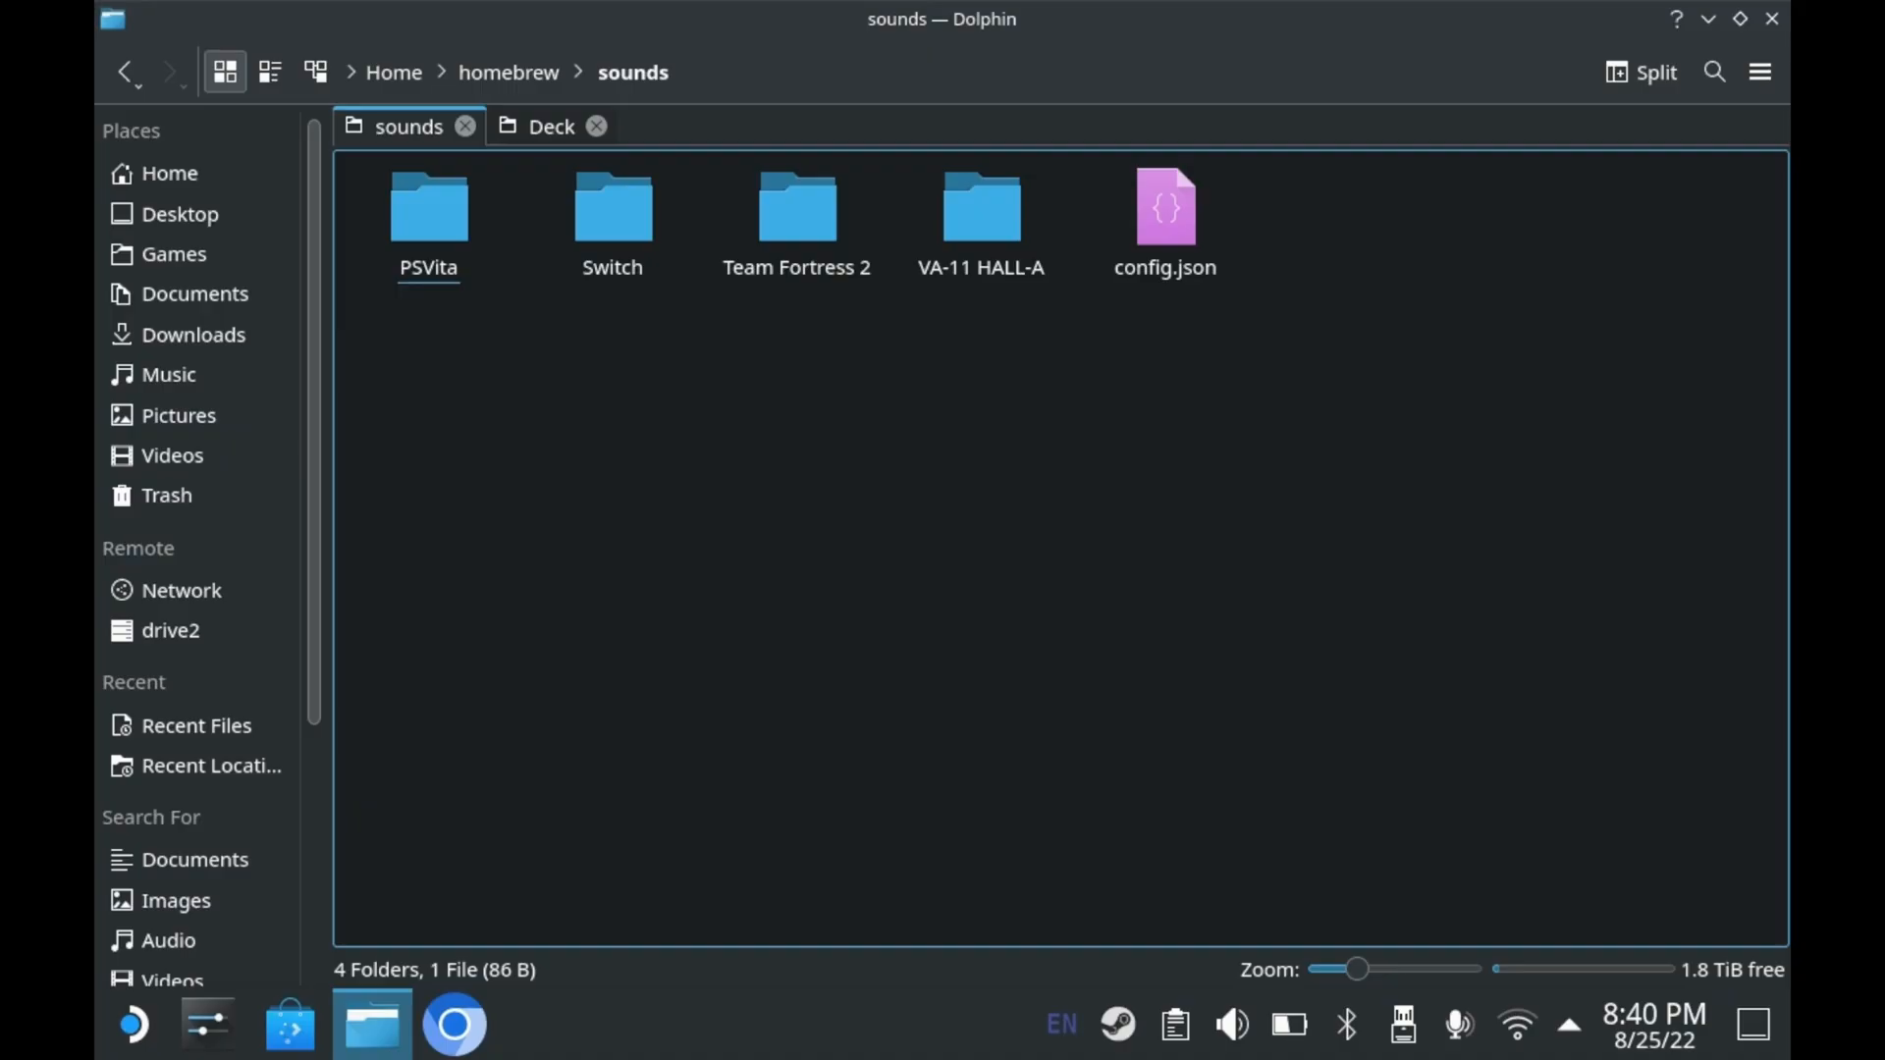
Step: Open the VA-11 HALL-A pack folder in Dolphin and open its pack.json
{"action": "double_click", "coordinate": [980, 205]}
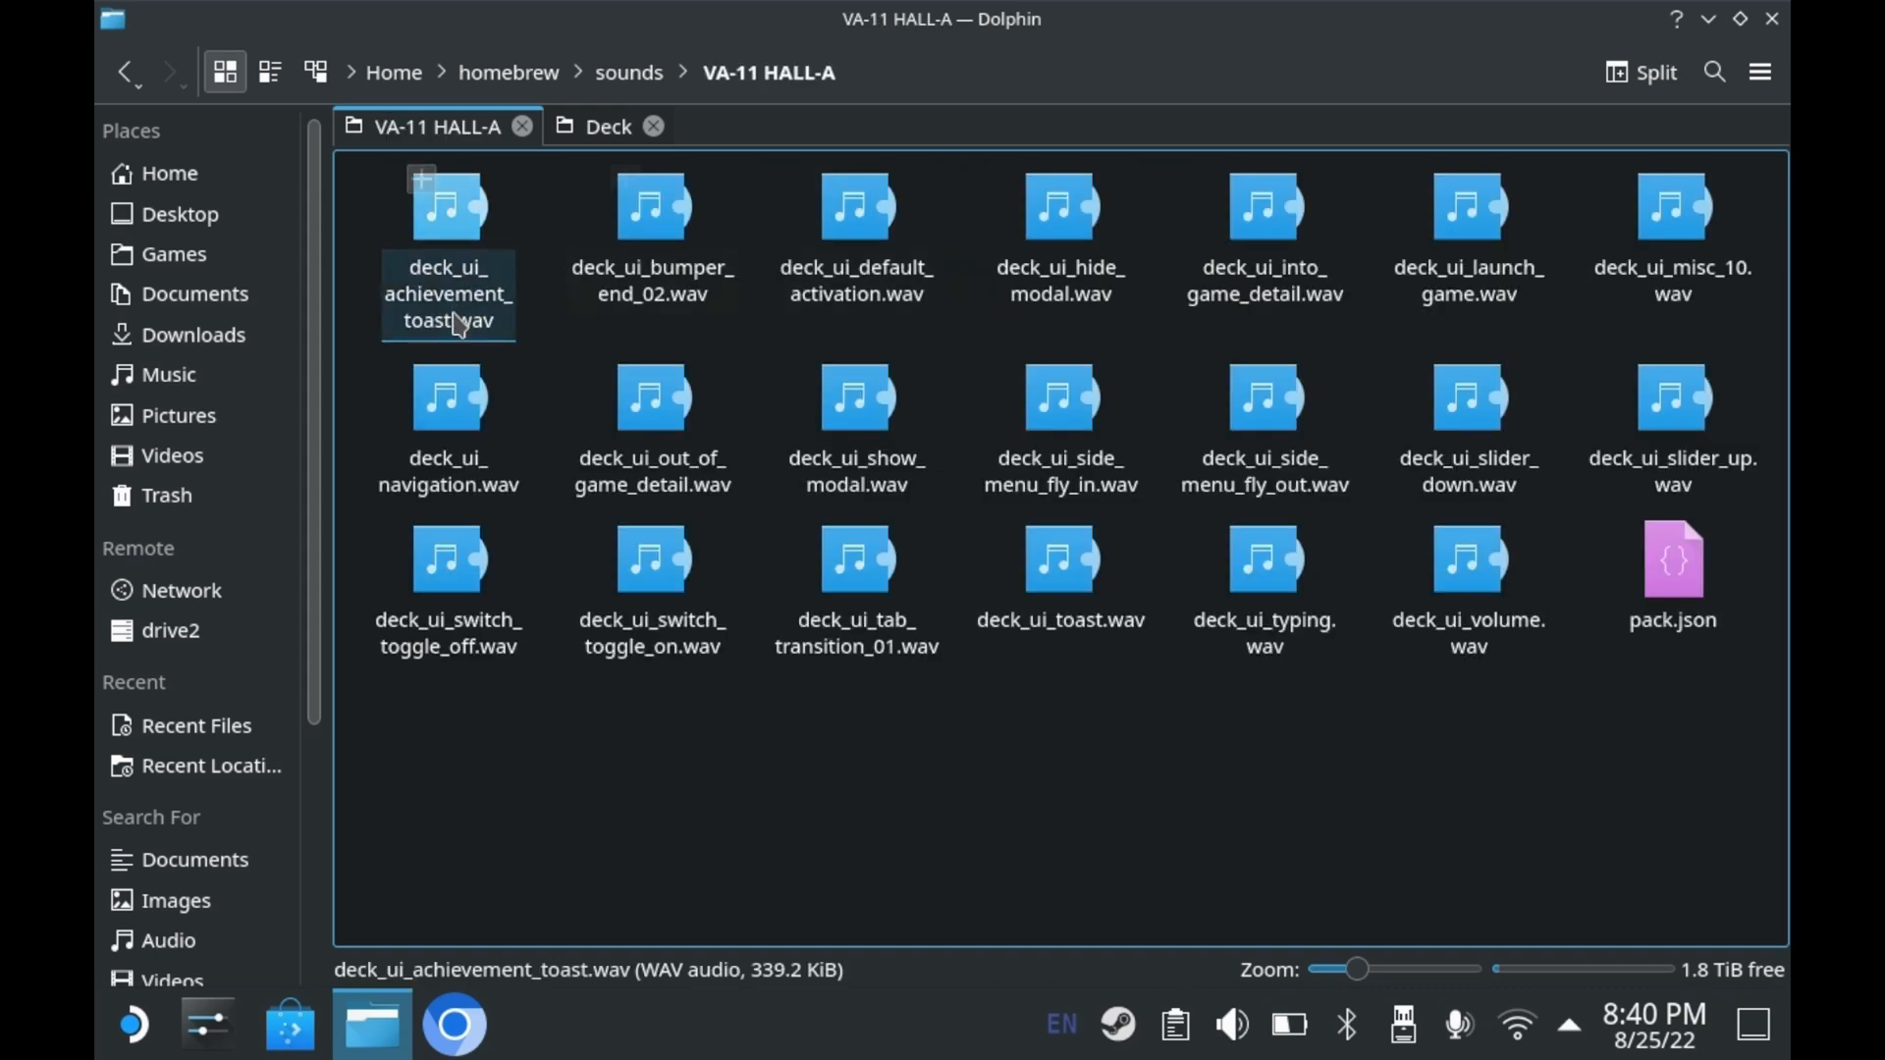
{"action": "left_click", "coordinate": [857, 229]}
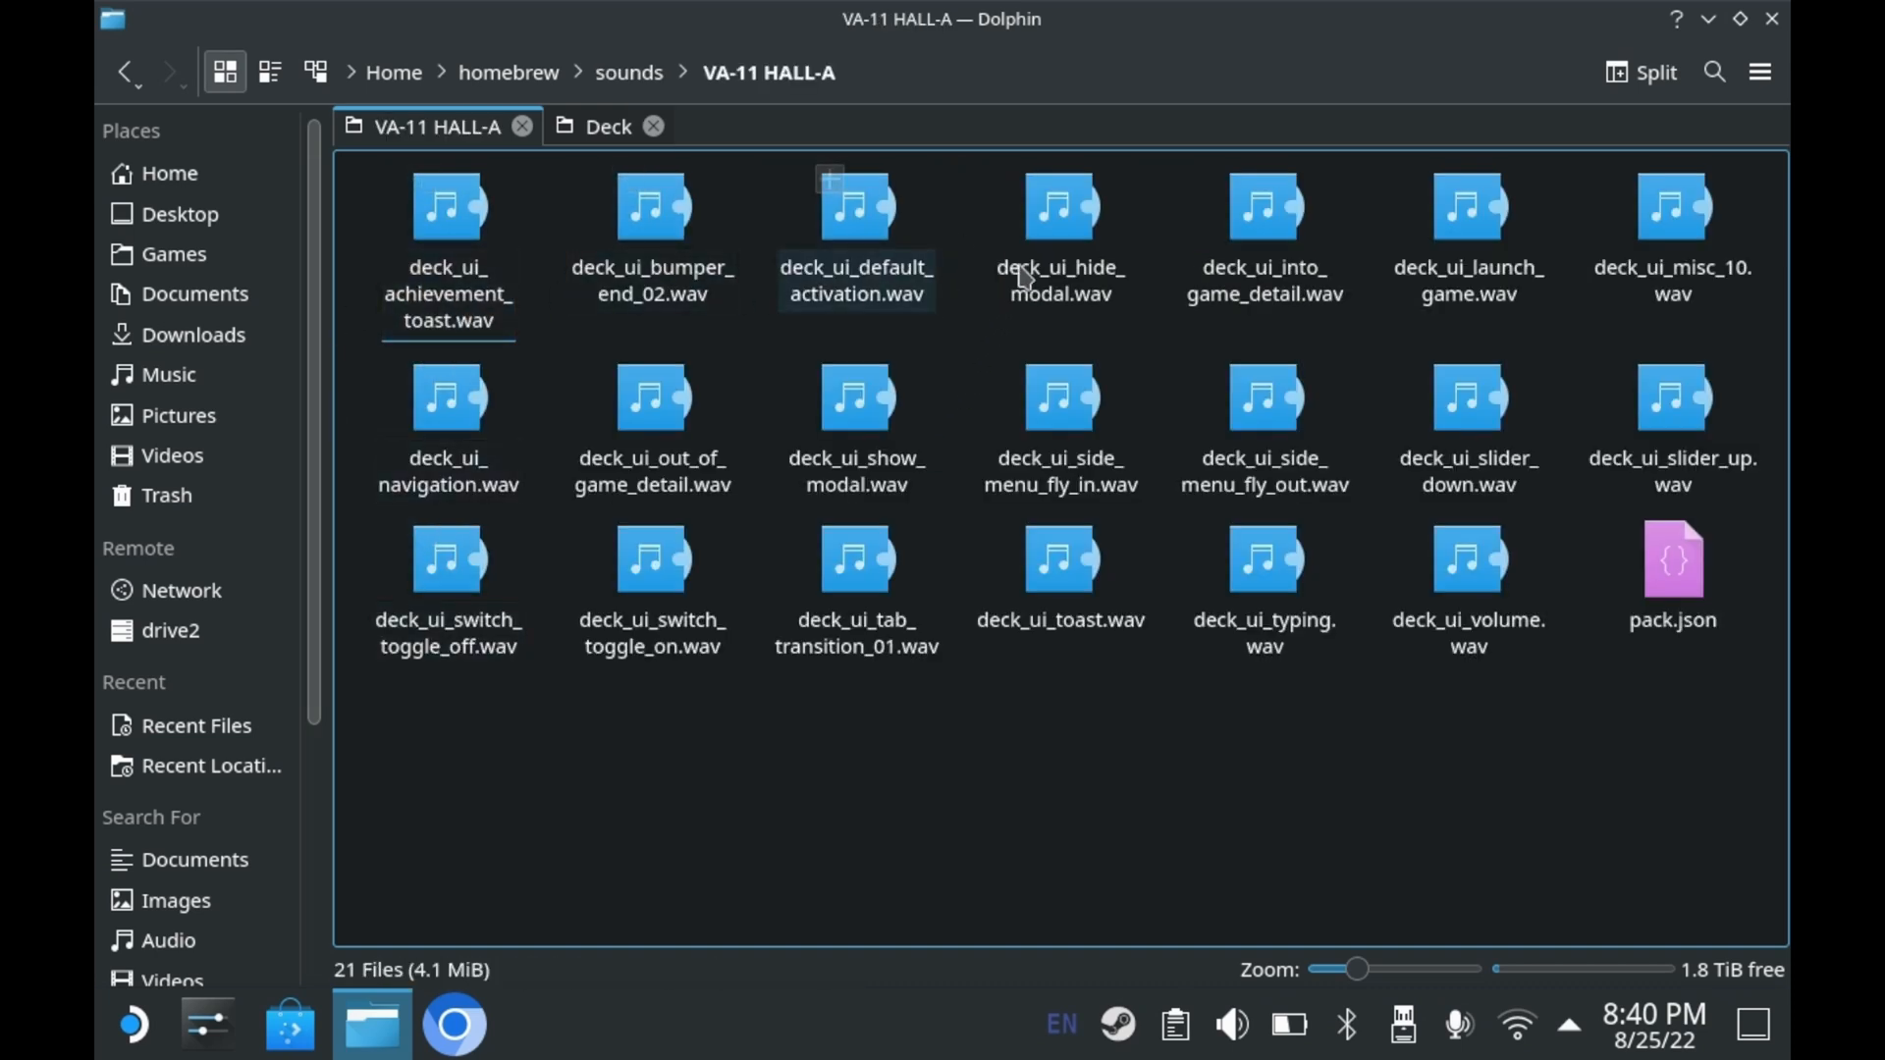
{"action": "mouse_move", "coordinate": [409, 581]}
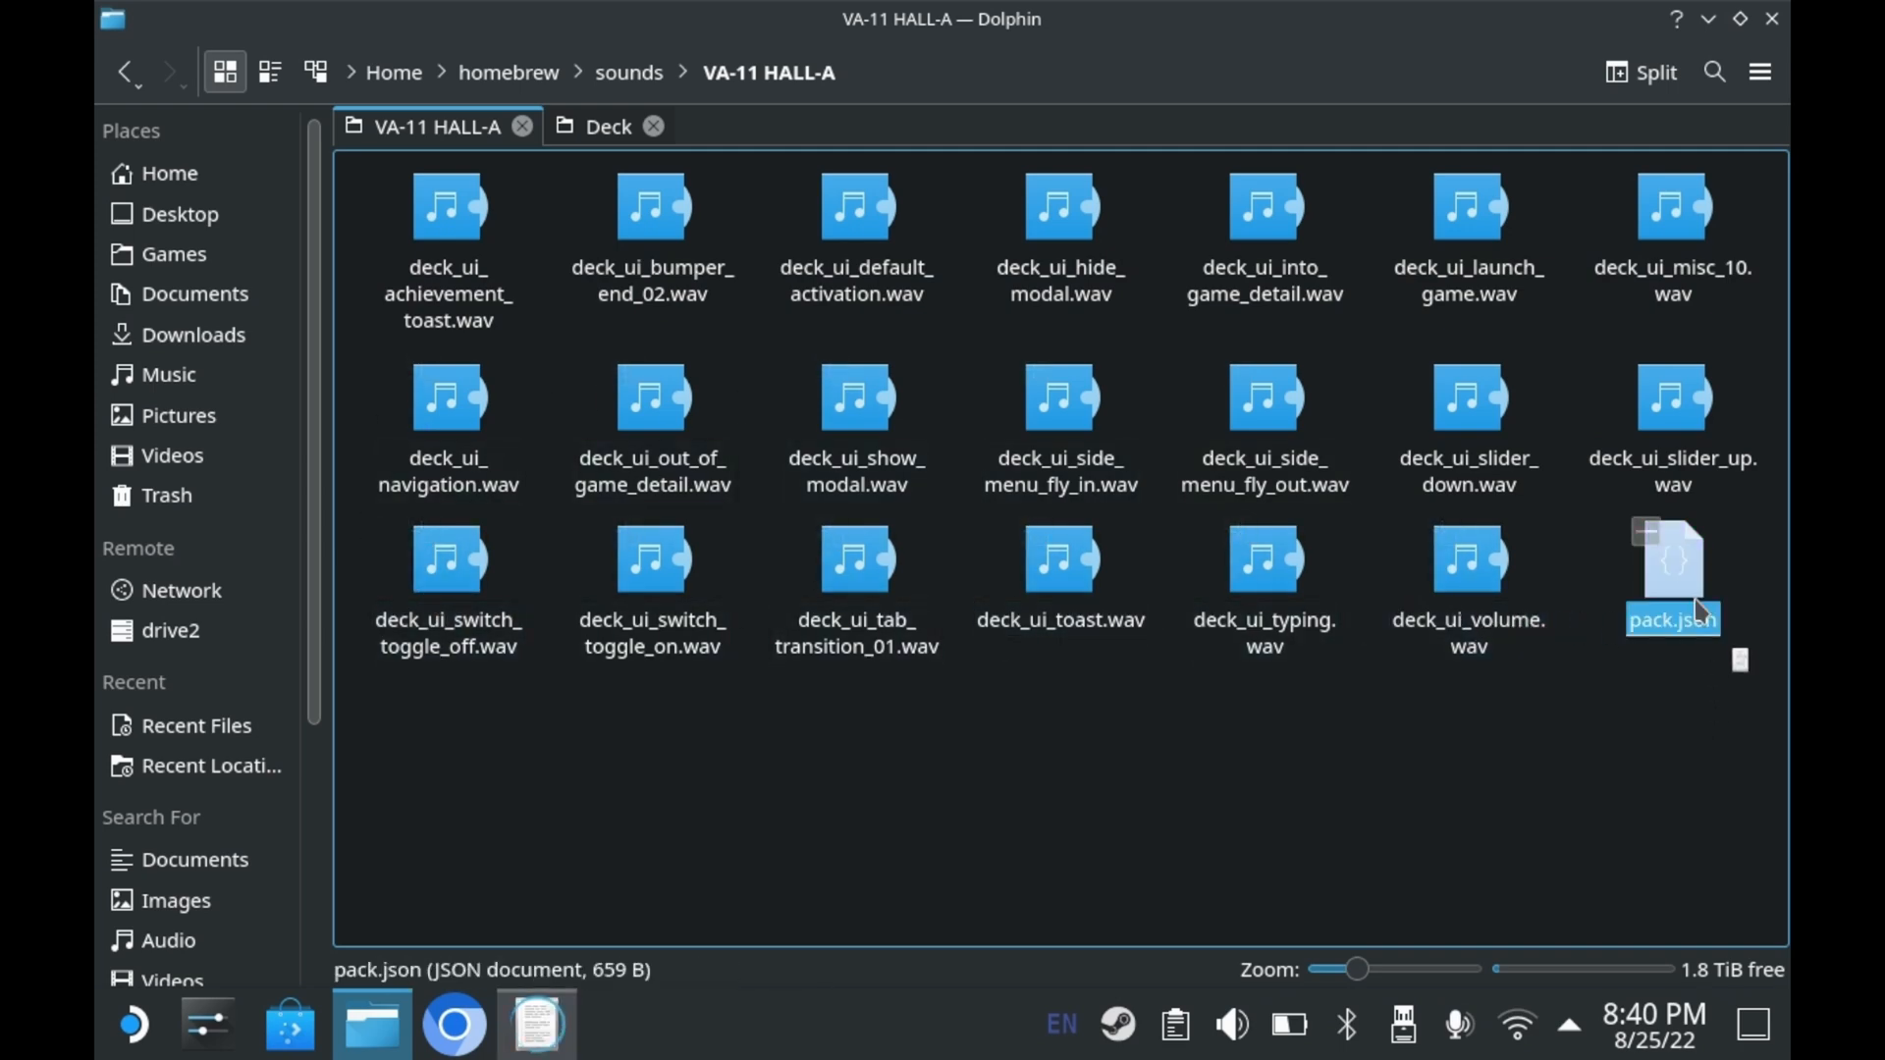
{"action": "double_click", "coordinate": [1672, 559]}
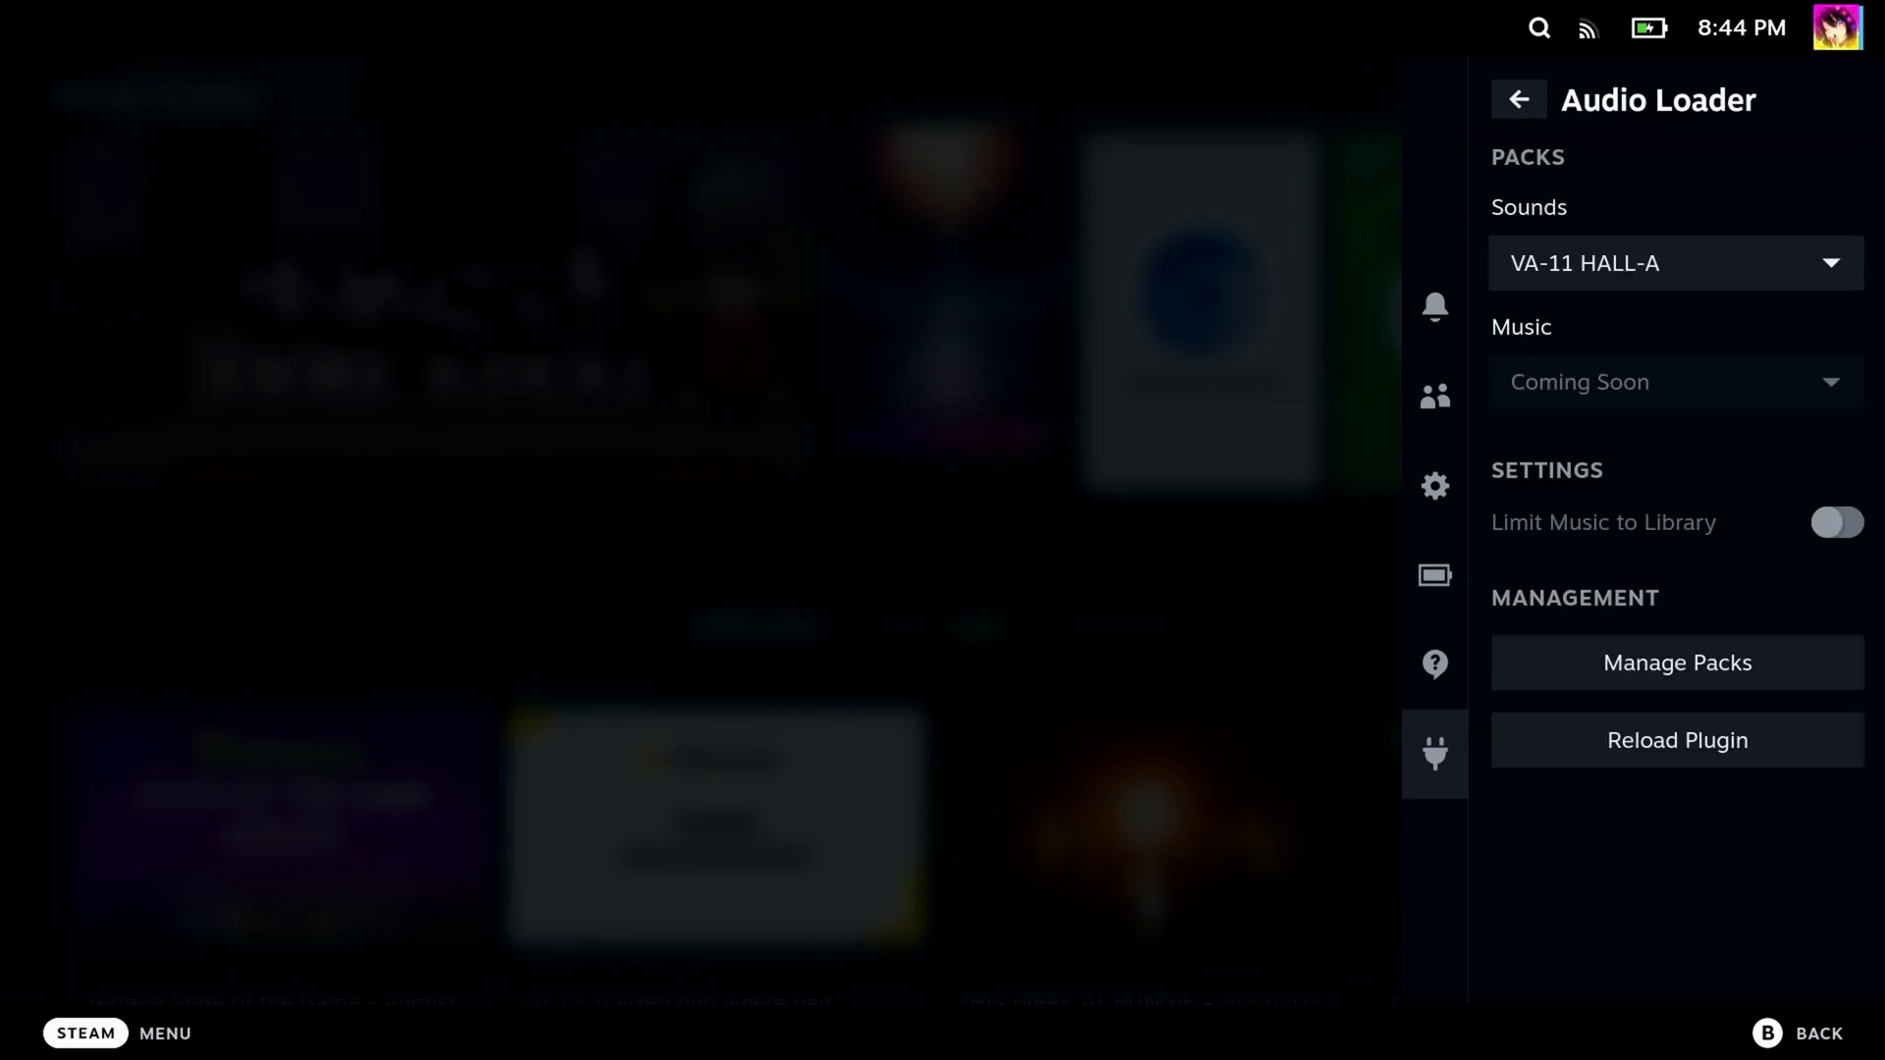
Step: Set Audio Loader's Sounds pack to PSVita and close Quick Access to go home
{"action": "left_click", "coordinate": [1671, 262]}
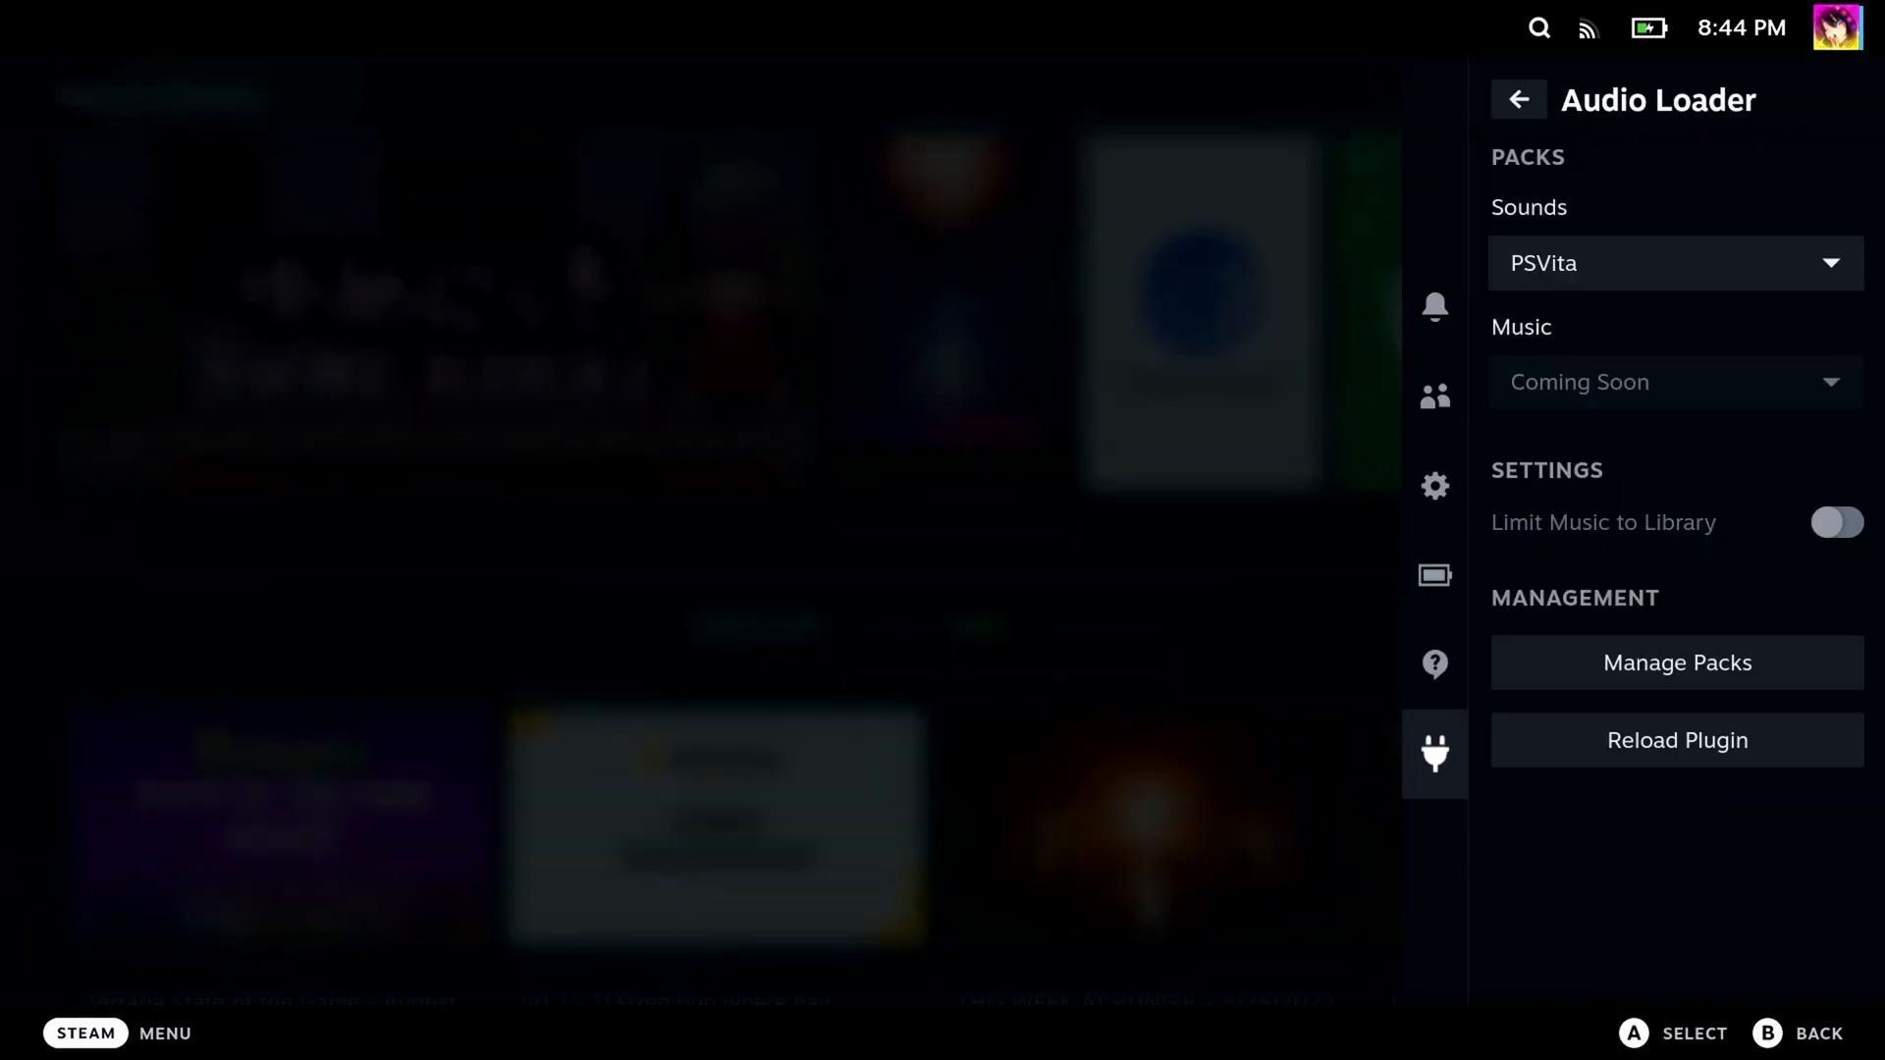
{"action": "left_click", "coordinate": [1517, 100]}
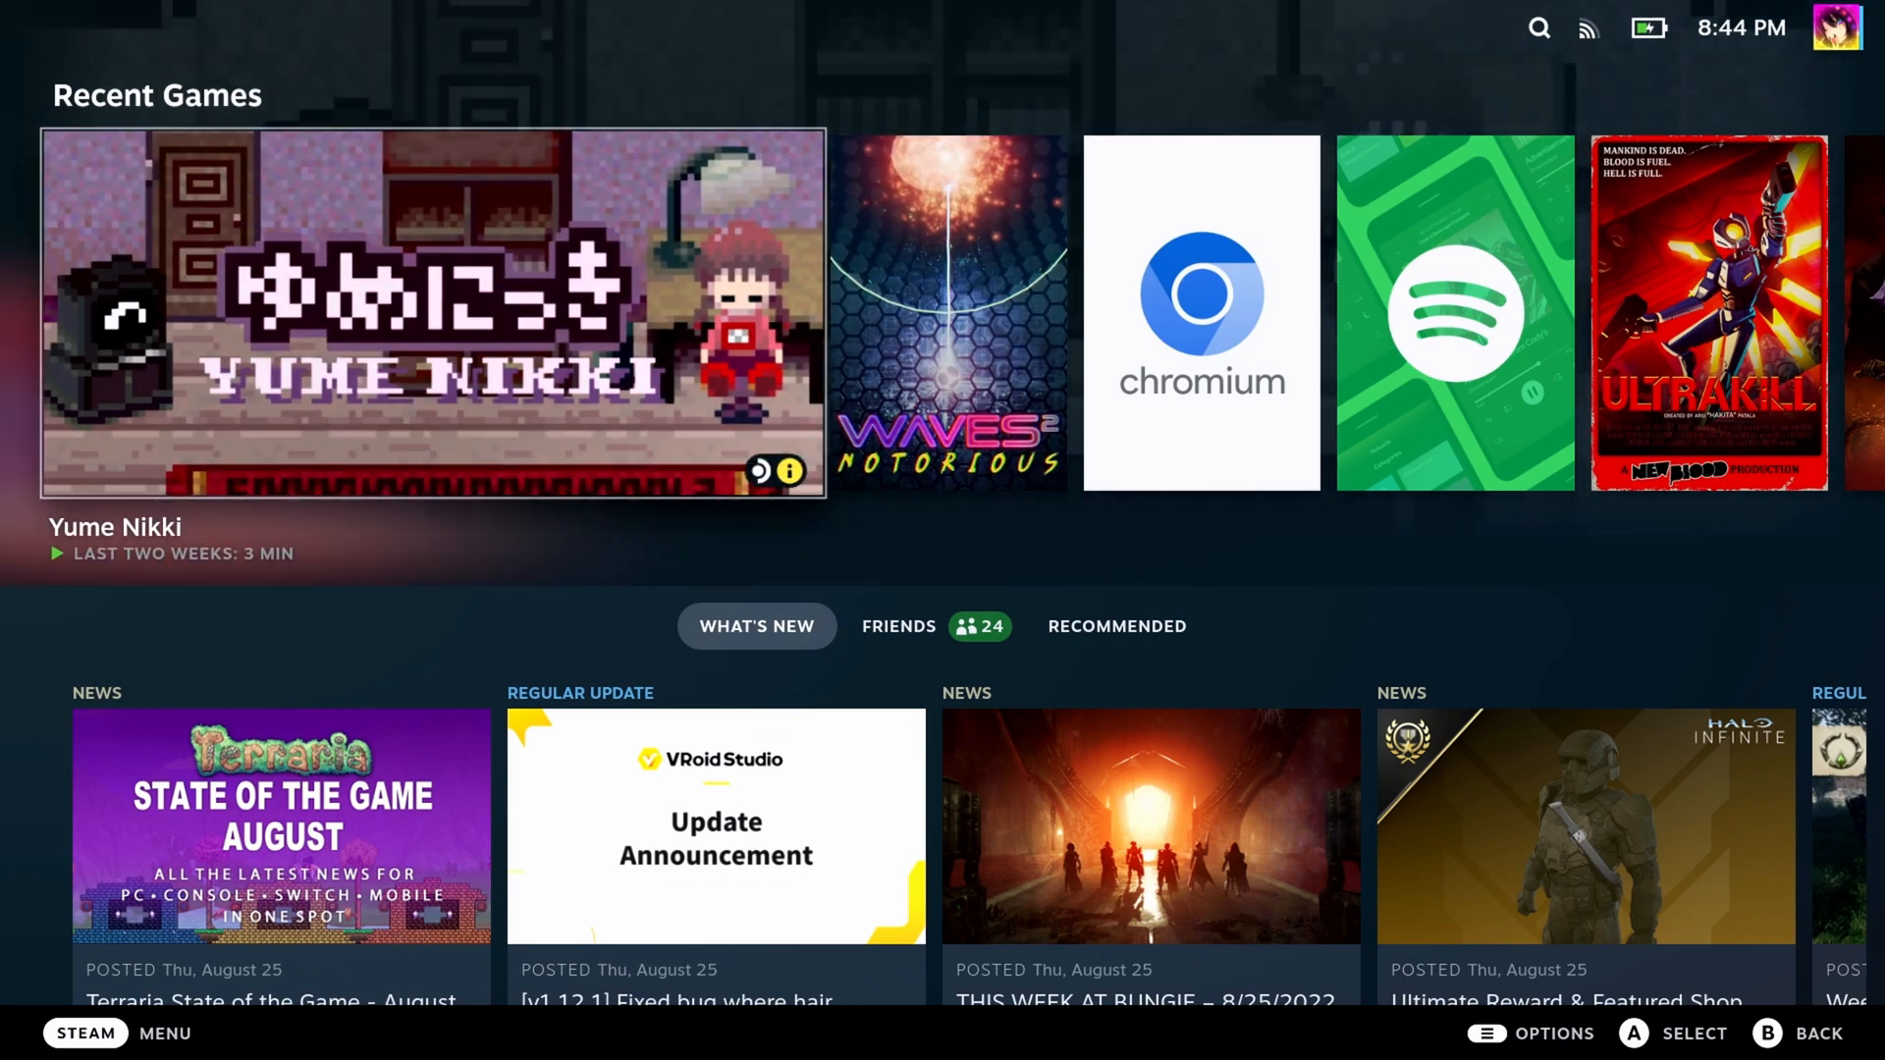
{"action": "left_click", "coordinate": [433, 312]}
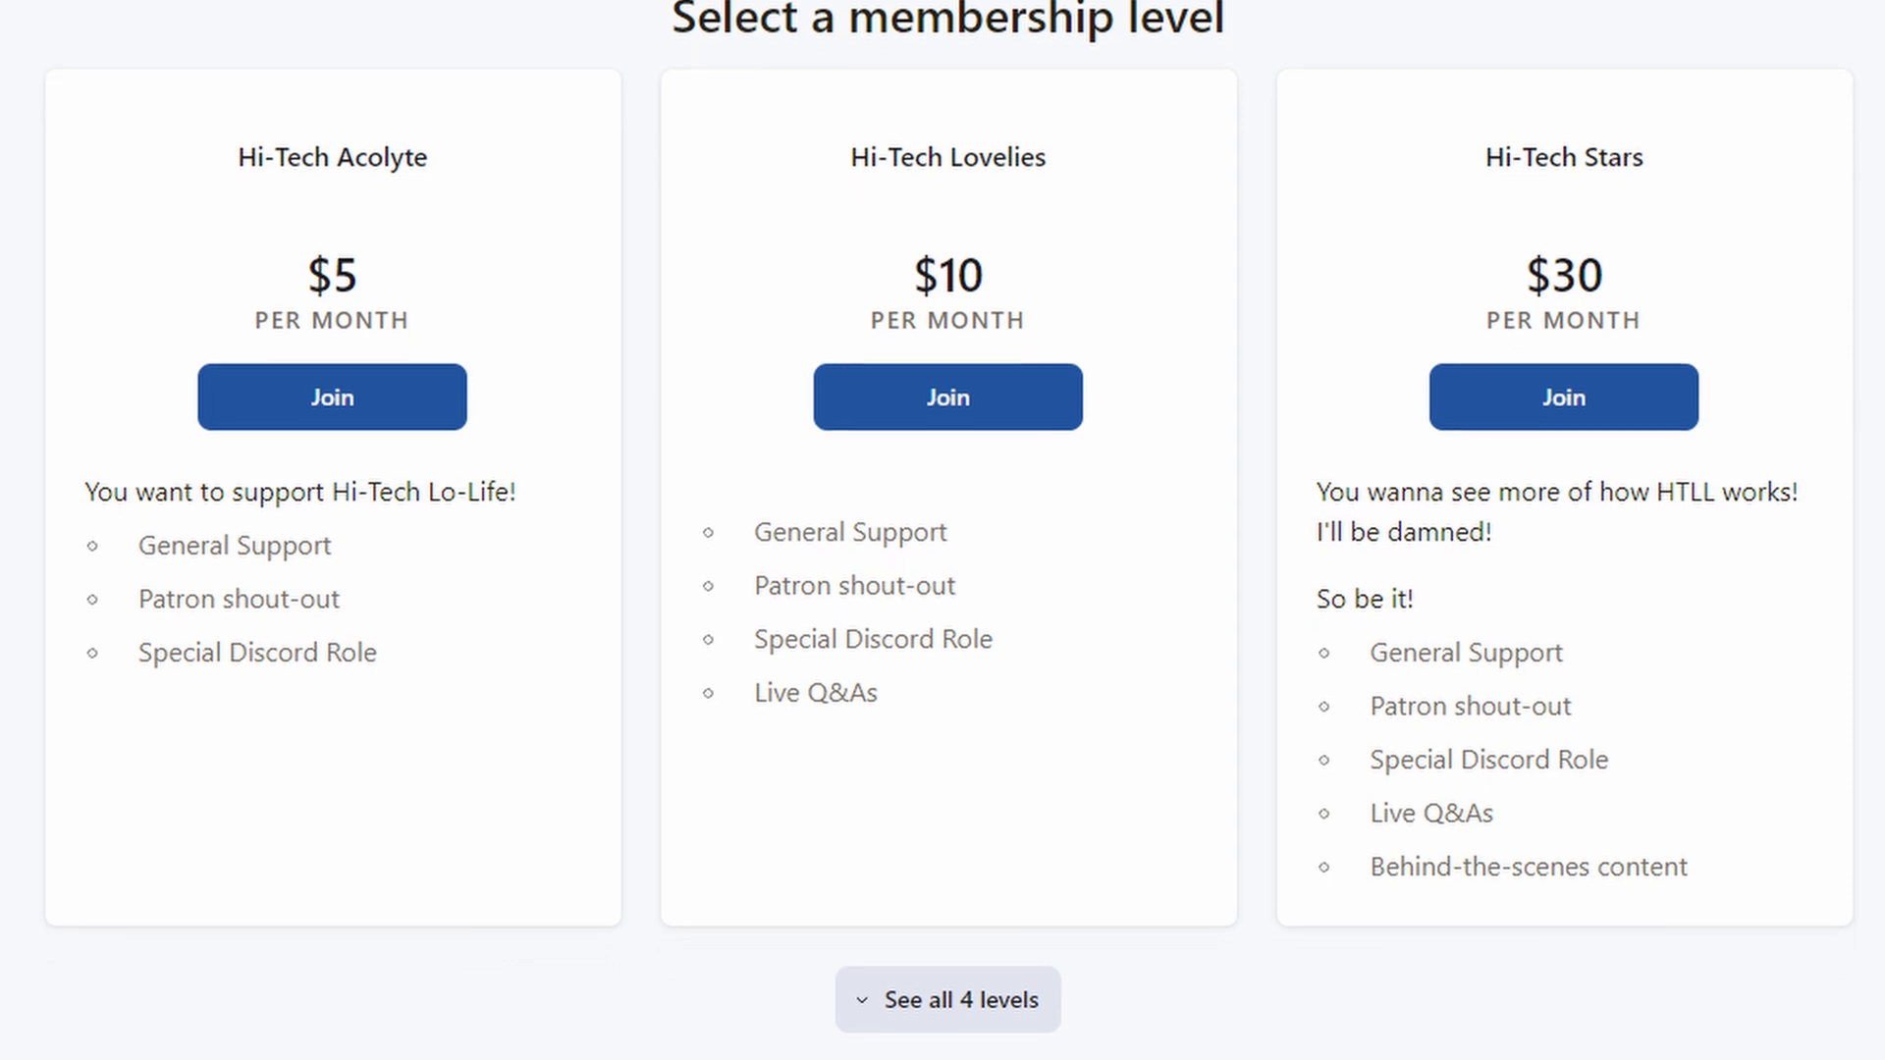
Step: Browse the Hi-Tech Lo-Life Patreon tiers, then follow the Discord invite and scroll its welcome messages and rules
{"action": "scroll", "scroll_direction": "down", "scroll_amount": 3}
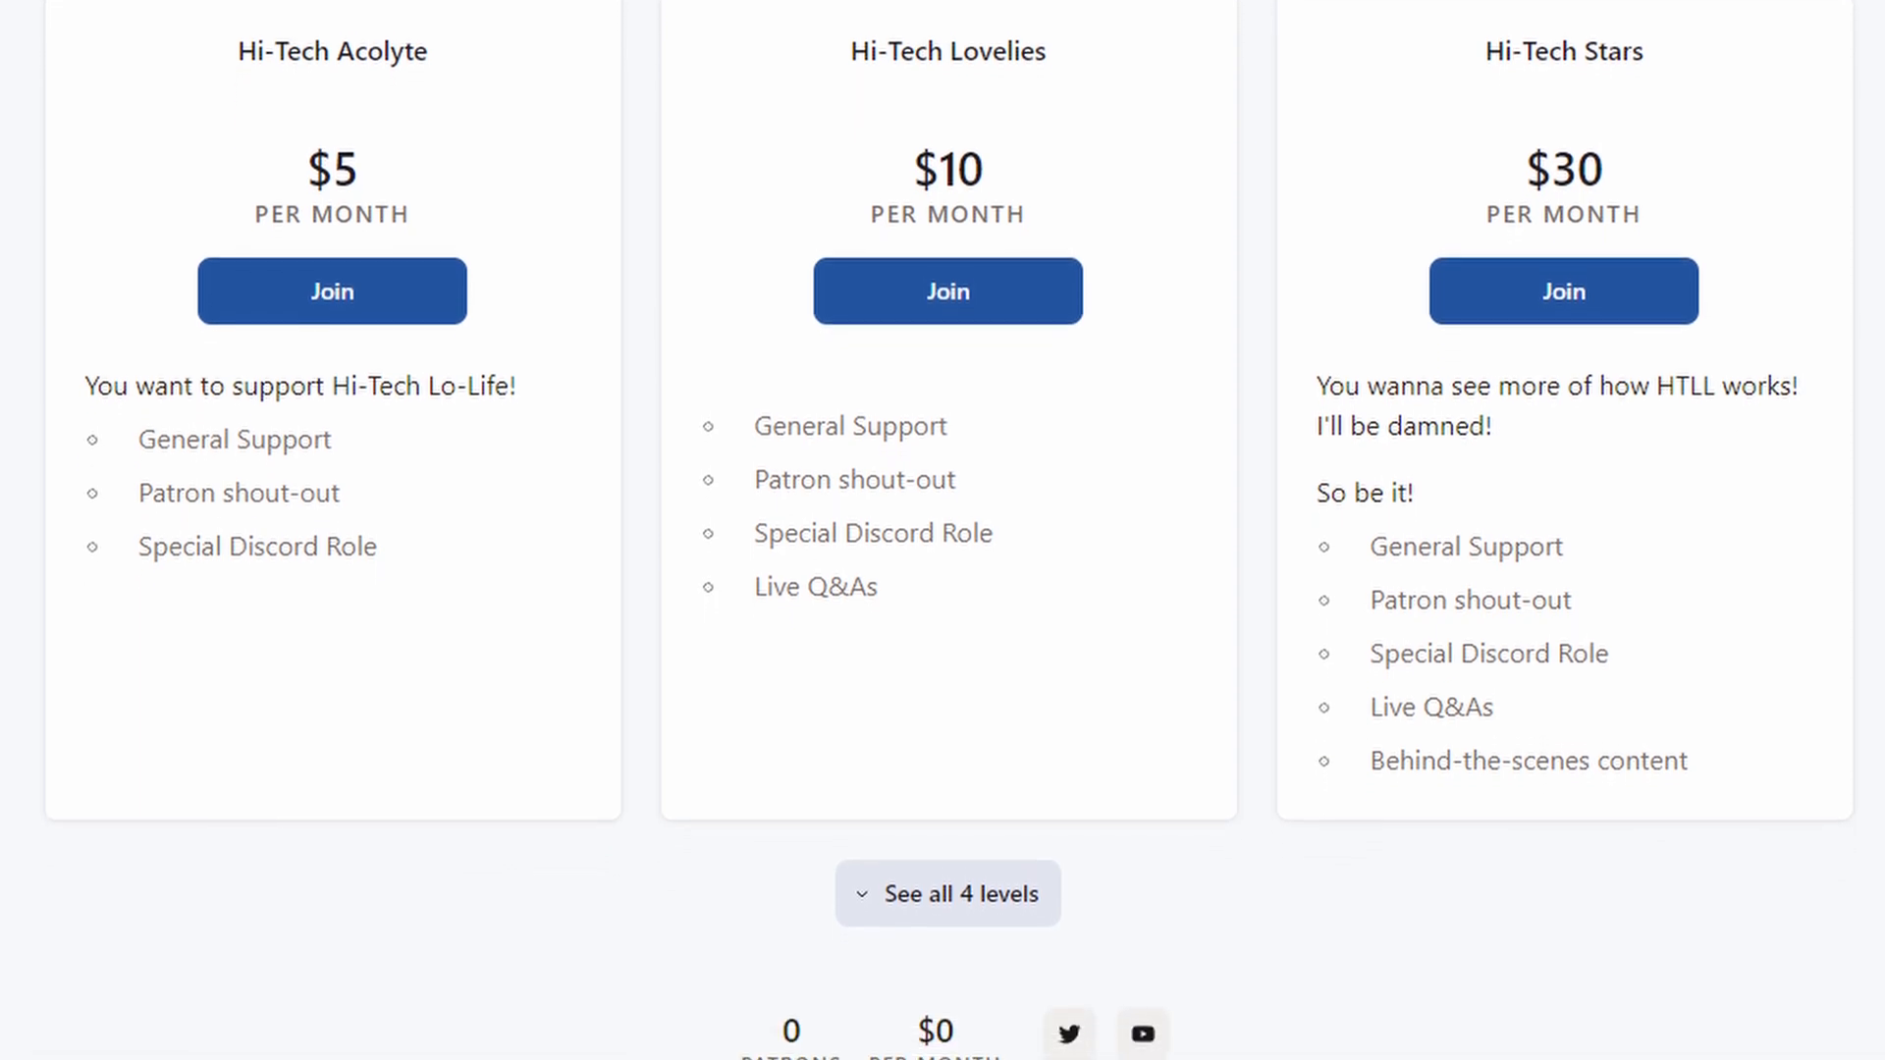
{"action": "scroll", "scroll_direction": "down", "scroll_amount": 3}
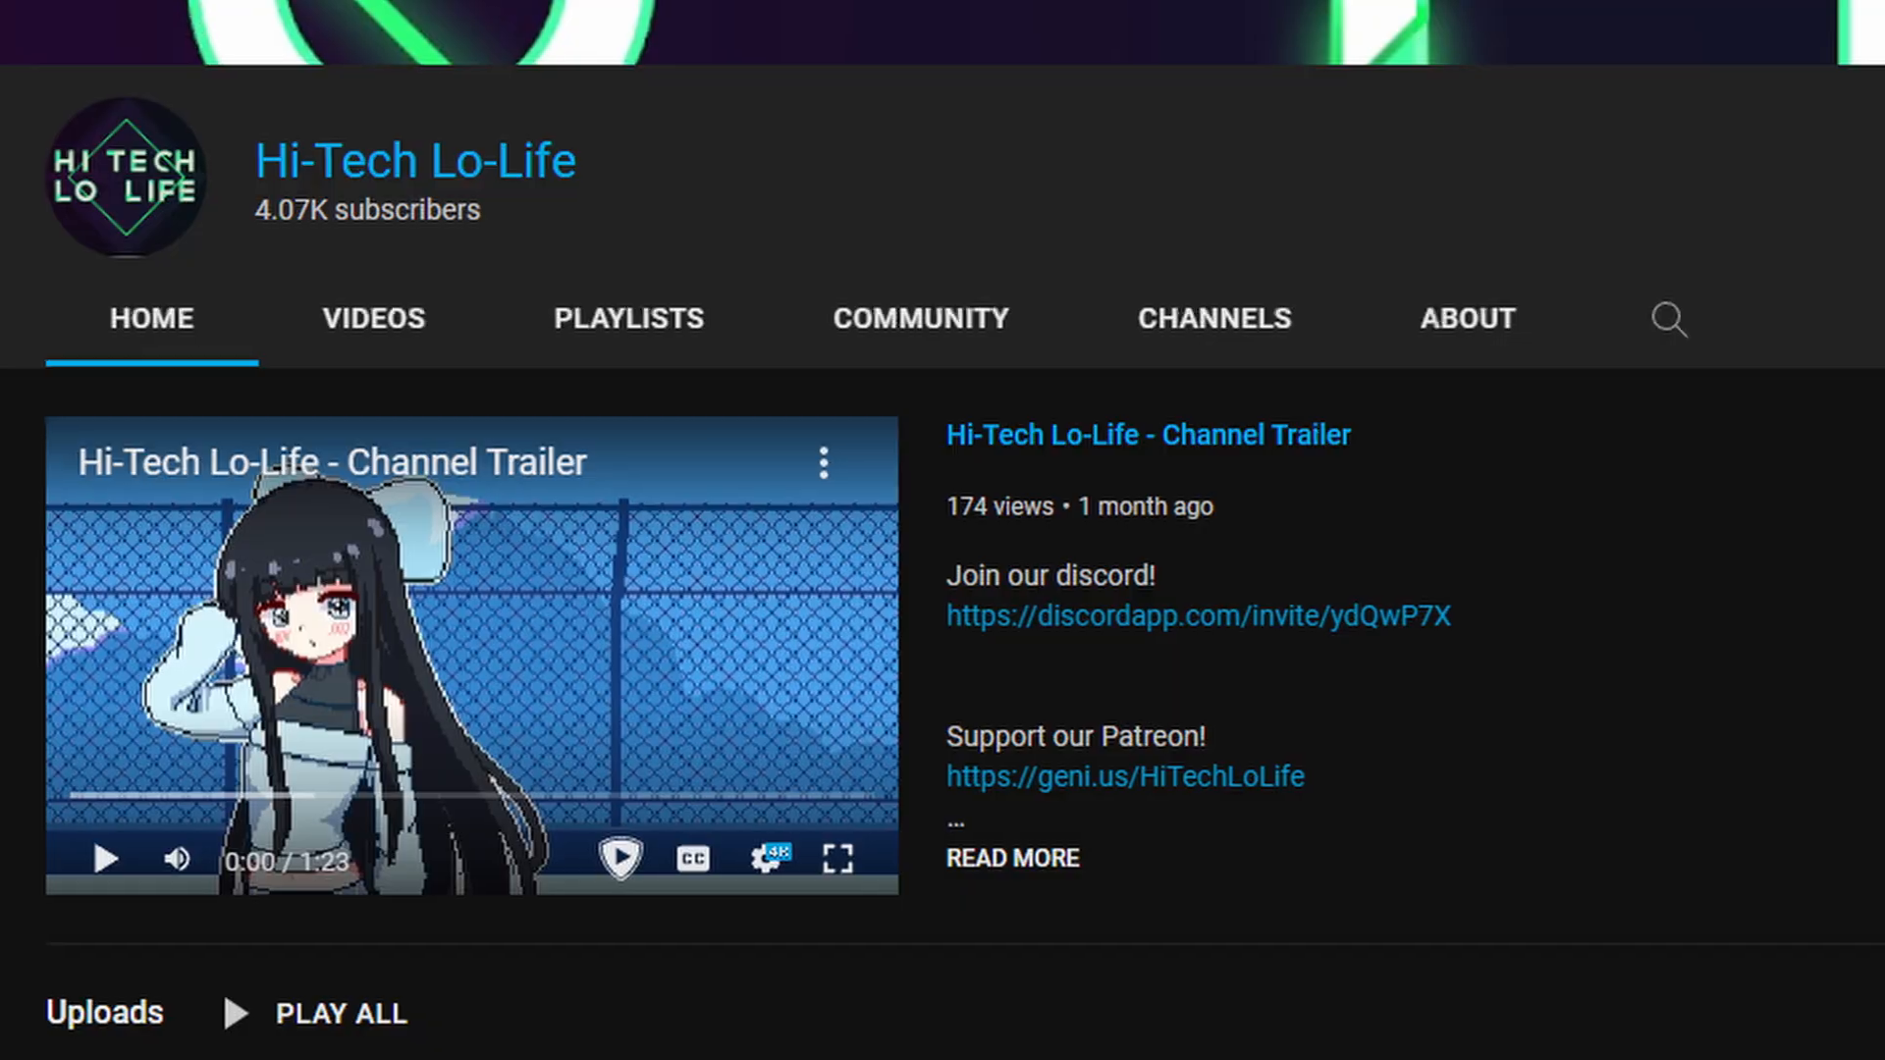
{"action": "left_click", "coordinate": [1198, 616]}
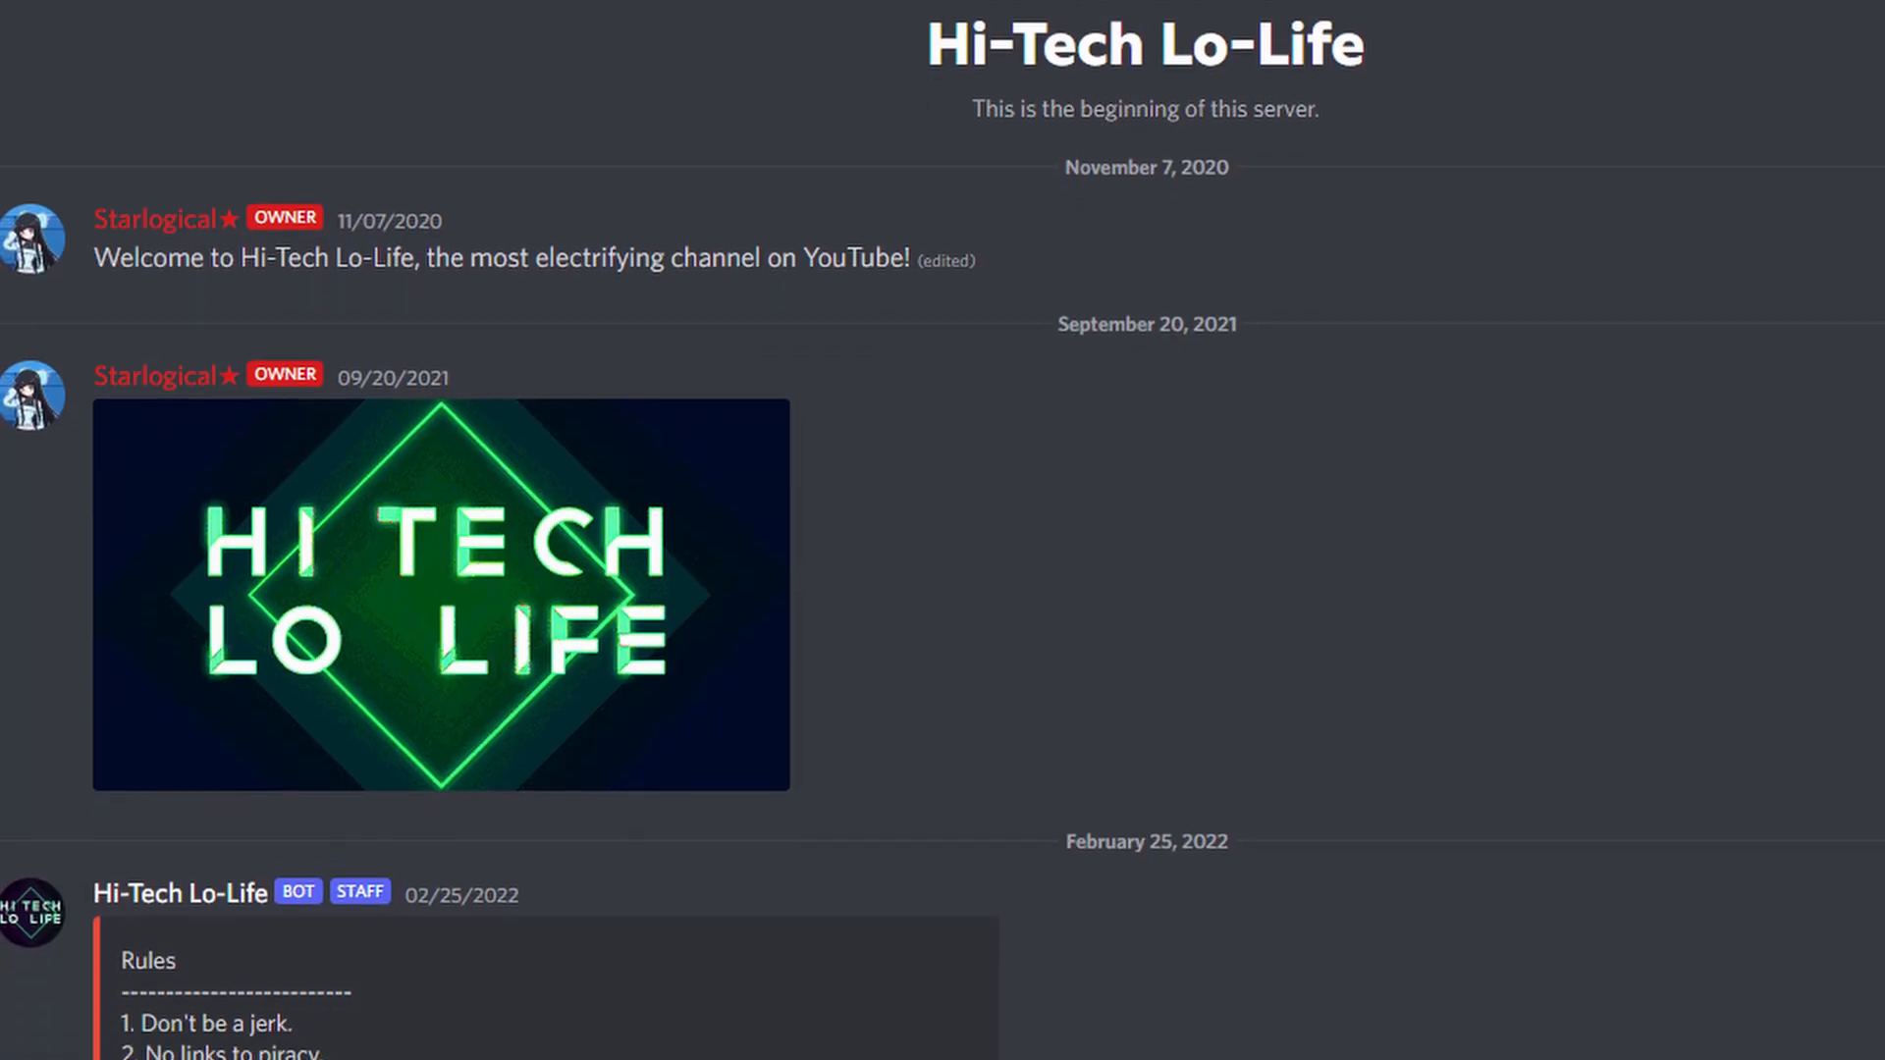
{"action": "scroll", "scroll_direction": "down", "scroll_amount": 3}
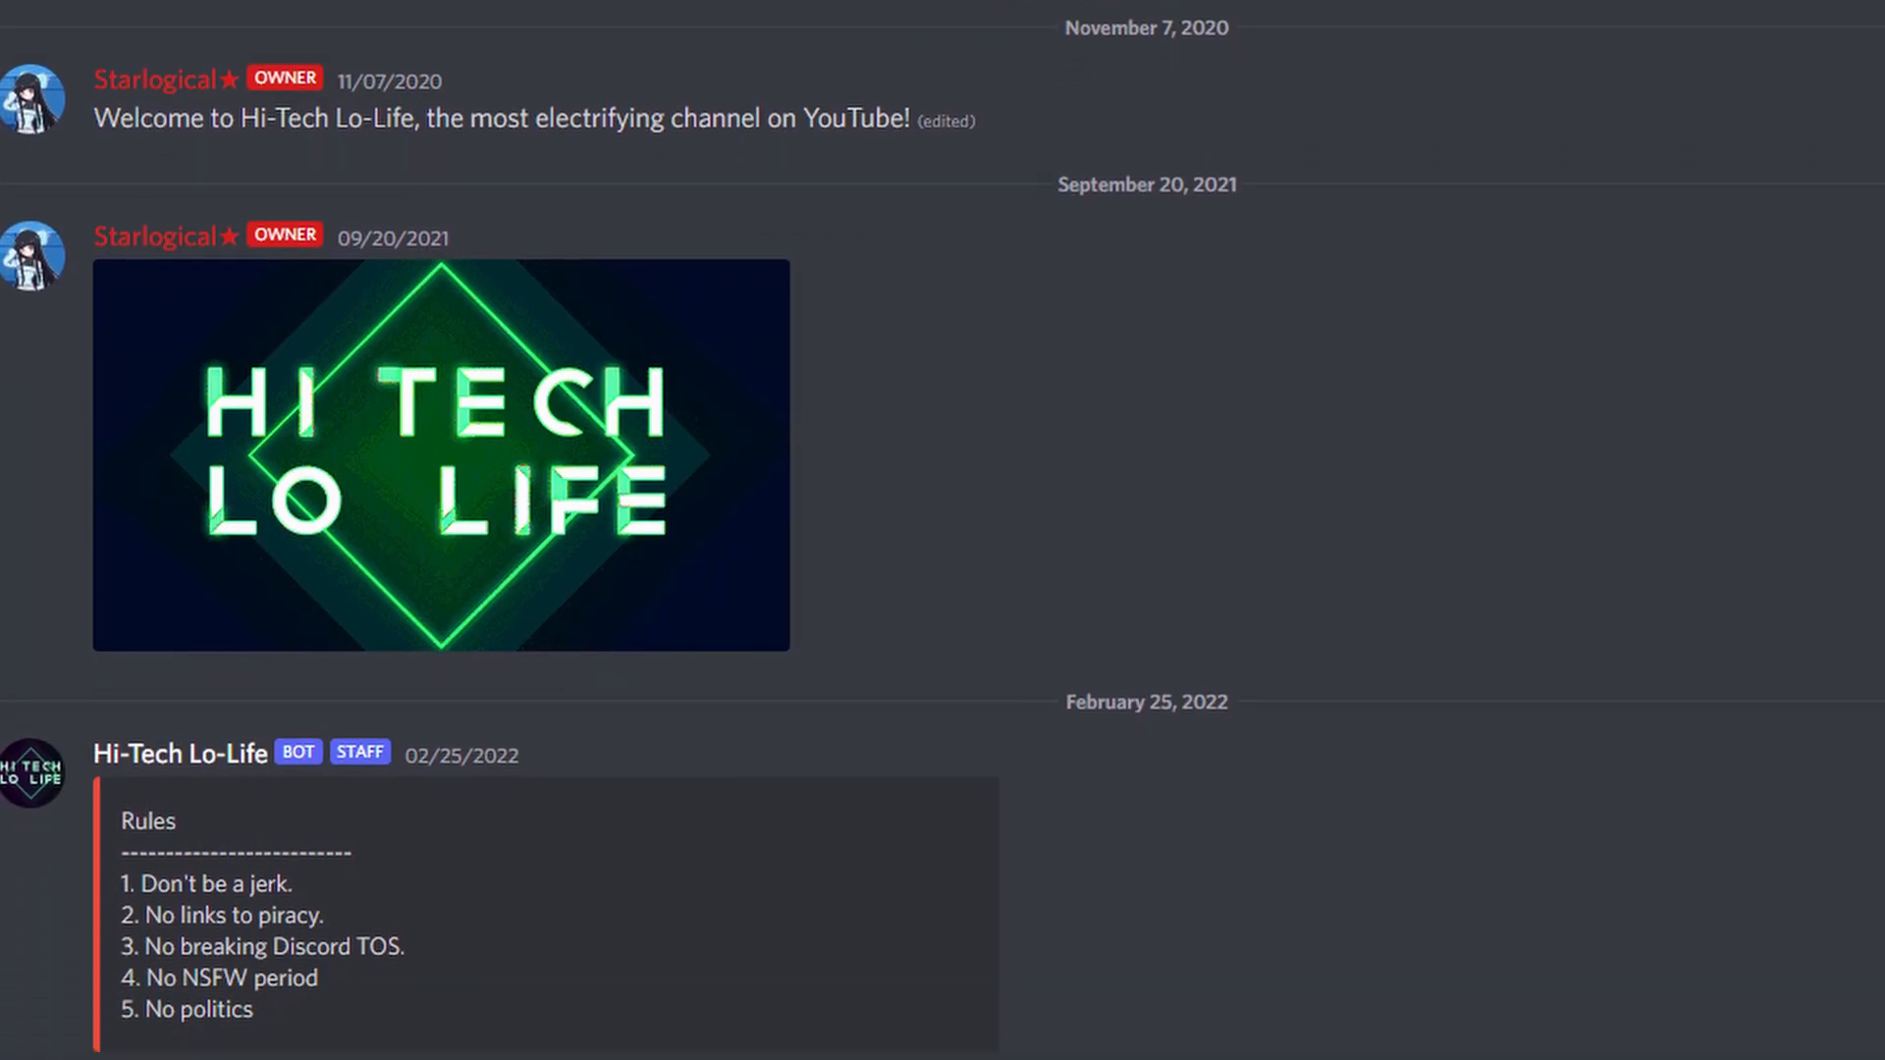